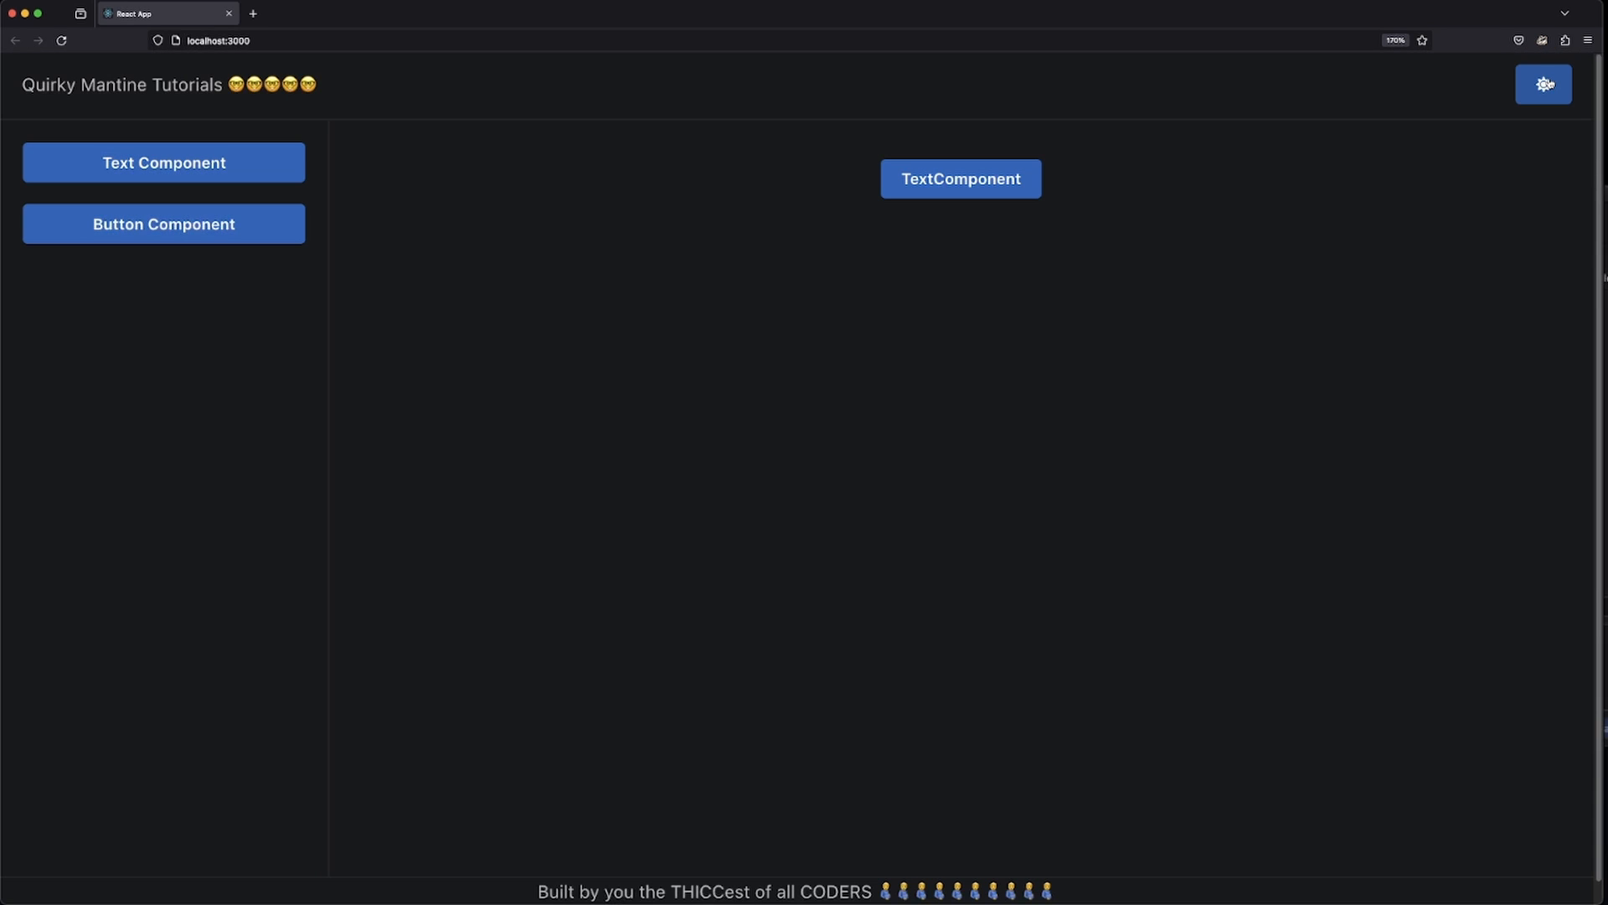
- Toggle the app to light mode with the header sun/moon button, then toggle again
{"action": "left_click", "coordinate": [1544, 84]}
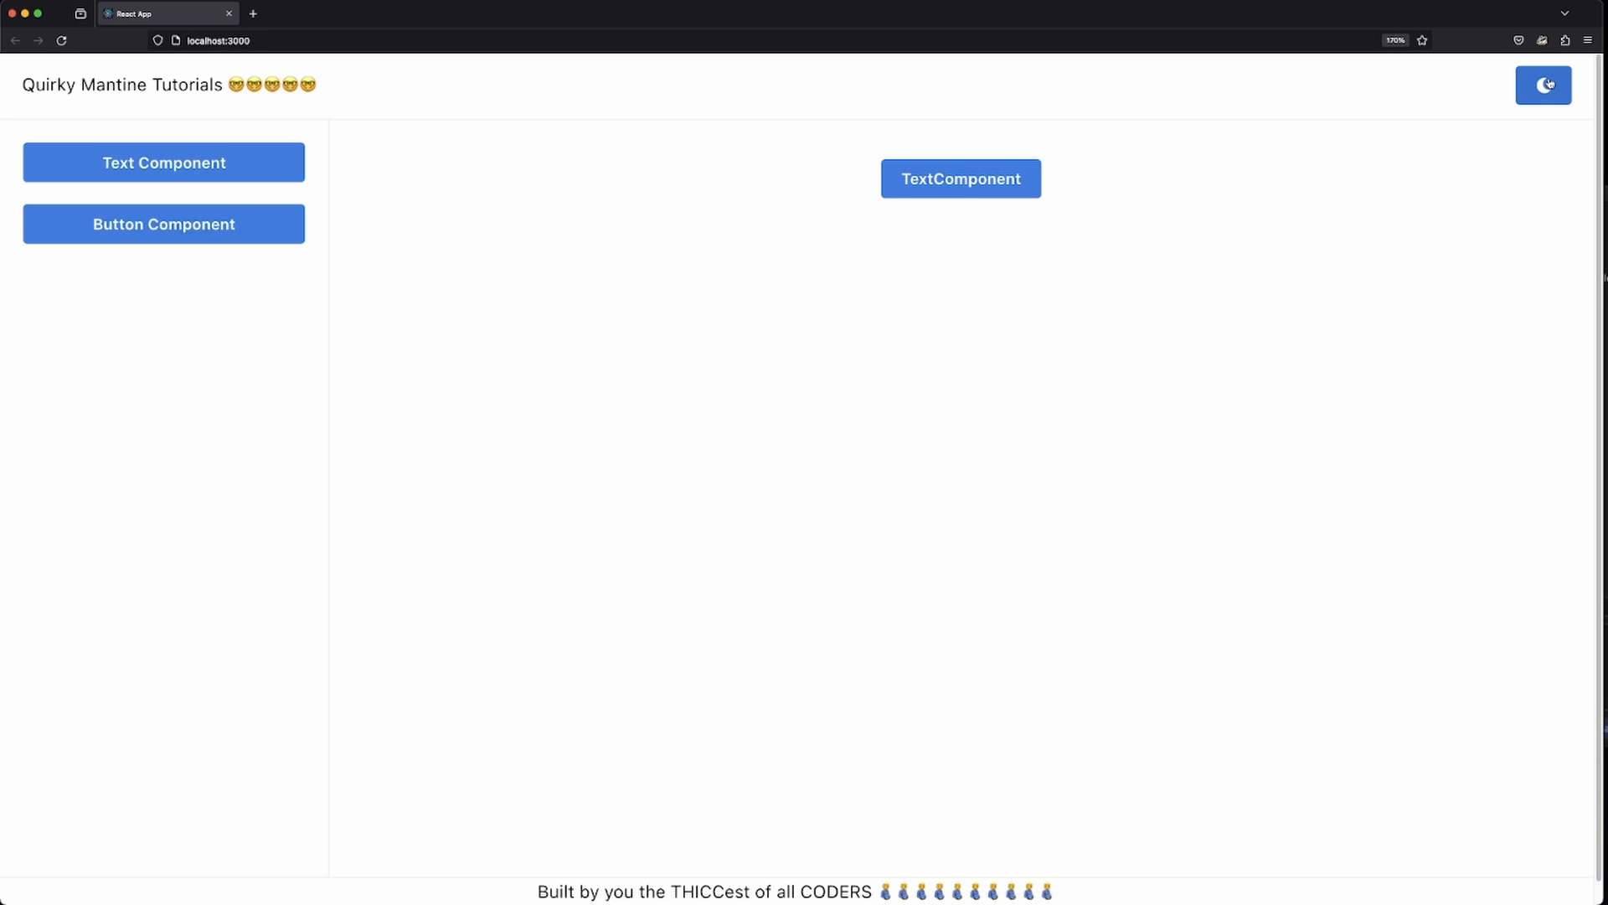
{"action": "left_click", "coordinate": [1543, 84]}
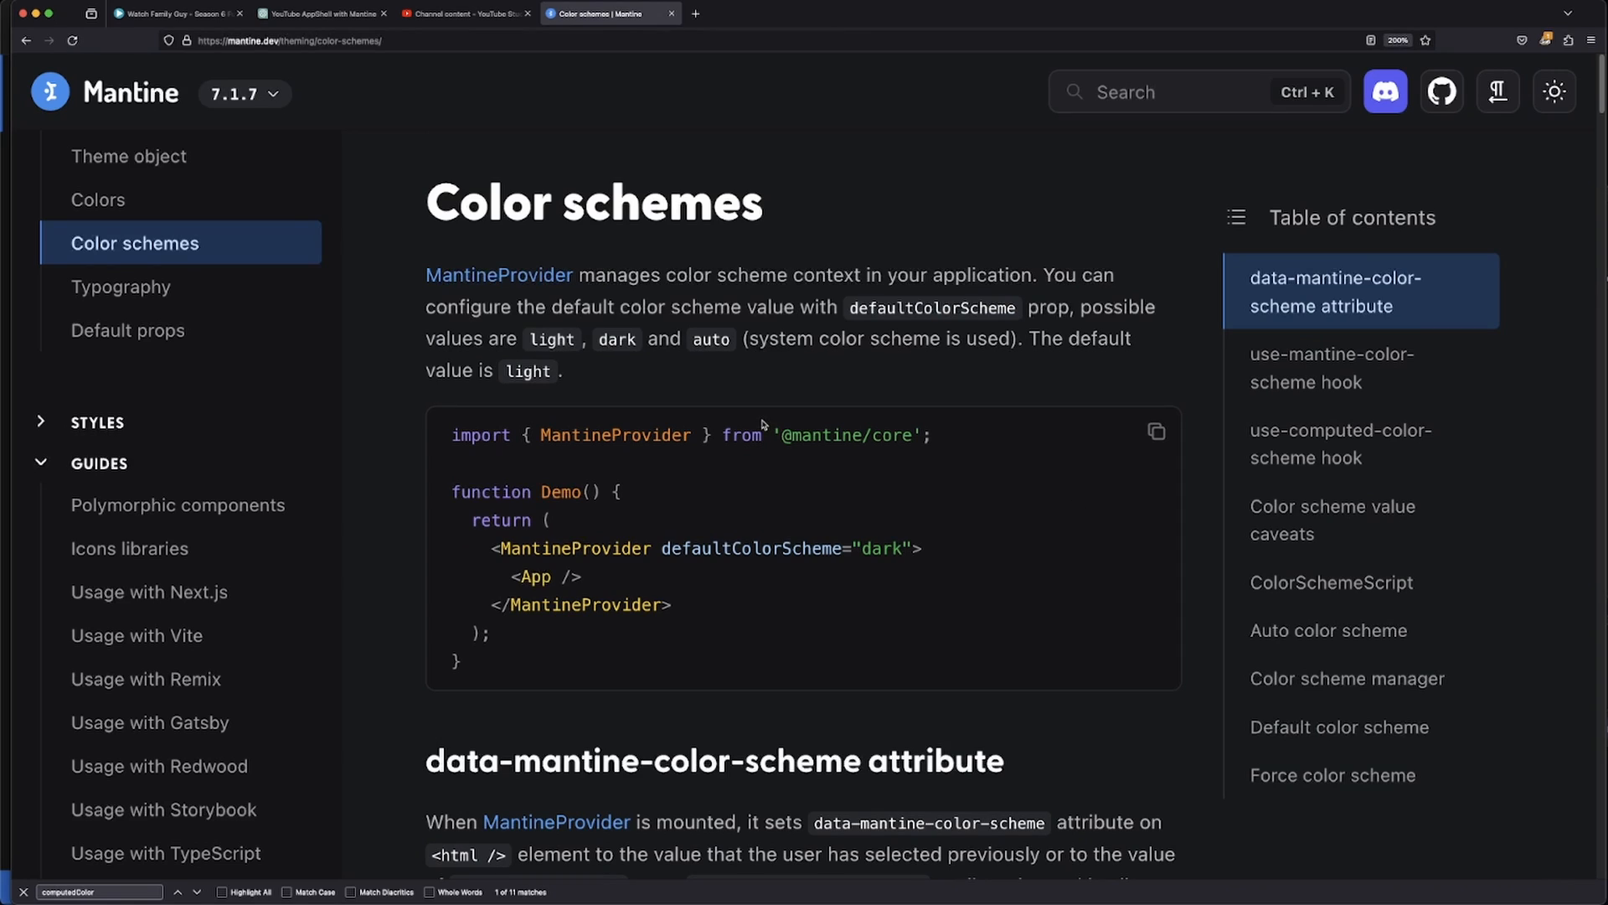
{"action": "mouse_move", "coordinate": [773, 367]}
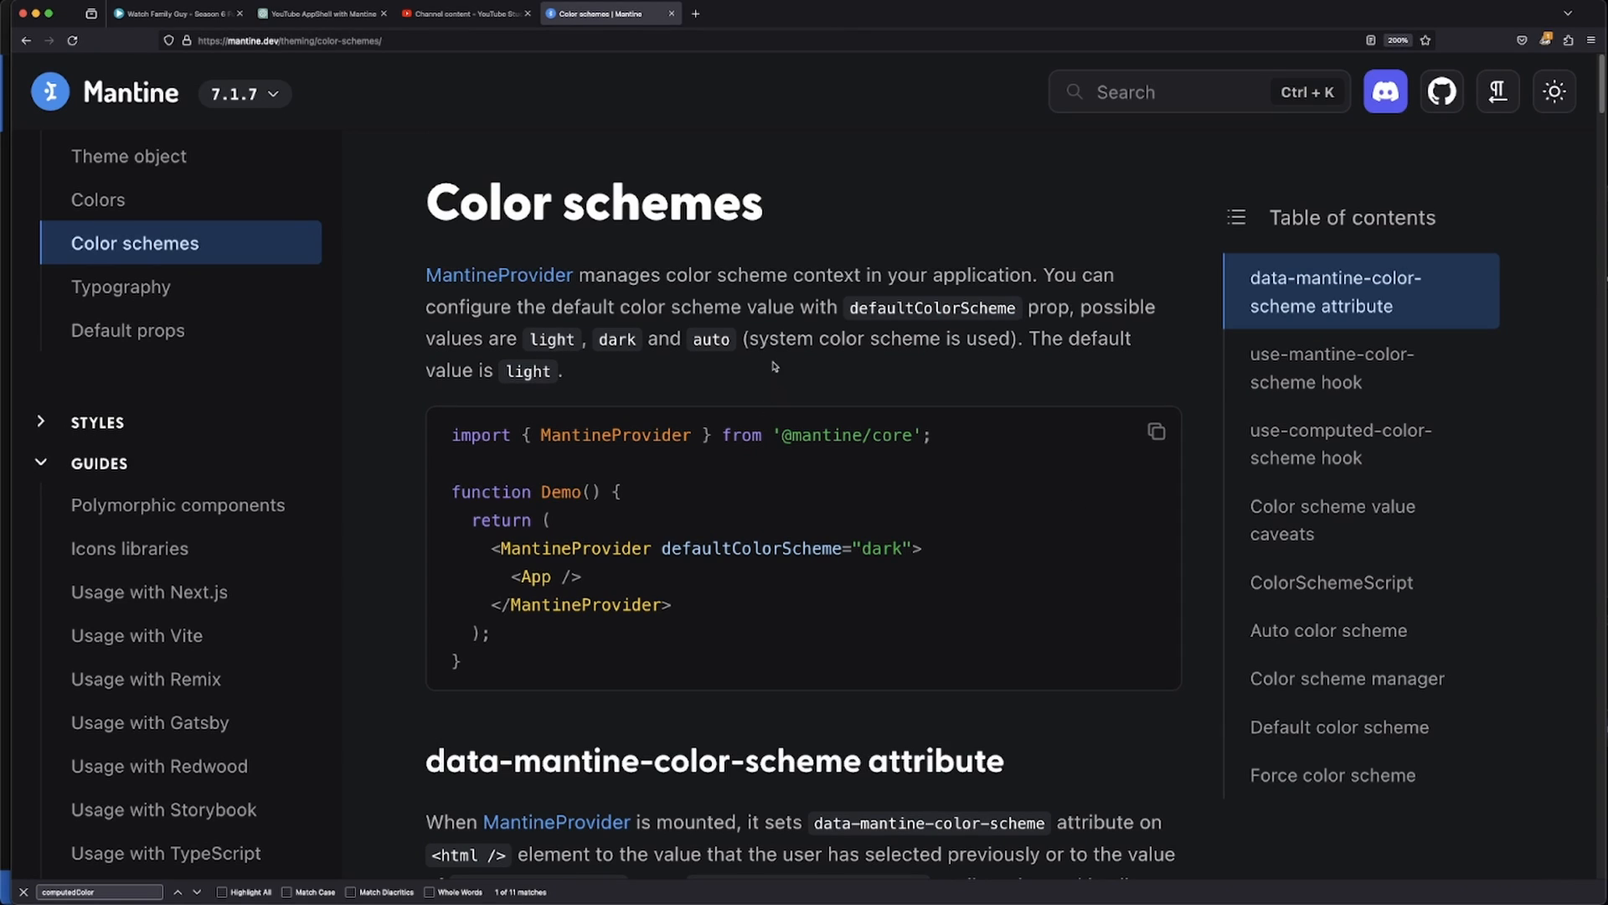
{"action": "mouse_move", "coordinate": [764, 382]}
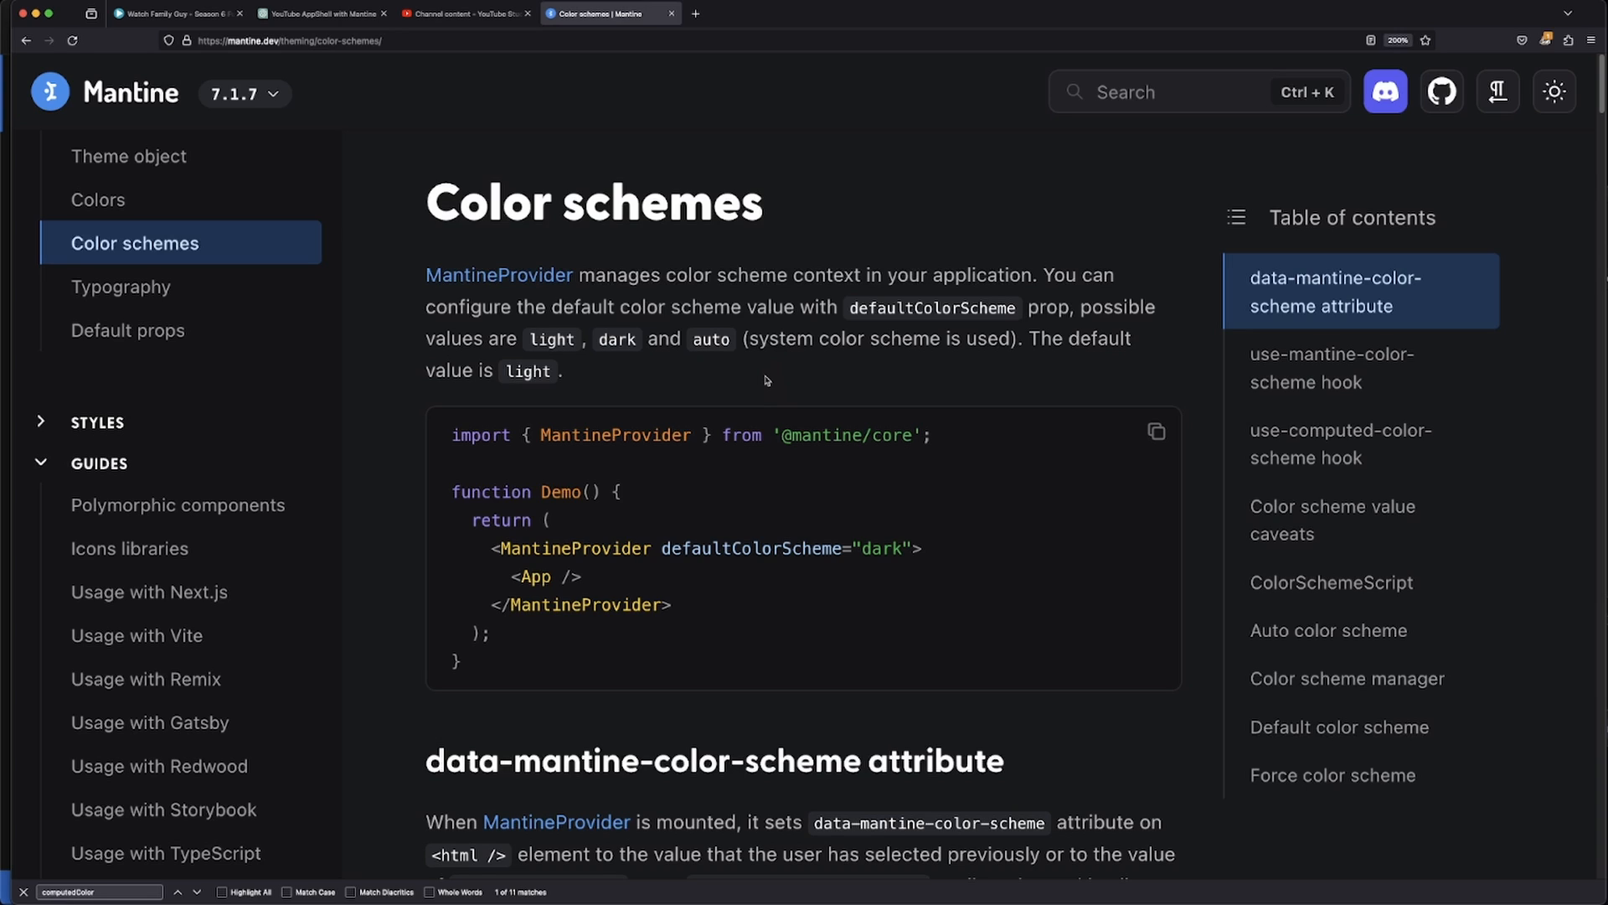
{"action": "mouse_move", "coordinate": [784, 366]}
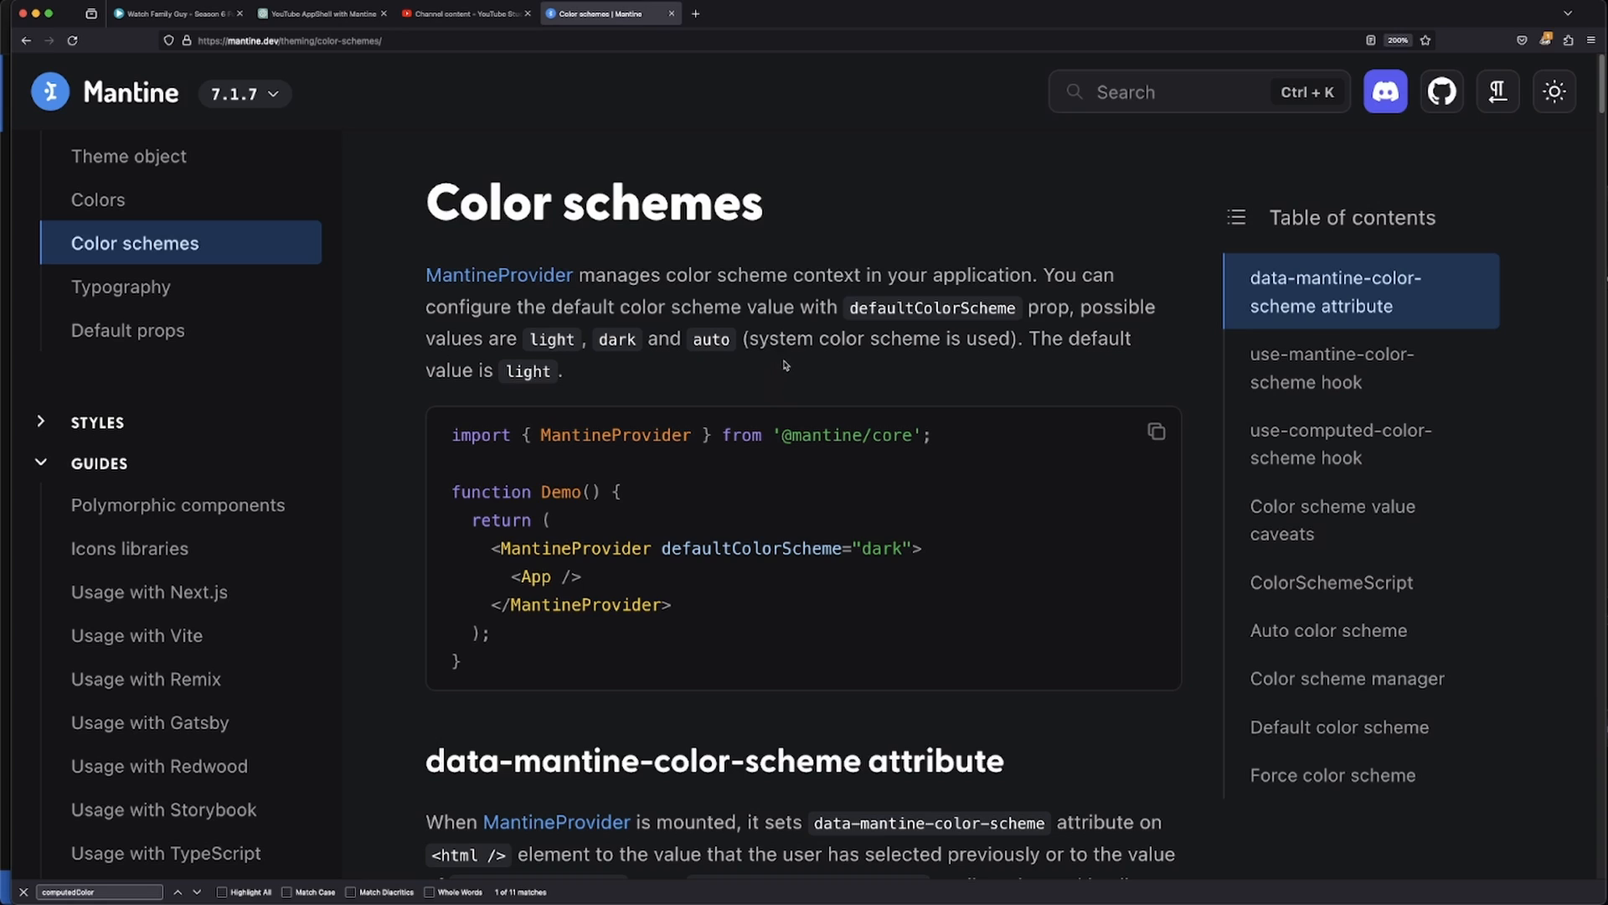
{"action": "mouse_move", "coordinate": [805, 362]}
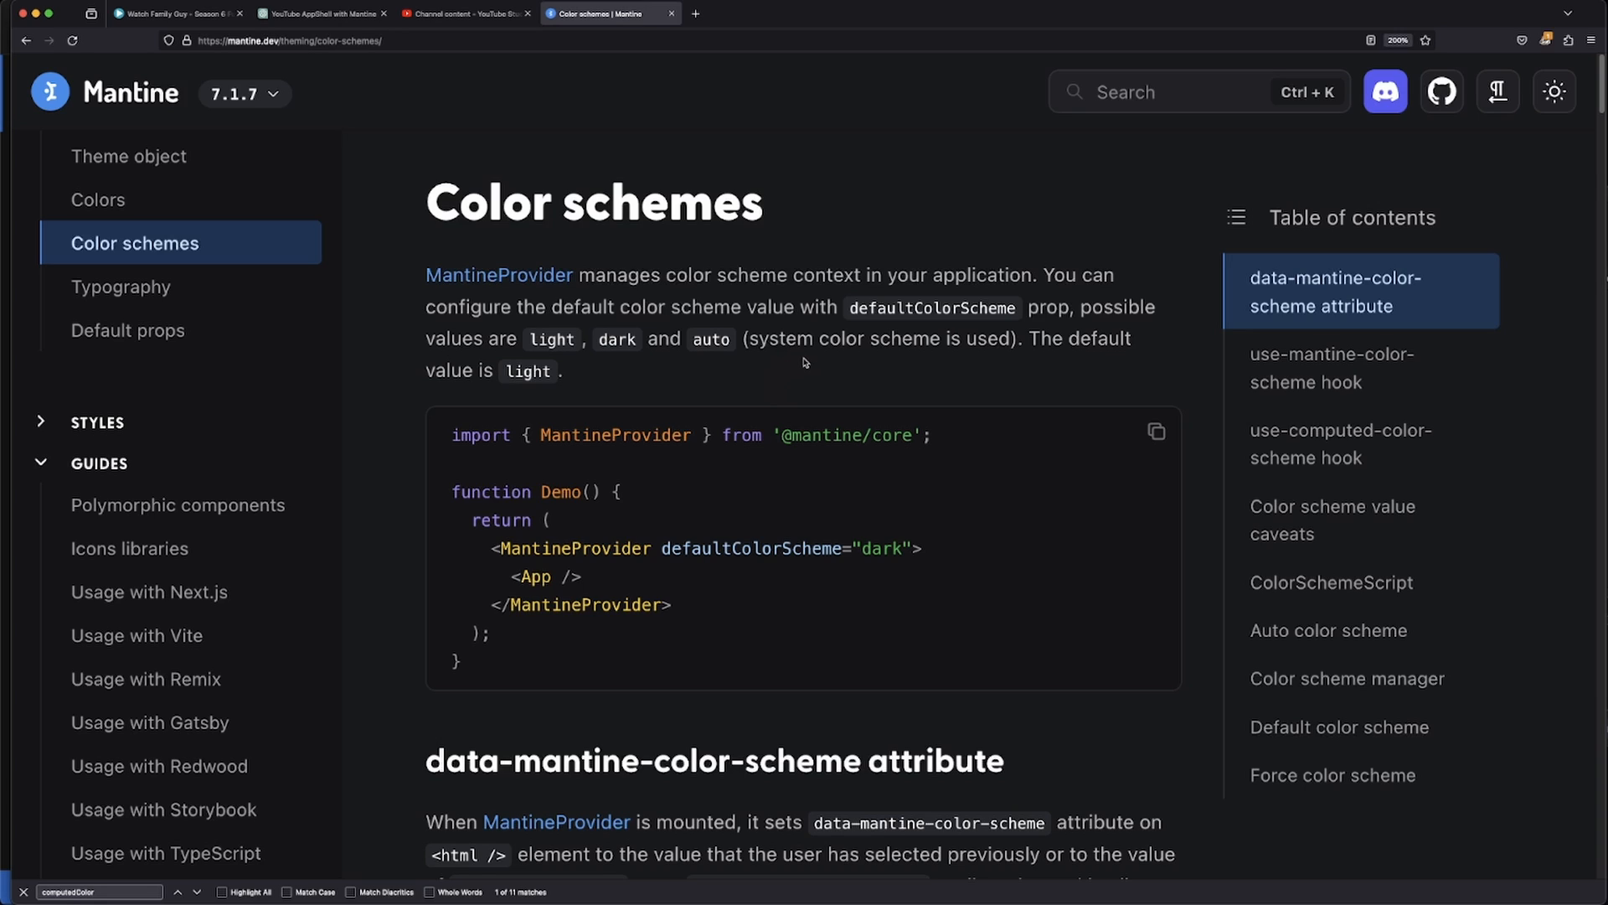
{"action": "mouse_move", "coordinate": [764, 564]}
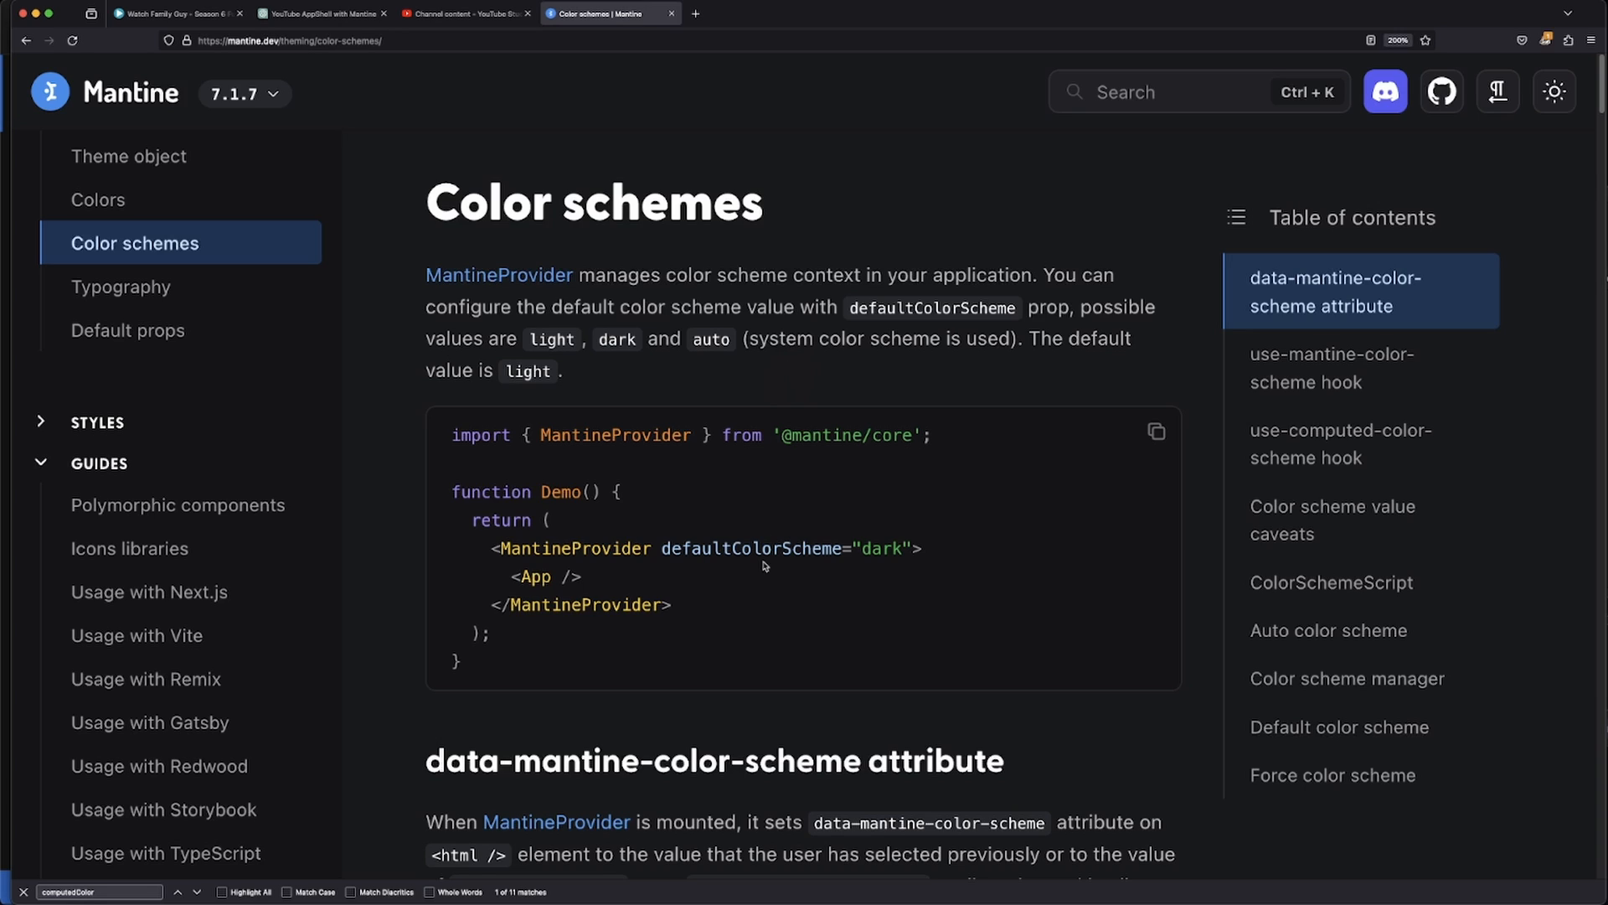
{"action": "mouse_move", "coordinate": [665, 554]}
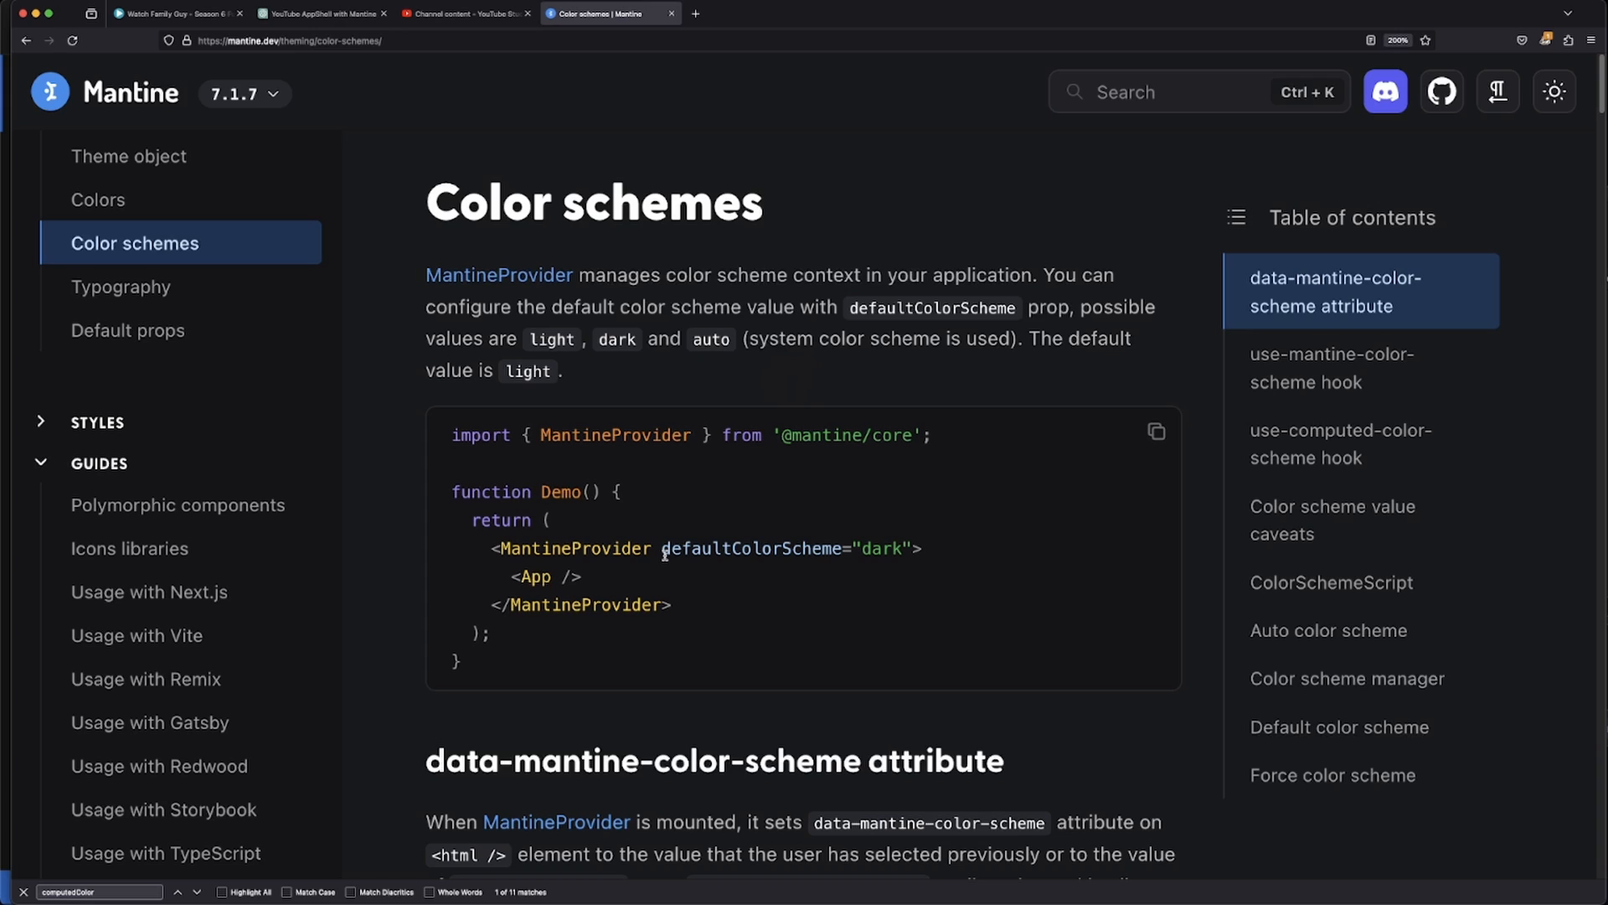
{"action": "double_click", "coordinate": [573, 548]}
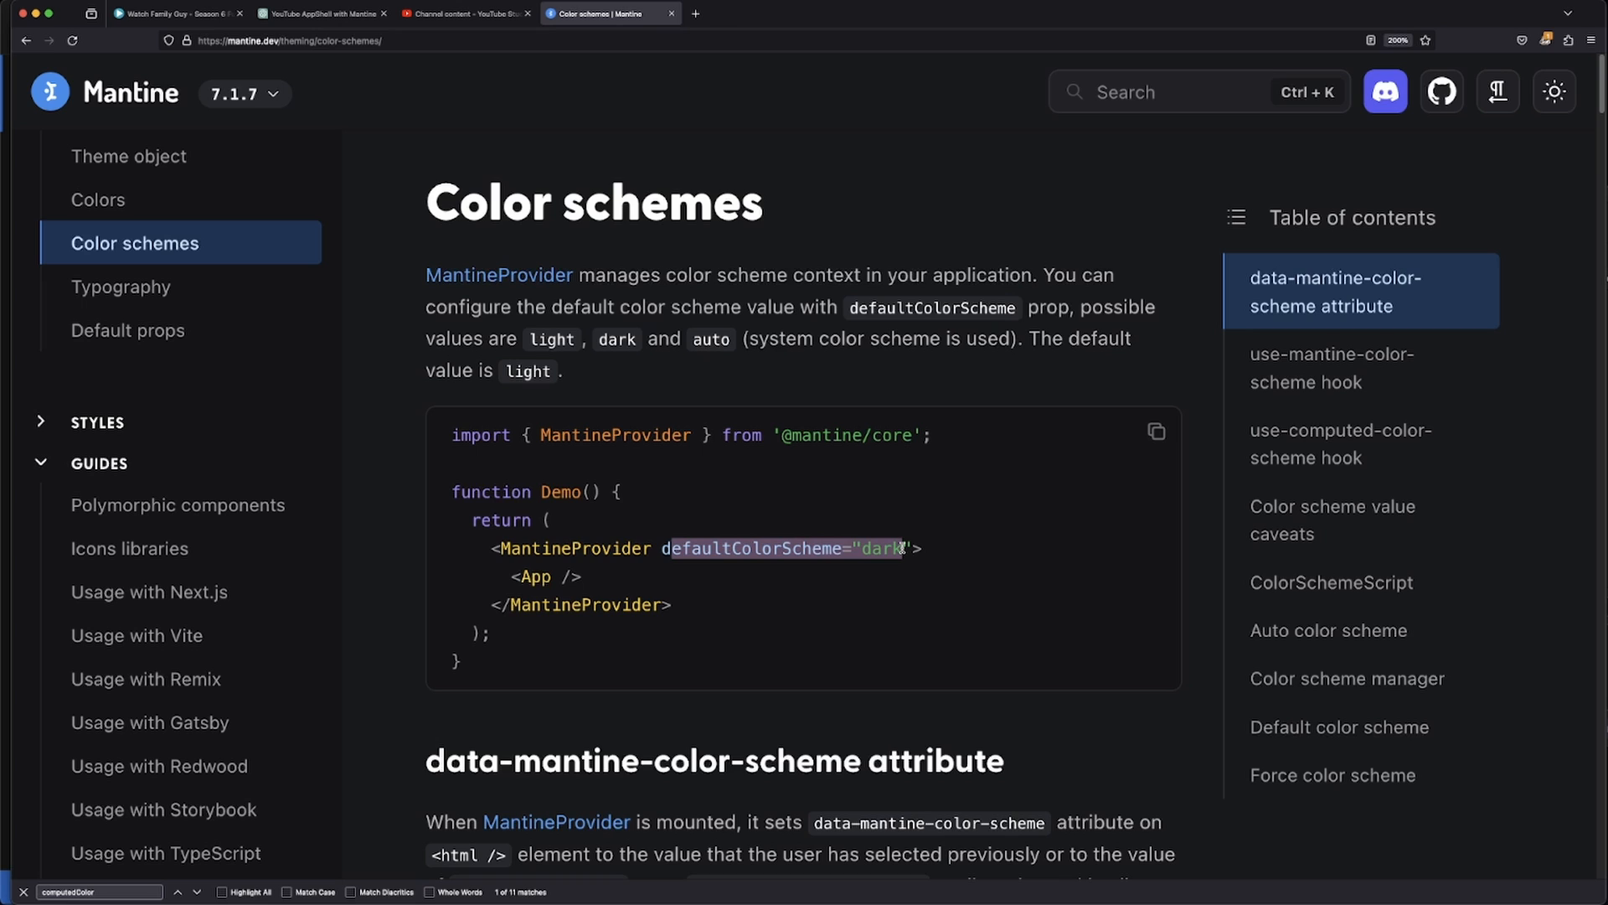
- Review the useMantineColorScheme section, try the Auto demo button, and reach the Demo.tsx code
{"action": "scroll", "scroll_direction": "down", "scroll_amount": 3}
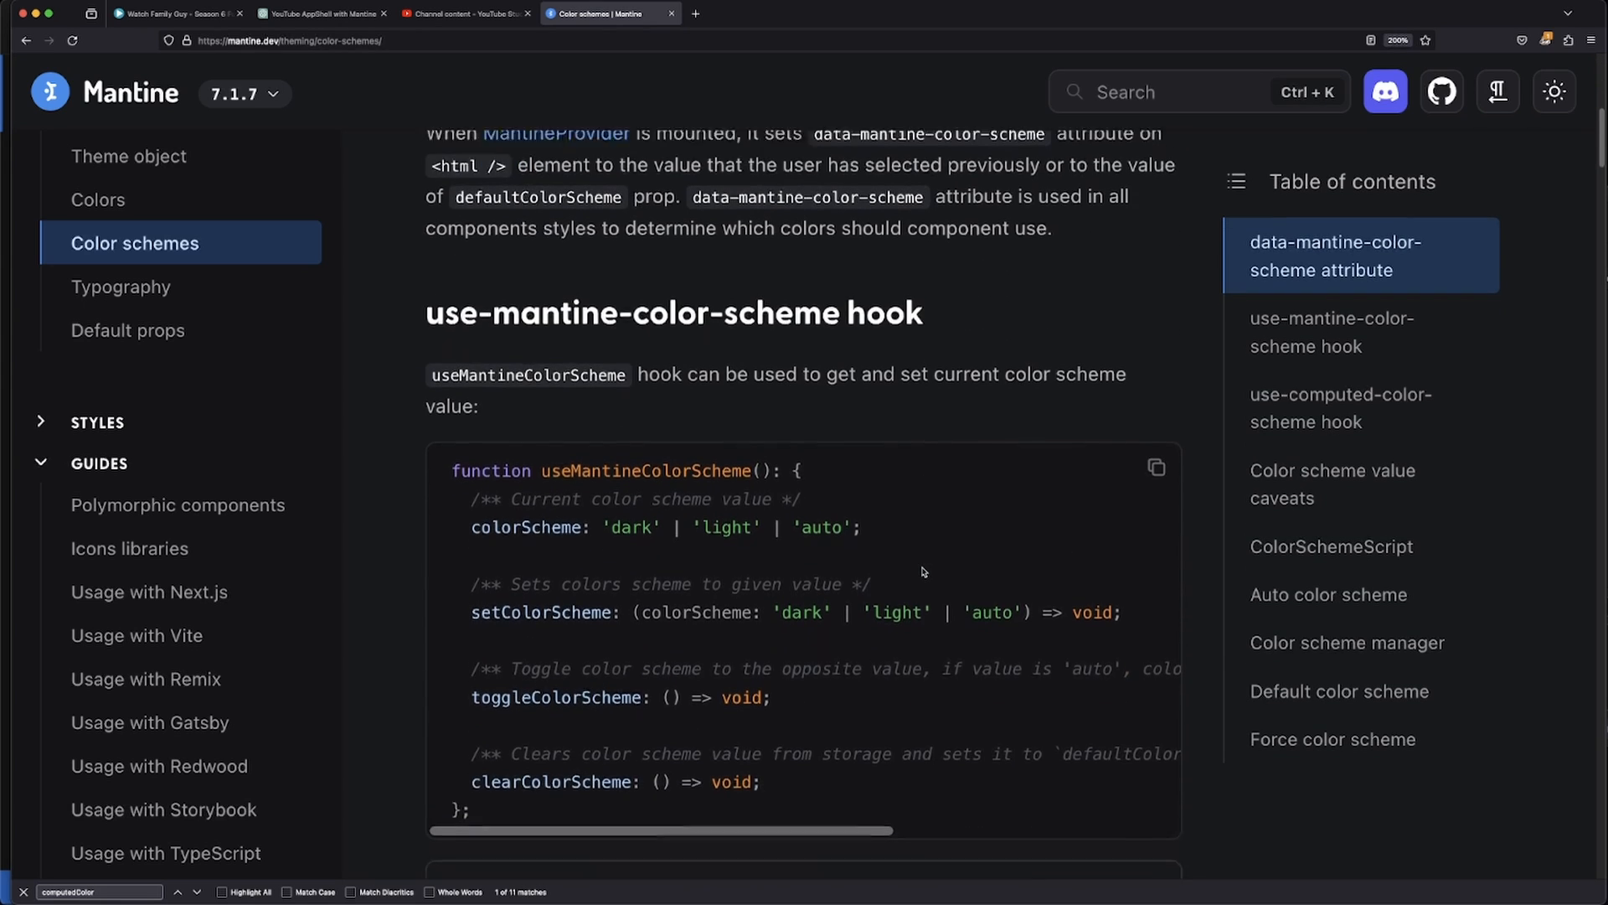
{"action": "scroll", "scroll_direction": "down", "scroll_amount": 3}
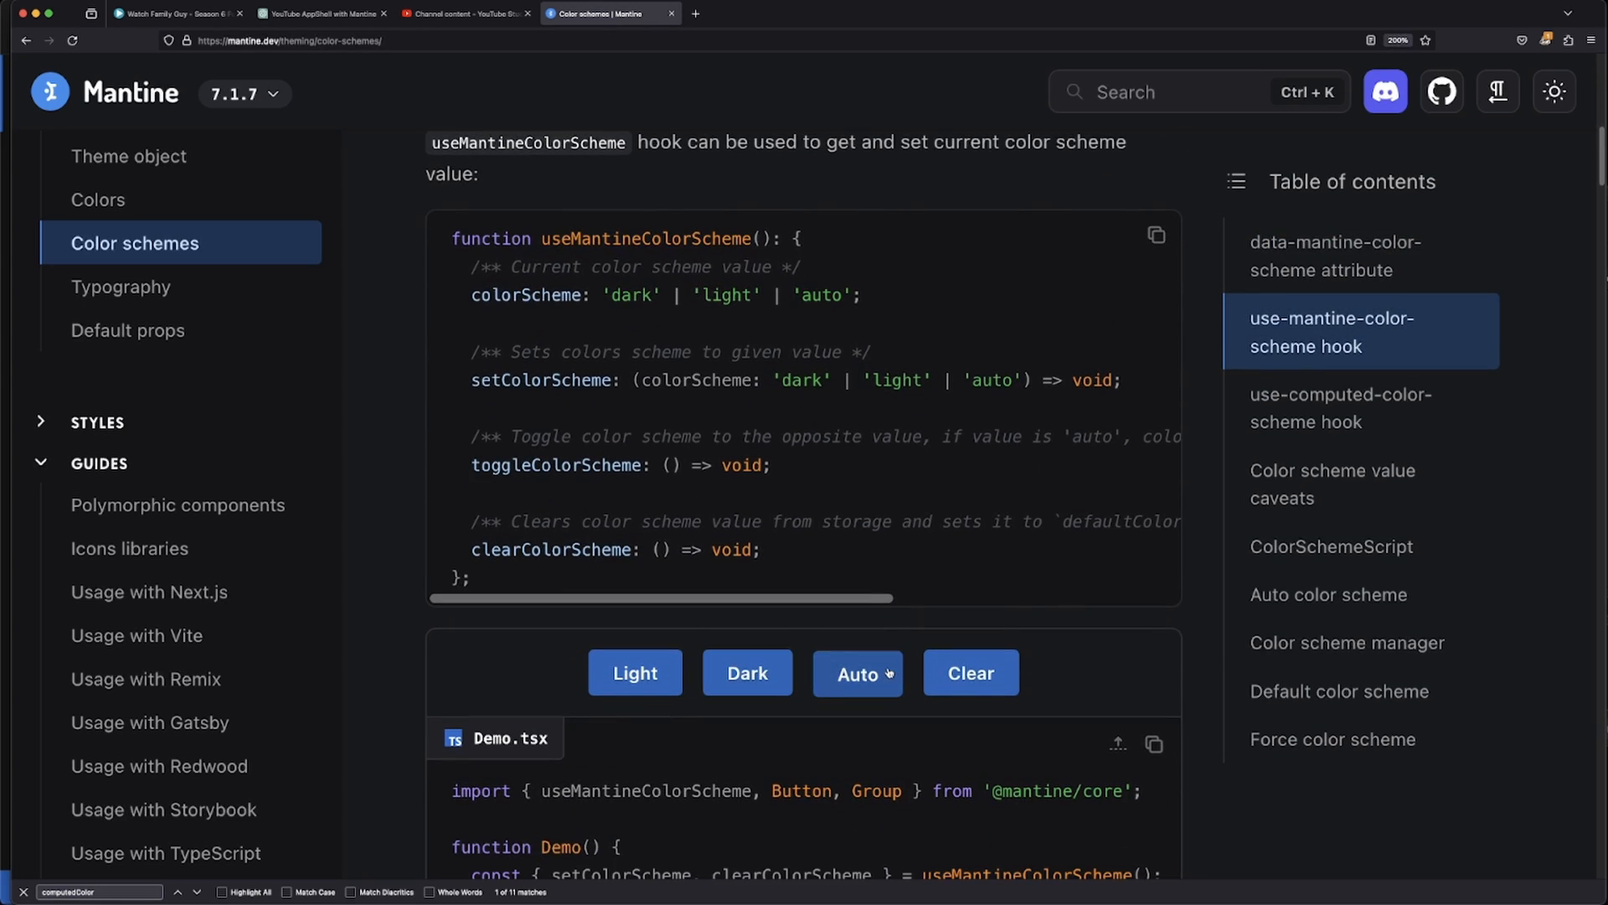
{"action": "left_click", "coordinate": [633, 673]}
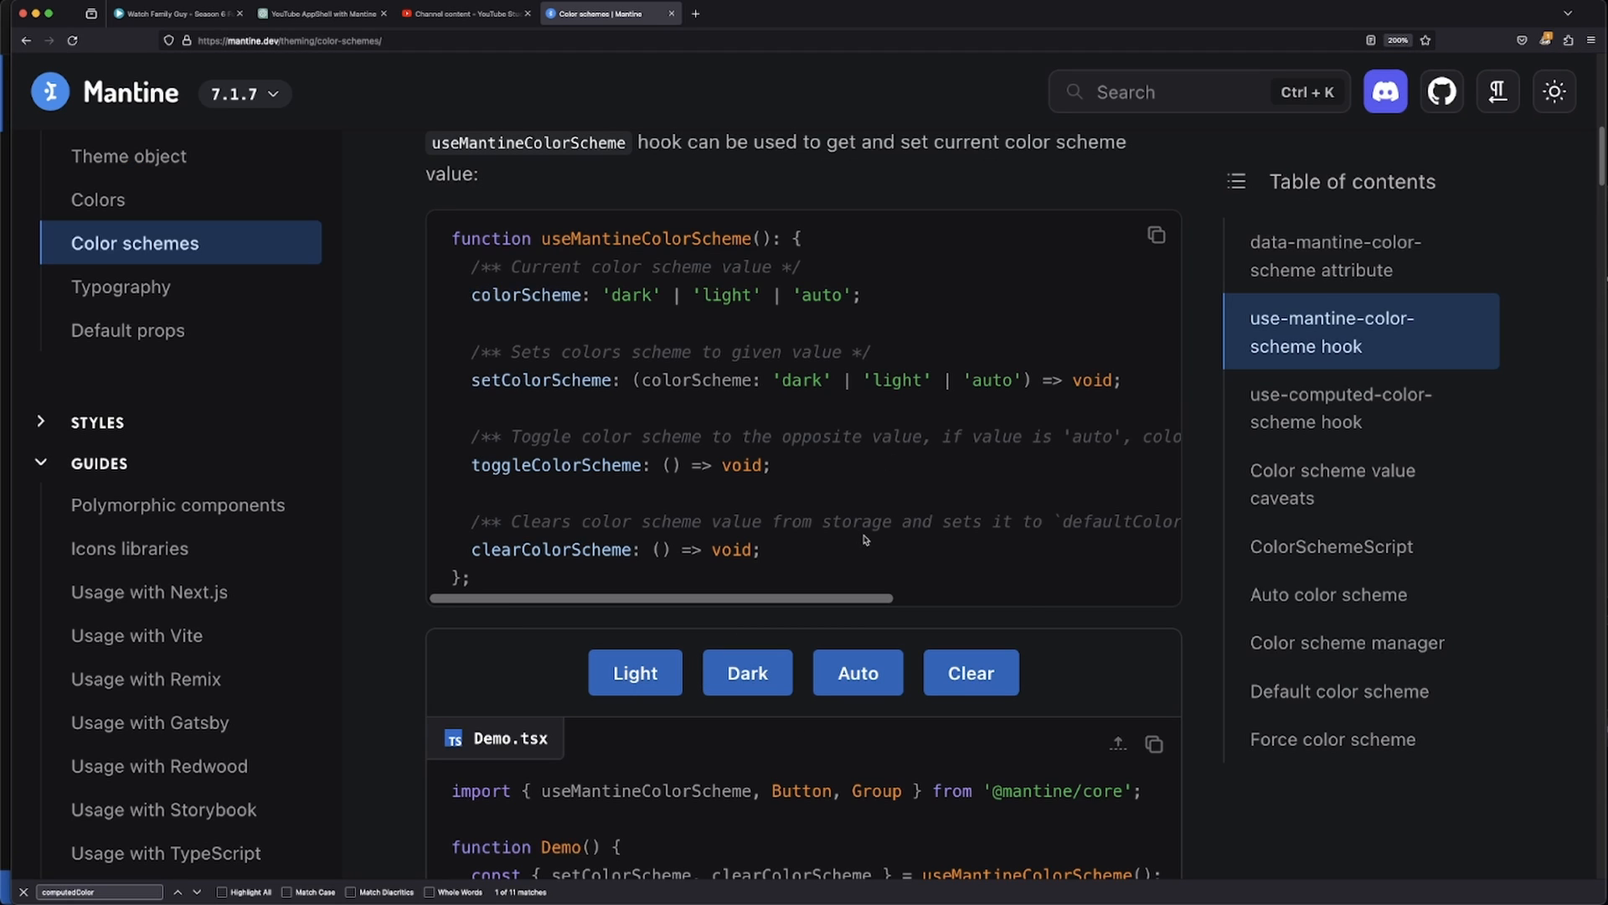
{"action": "scroll", "scroll_direction": "up", "scroll_amount": 3}
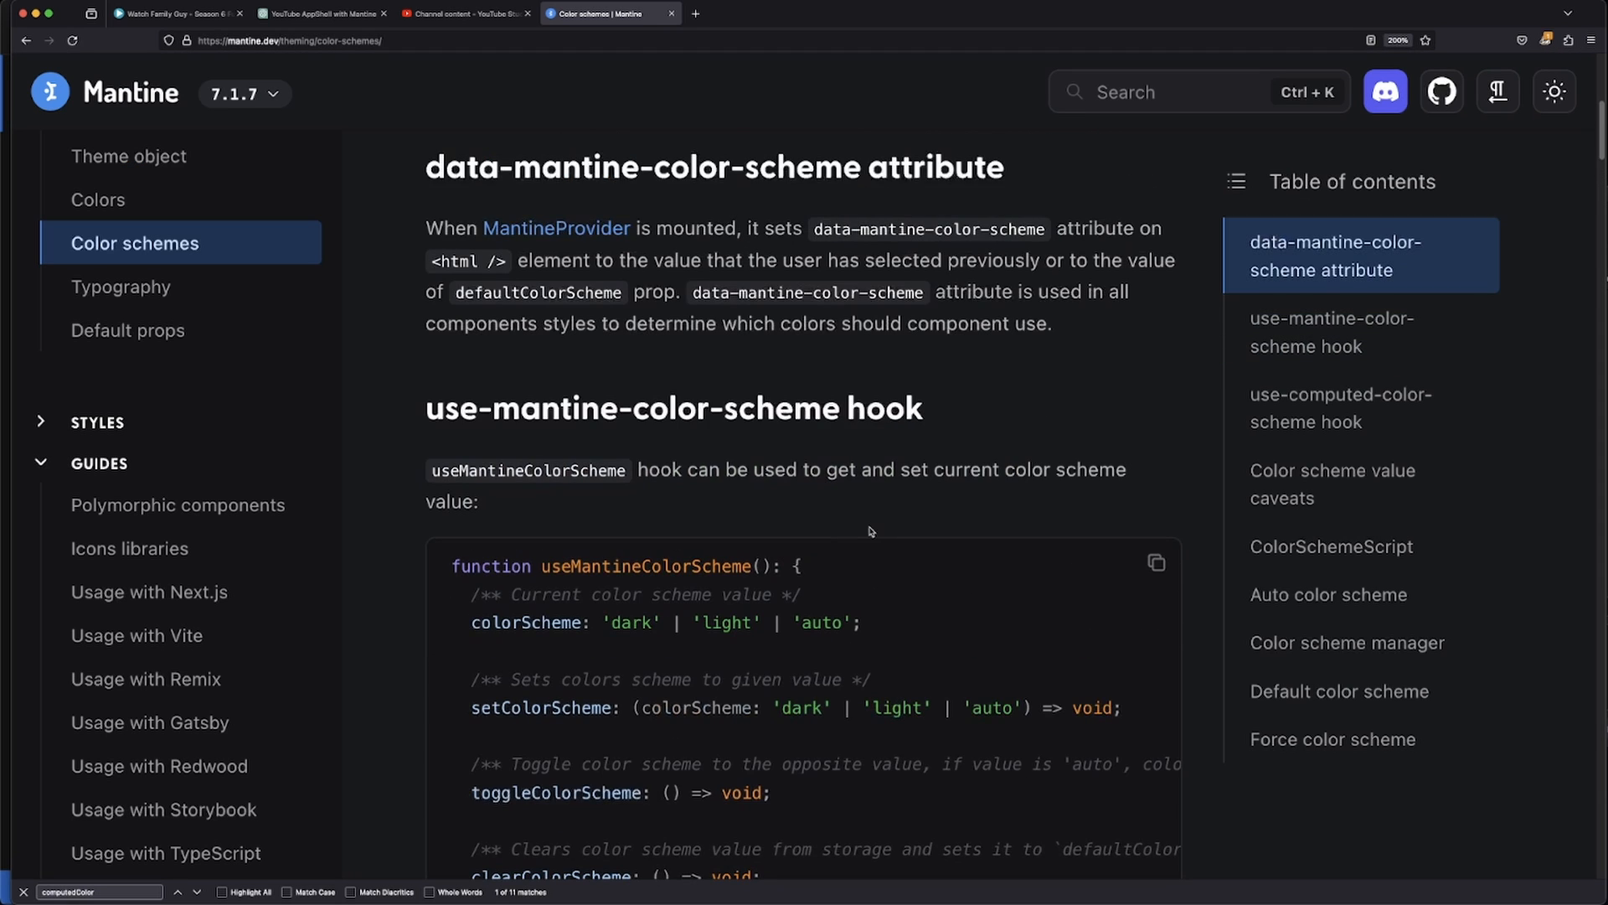
{"action": "scroll", "scroll_direction": "down", "scroll_amount": 3}
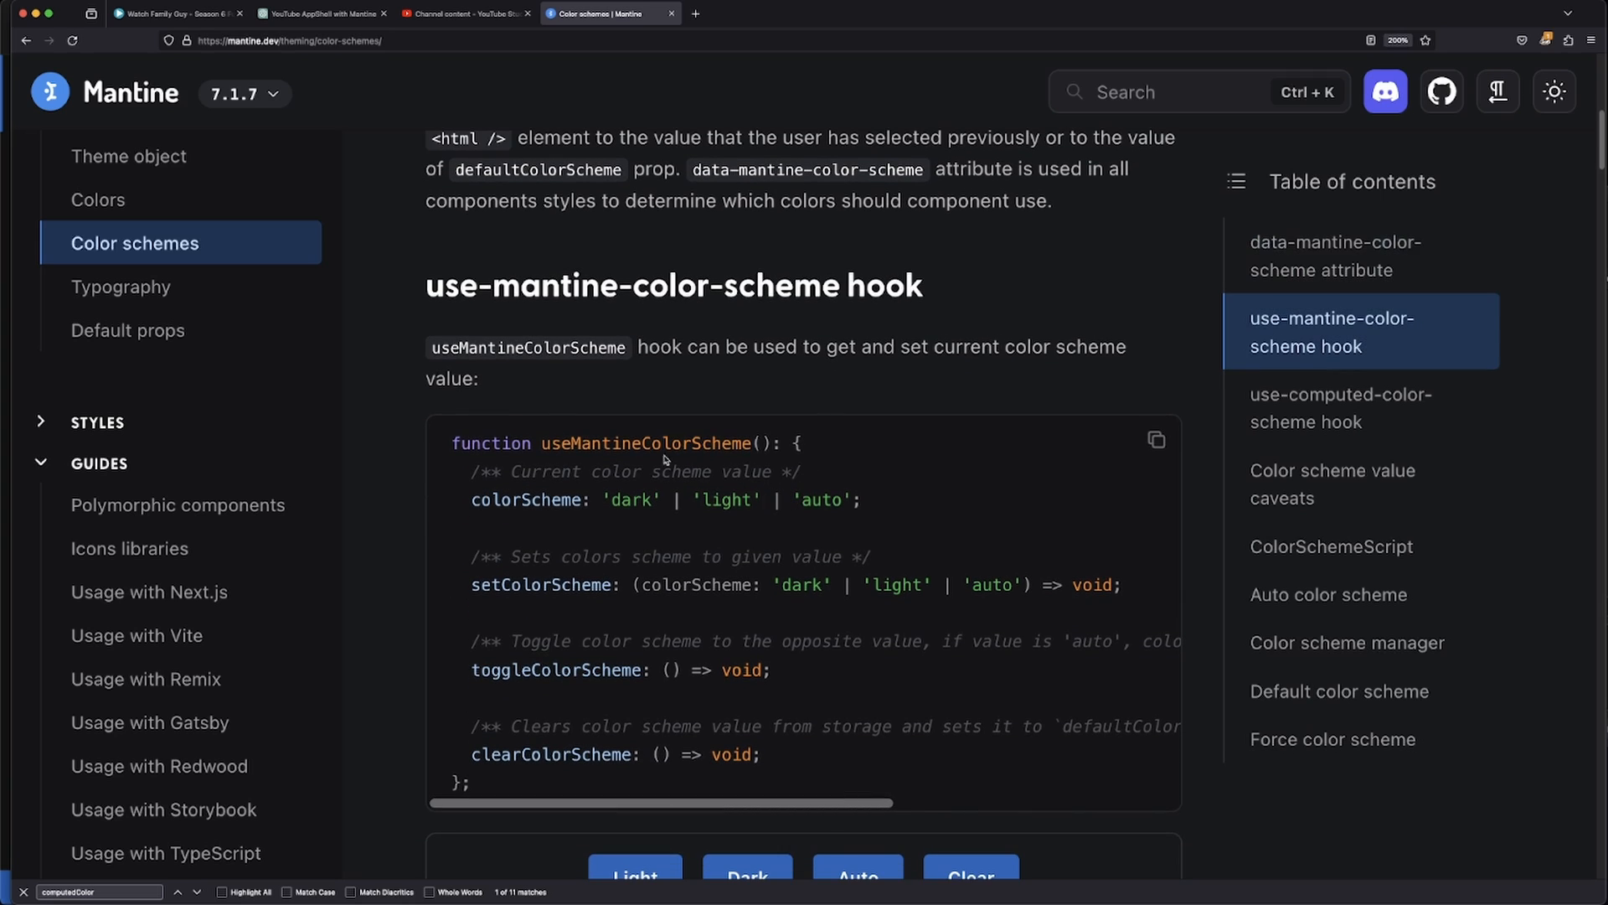
{"action": "mouse_move", "coordinate": [512, 579]}
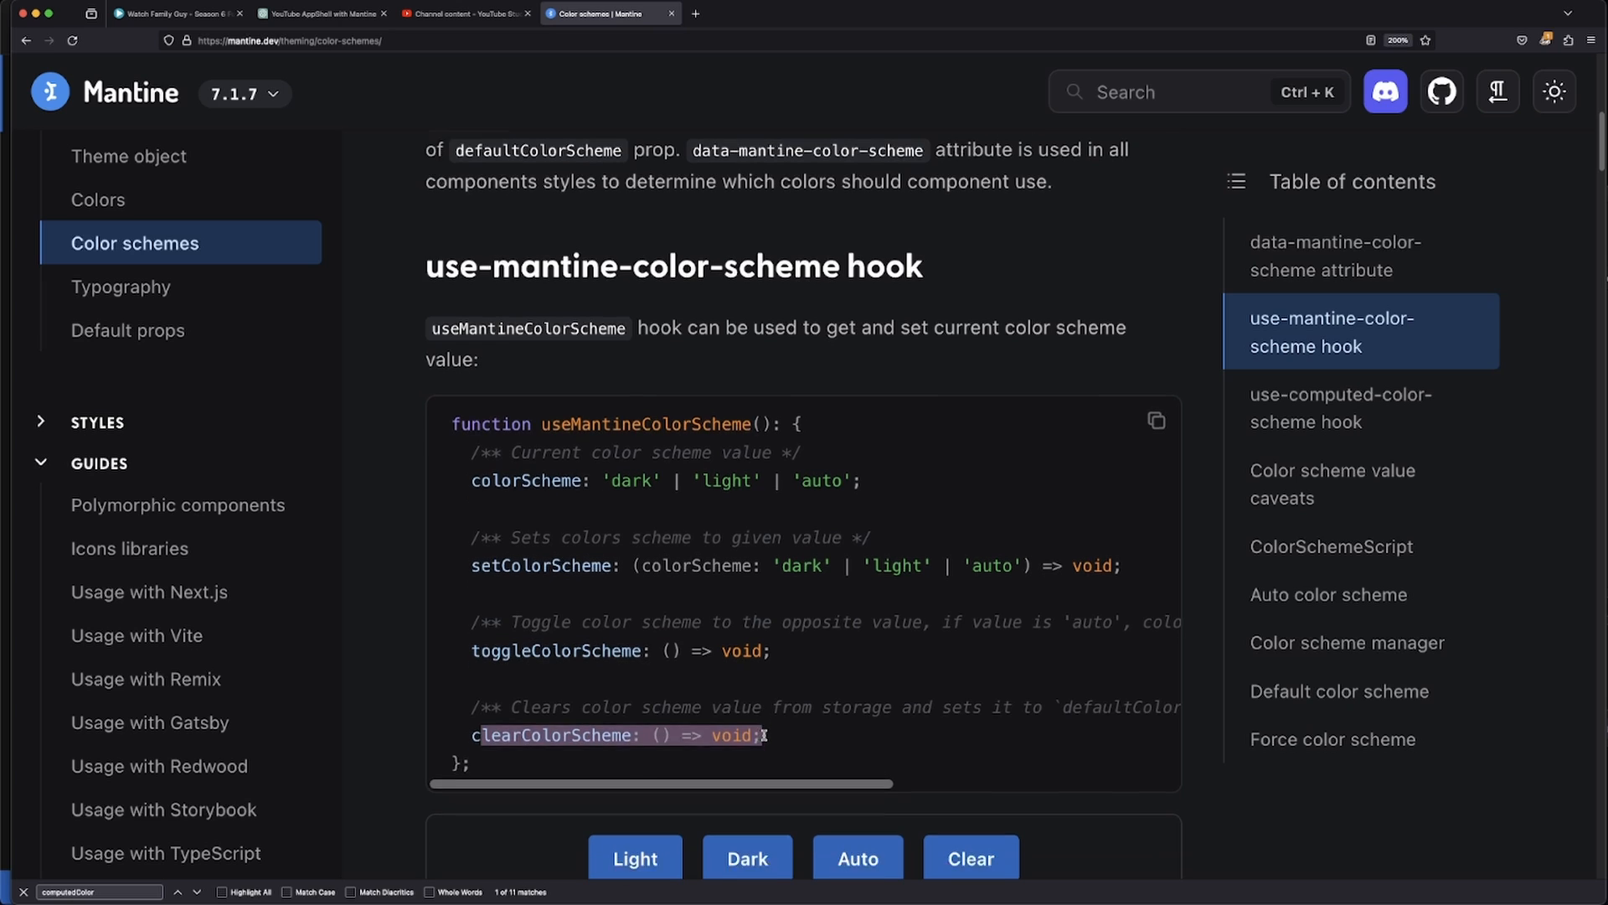
{"action": "scroll", "scroll_direction": "down", "scroll_amount": 3}
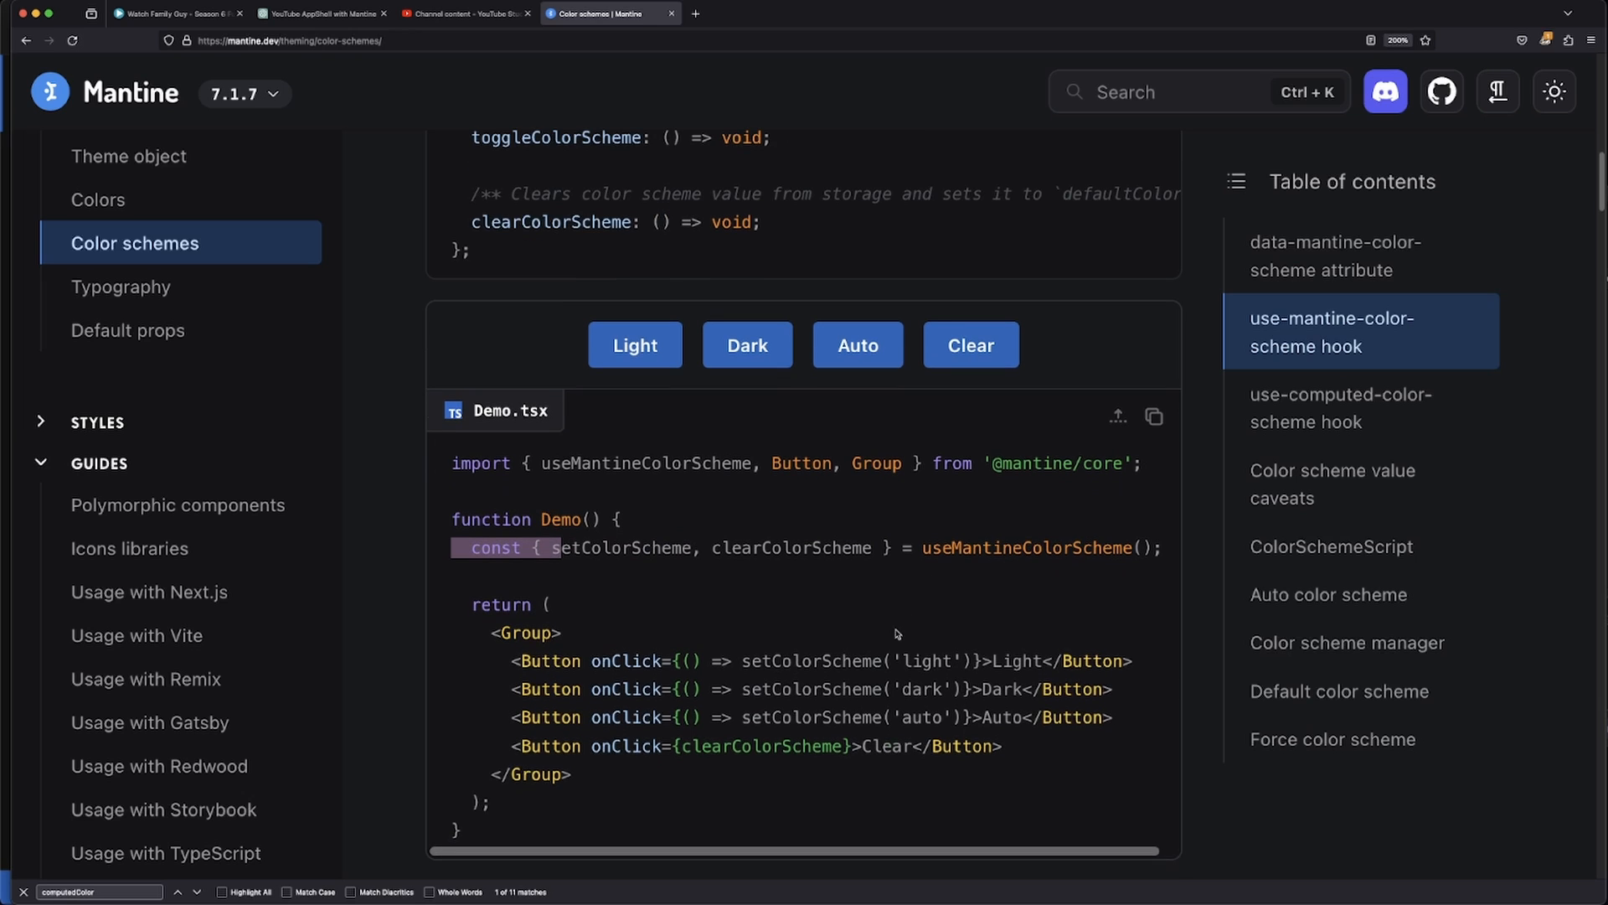
{"action": "scroll", "scroll_direction": "down", "scroll_amount": 3}
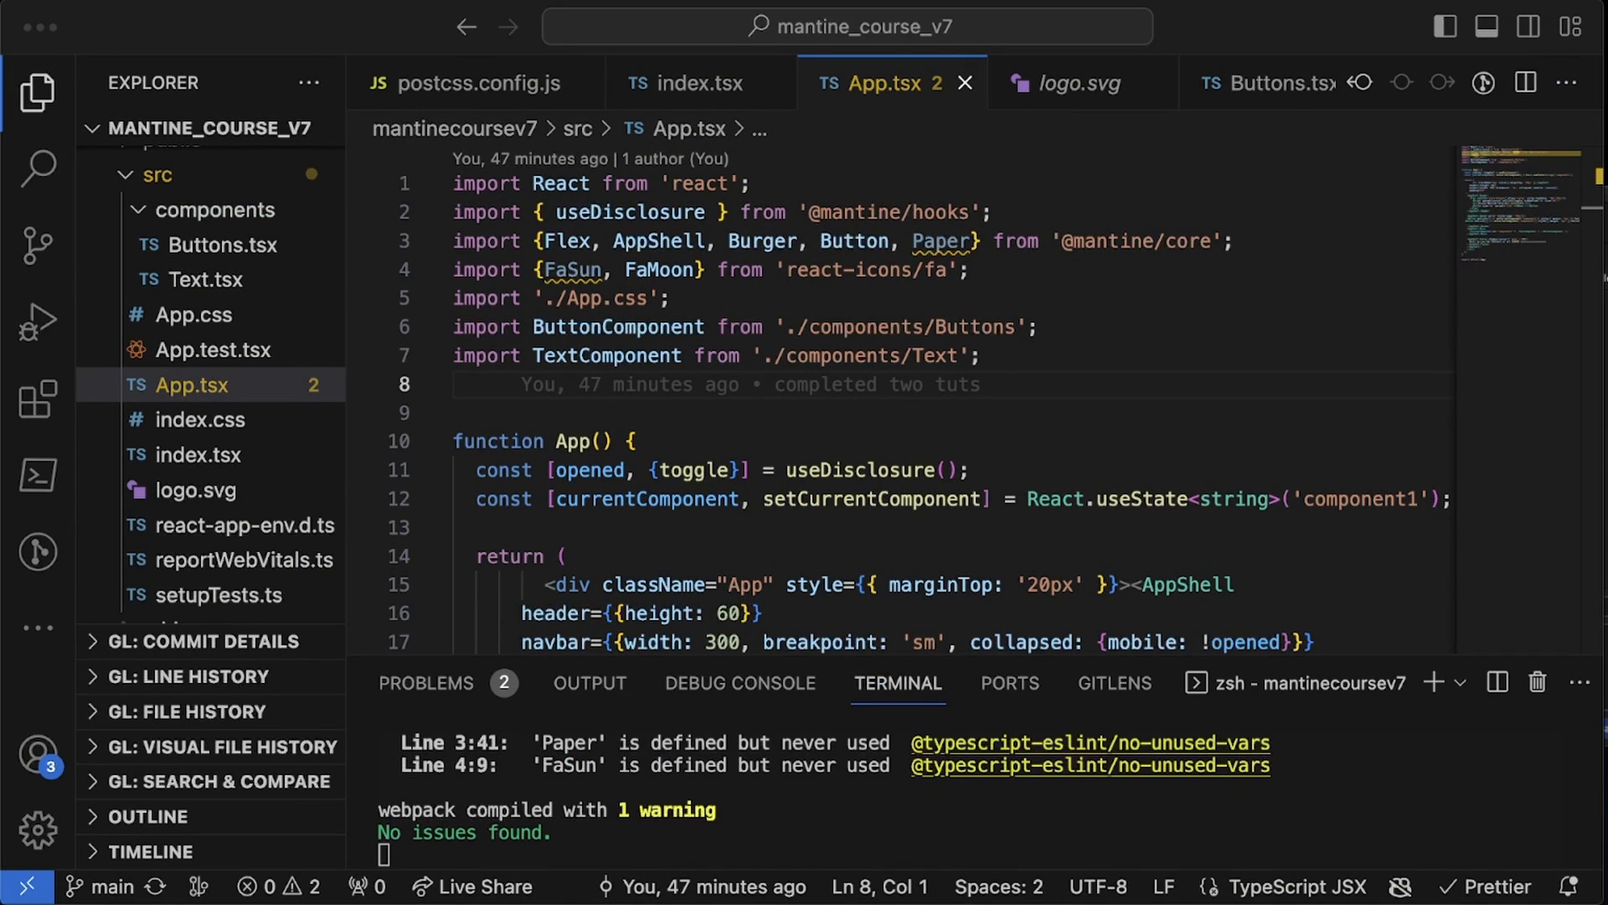
{"action": "left_click", "coordinate": [456, 412]}
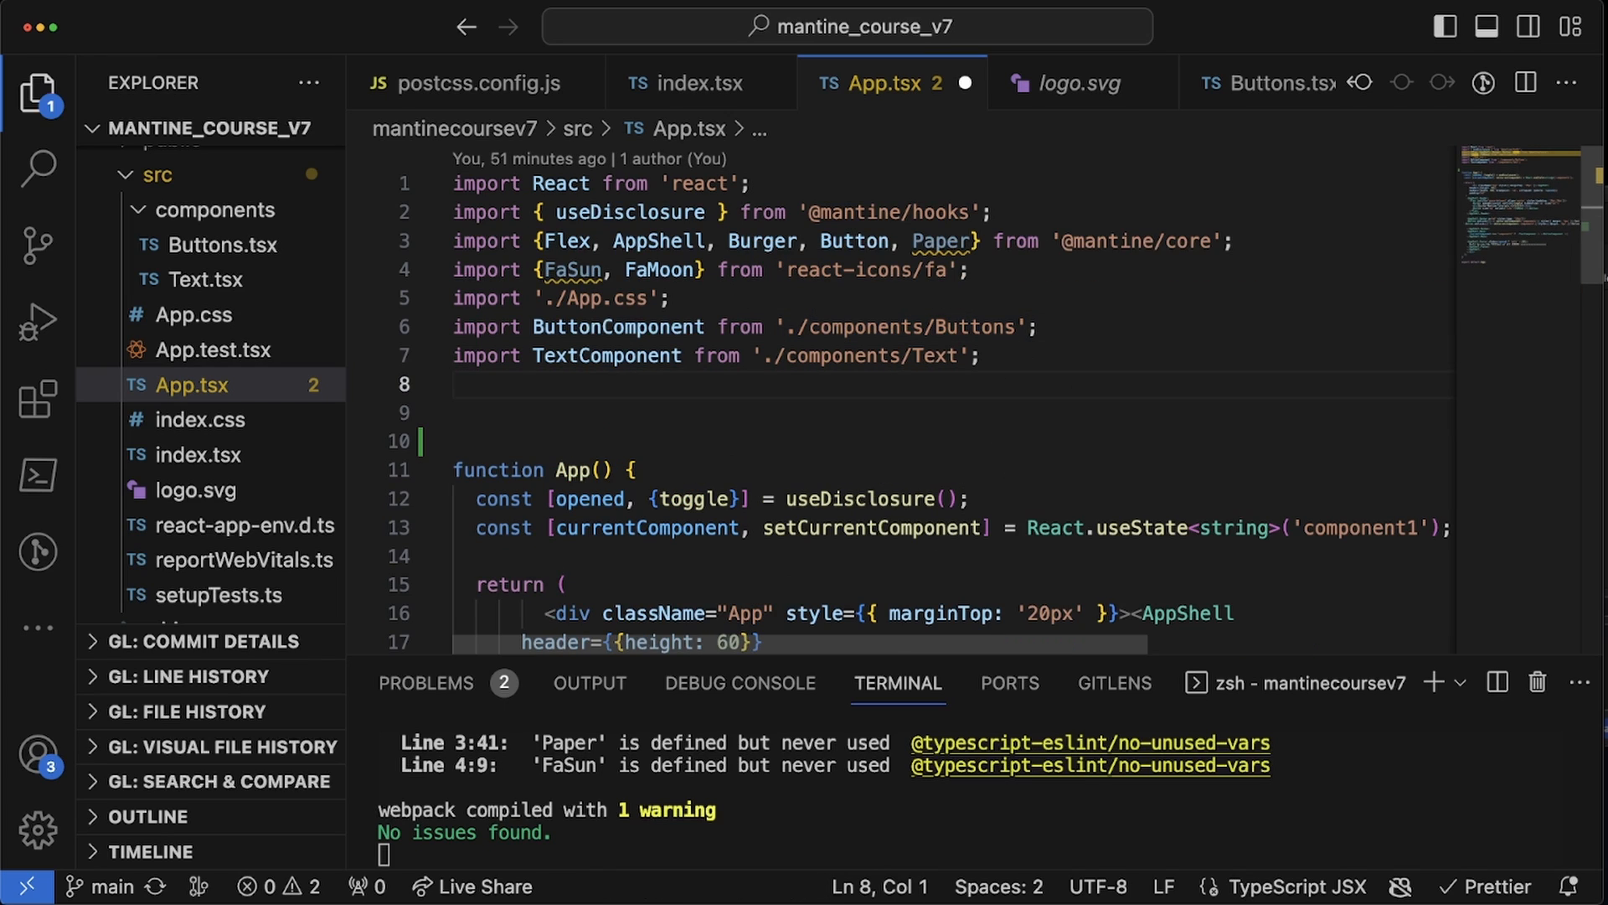
{"action": "type", "text": "import {useMantineColorScheme, } from '@mantine/core';"}
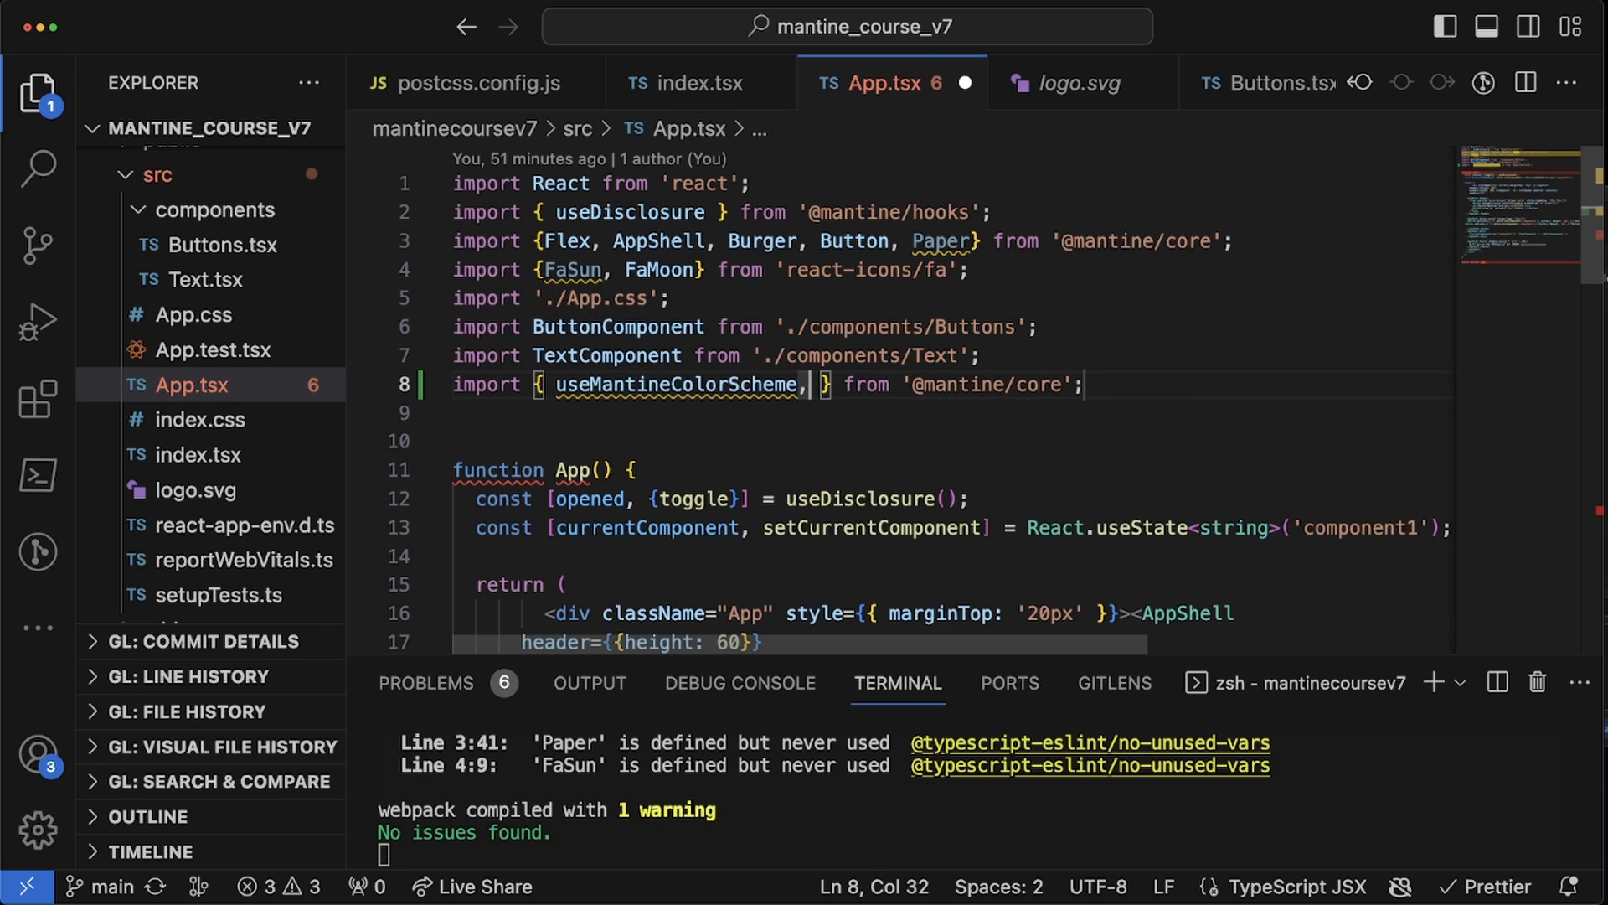
{"action": "type", "text": "useCompu"}
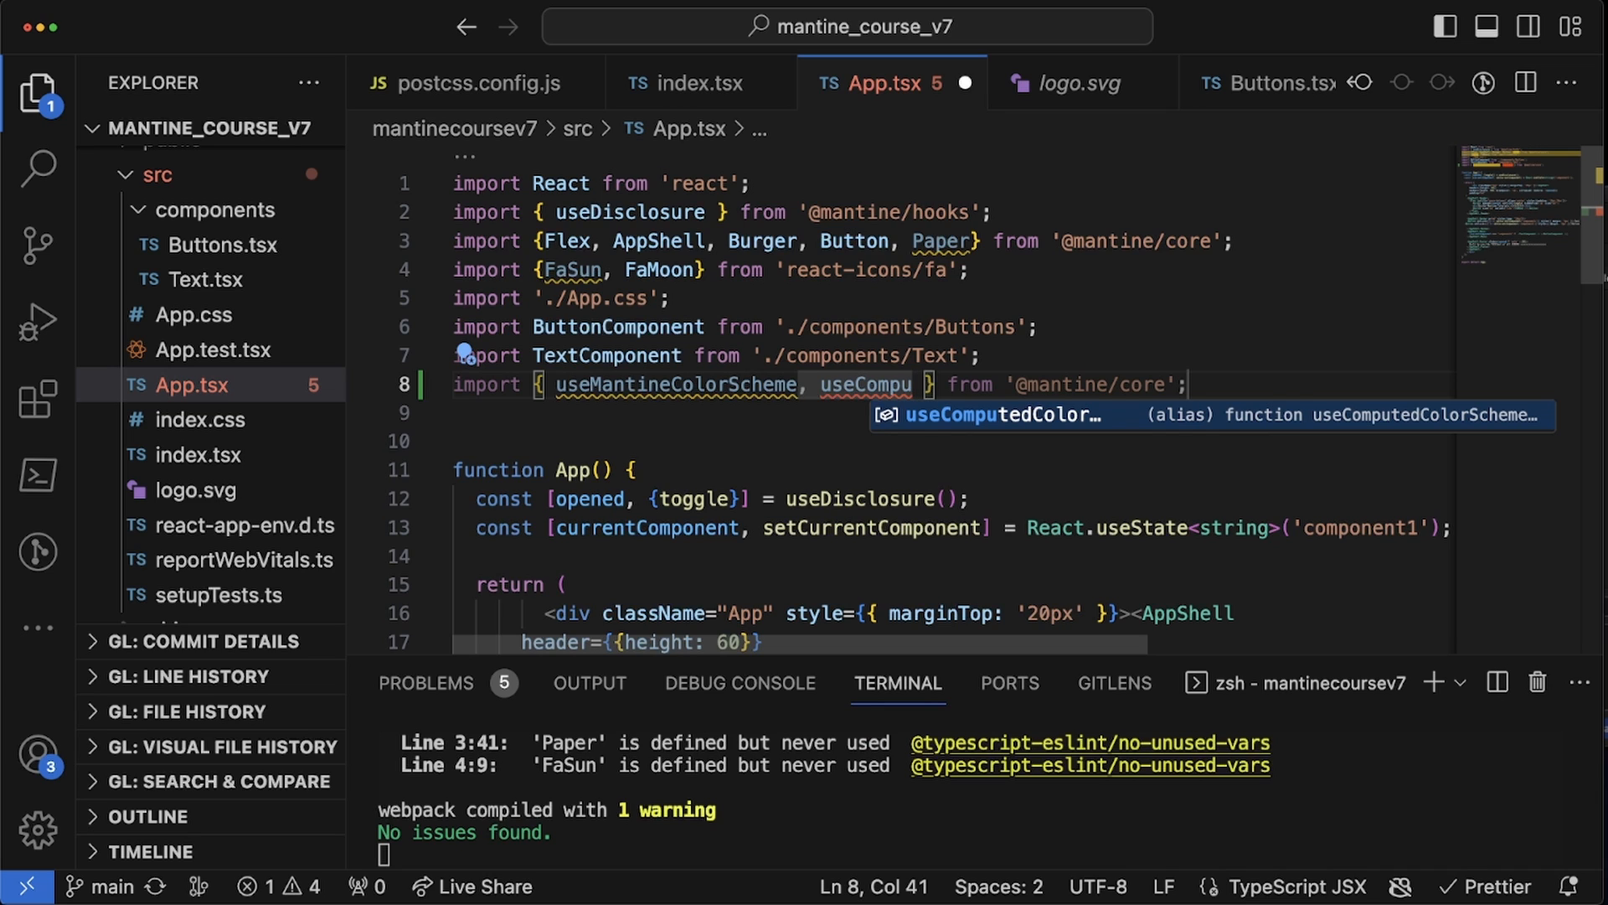
{"action": "key", "text": "Enter"}
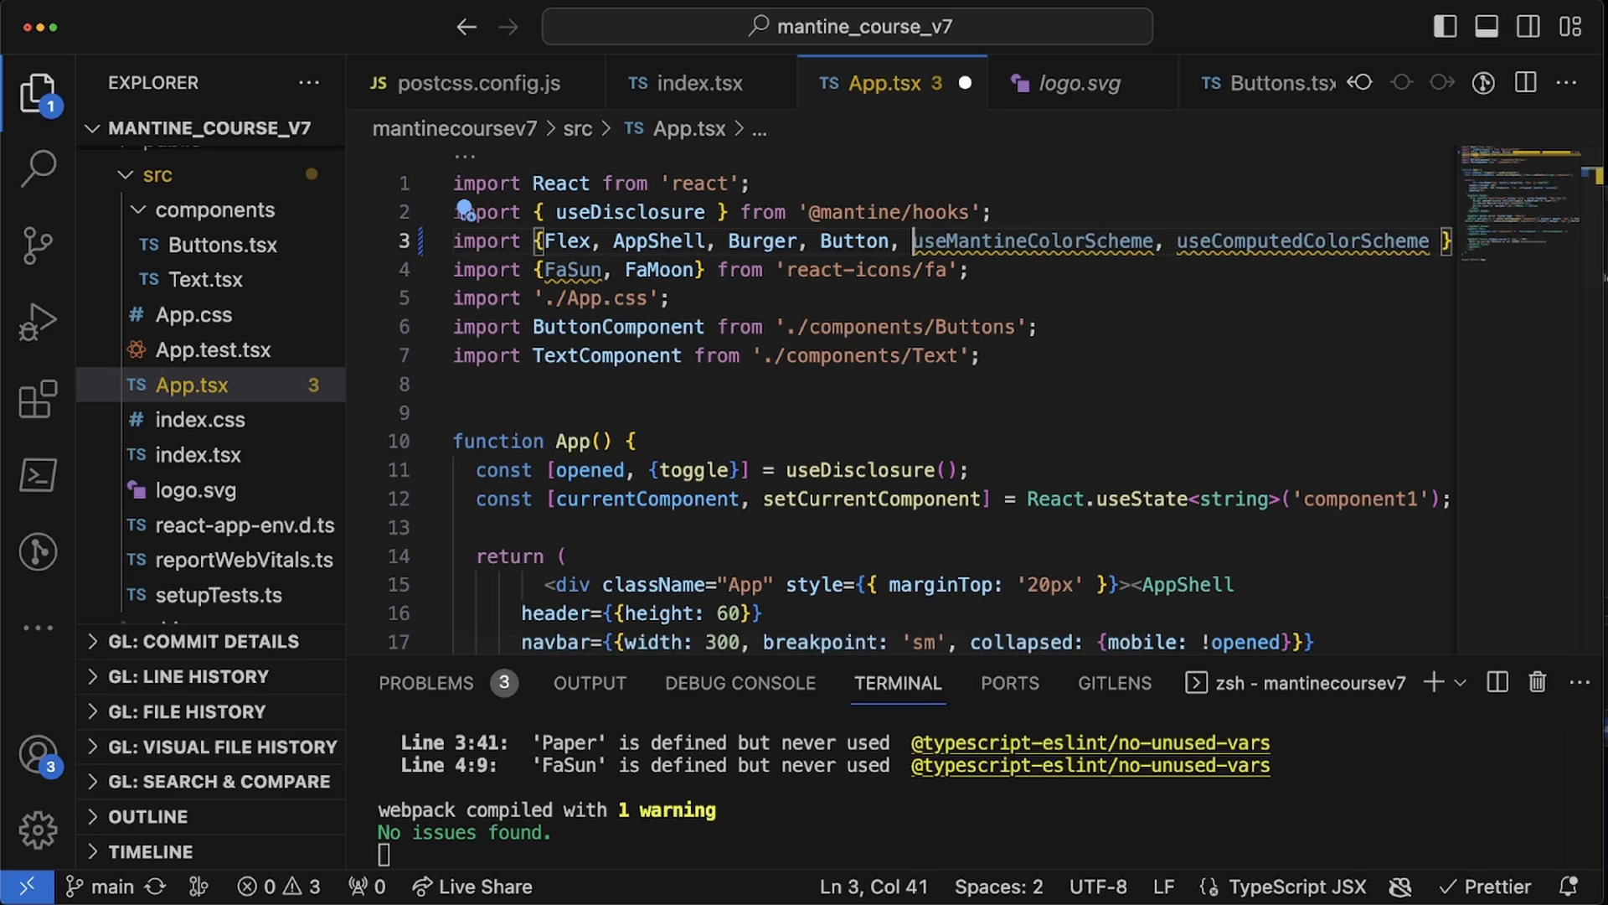
- Destructure setColorScheme from useMantineColorScheme() and get computedColorScheme from useComputedColorScheme('light')
{"action": "left_click", "coordinate": [985, 500]}
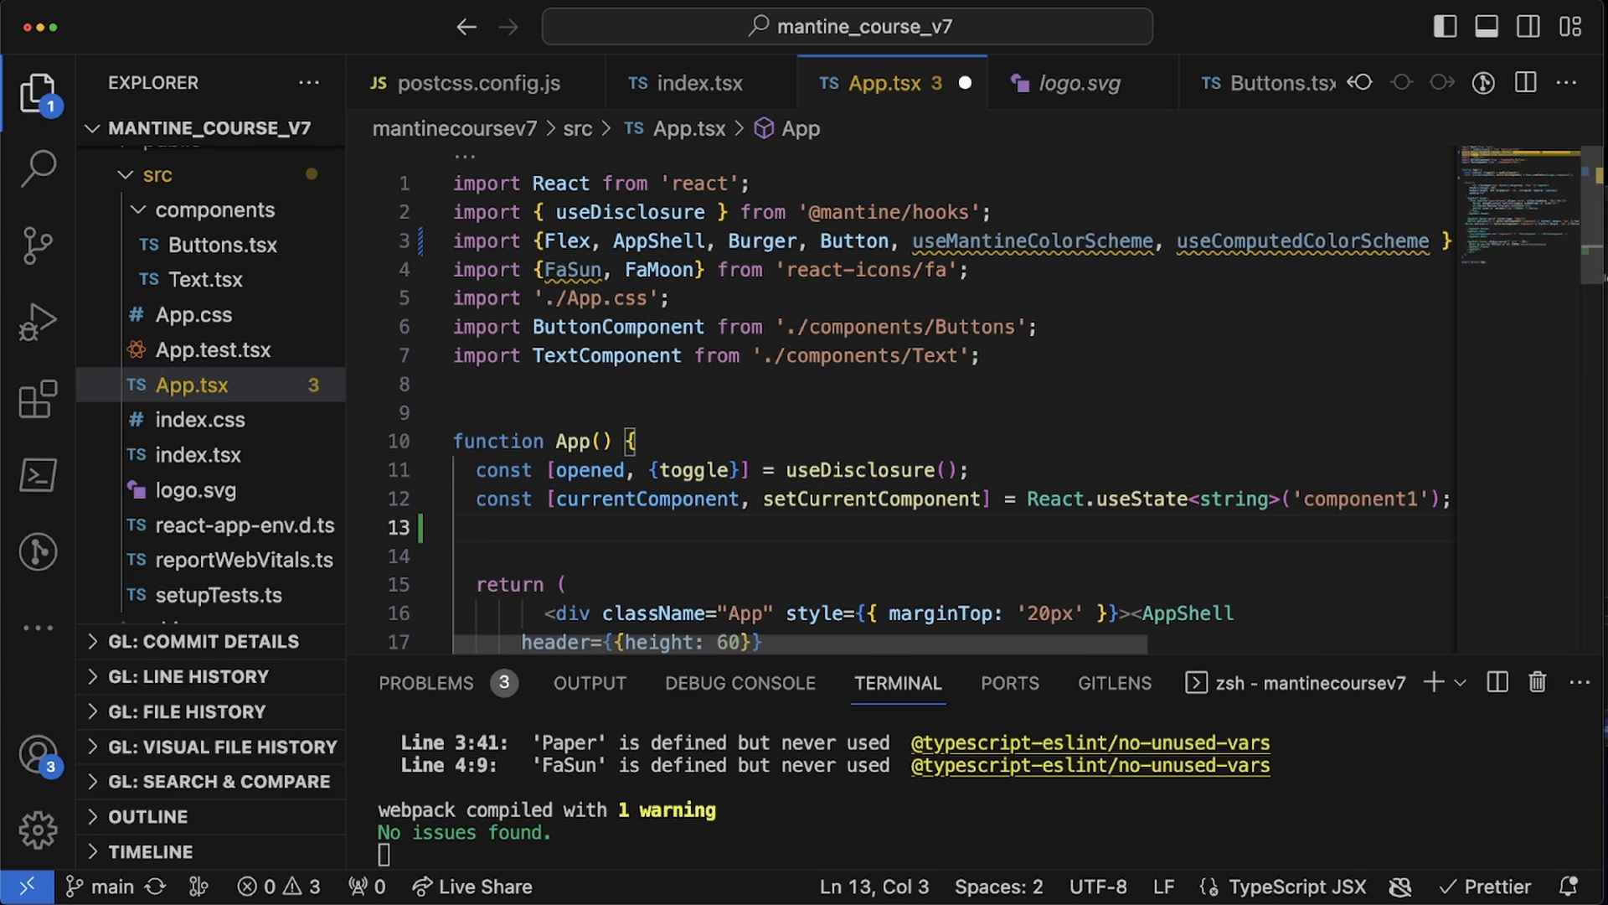
{"action": "type", "text": "const {"}
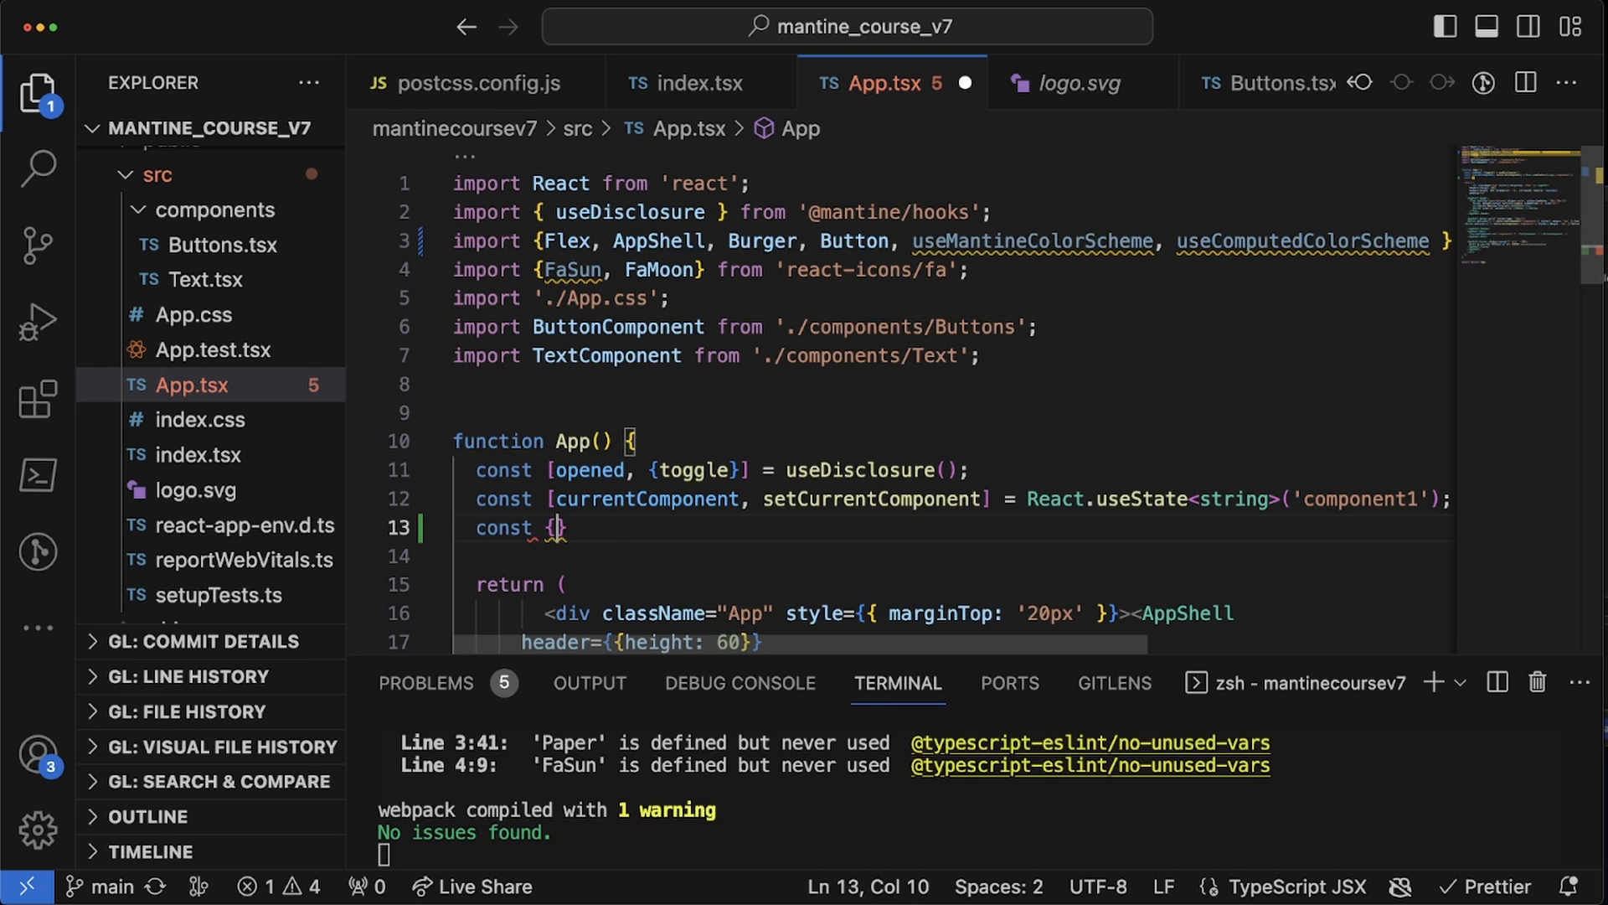
{"action": "type", "text": "setColorScheme"}
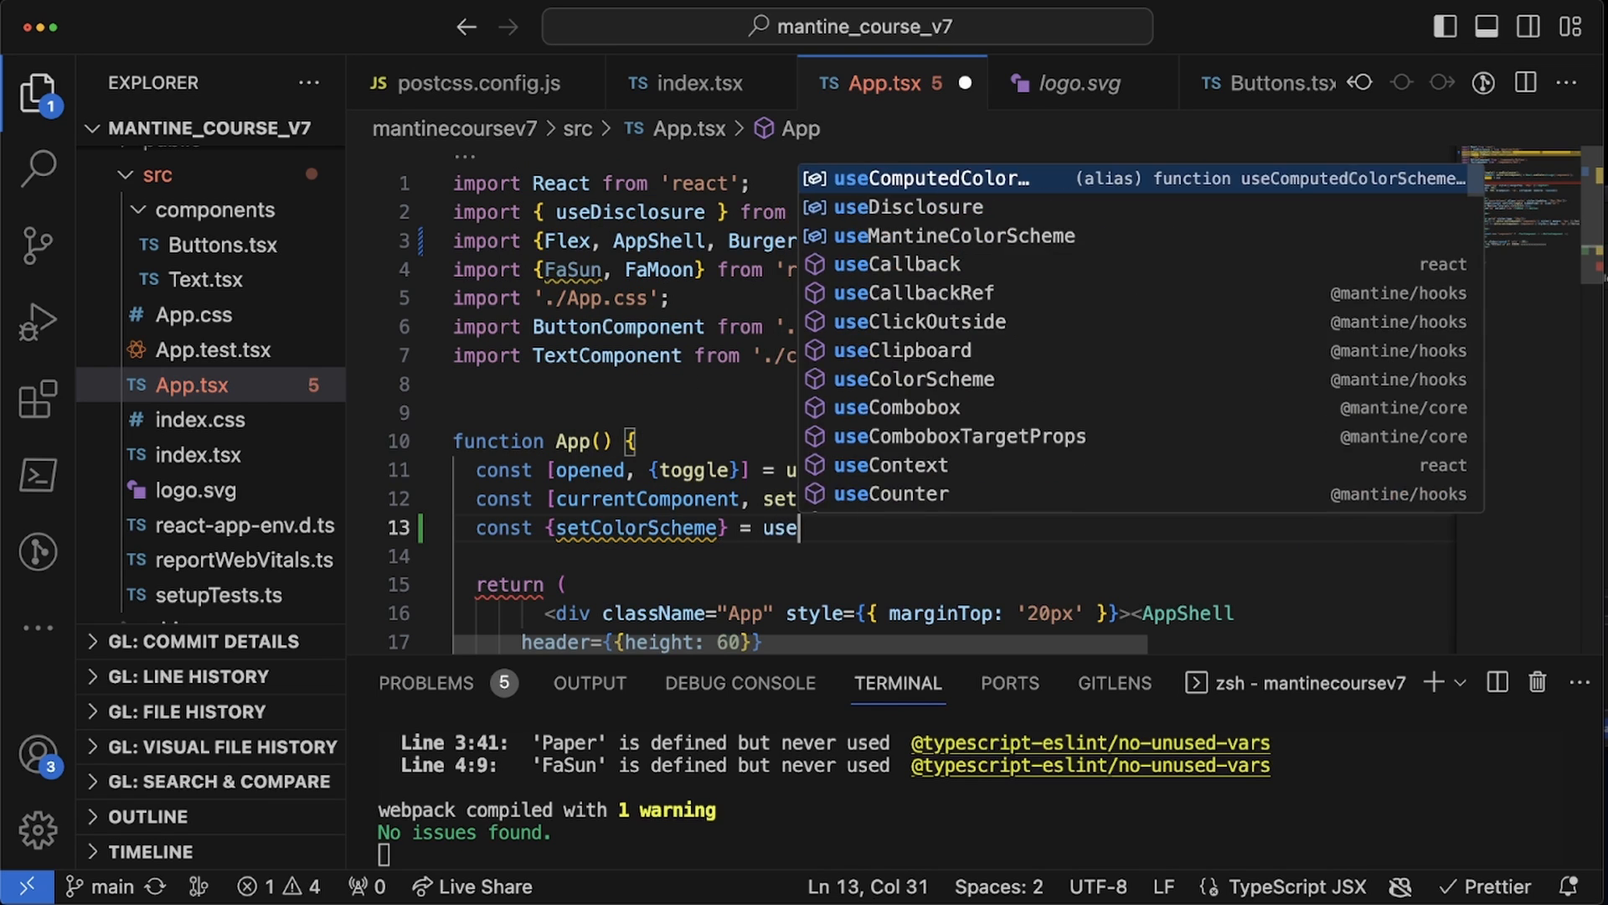
{"action": "type", "text": "MantineColorScheme"}
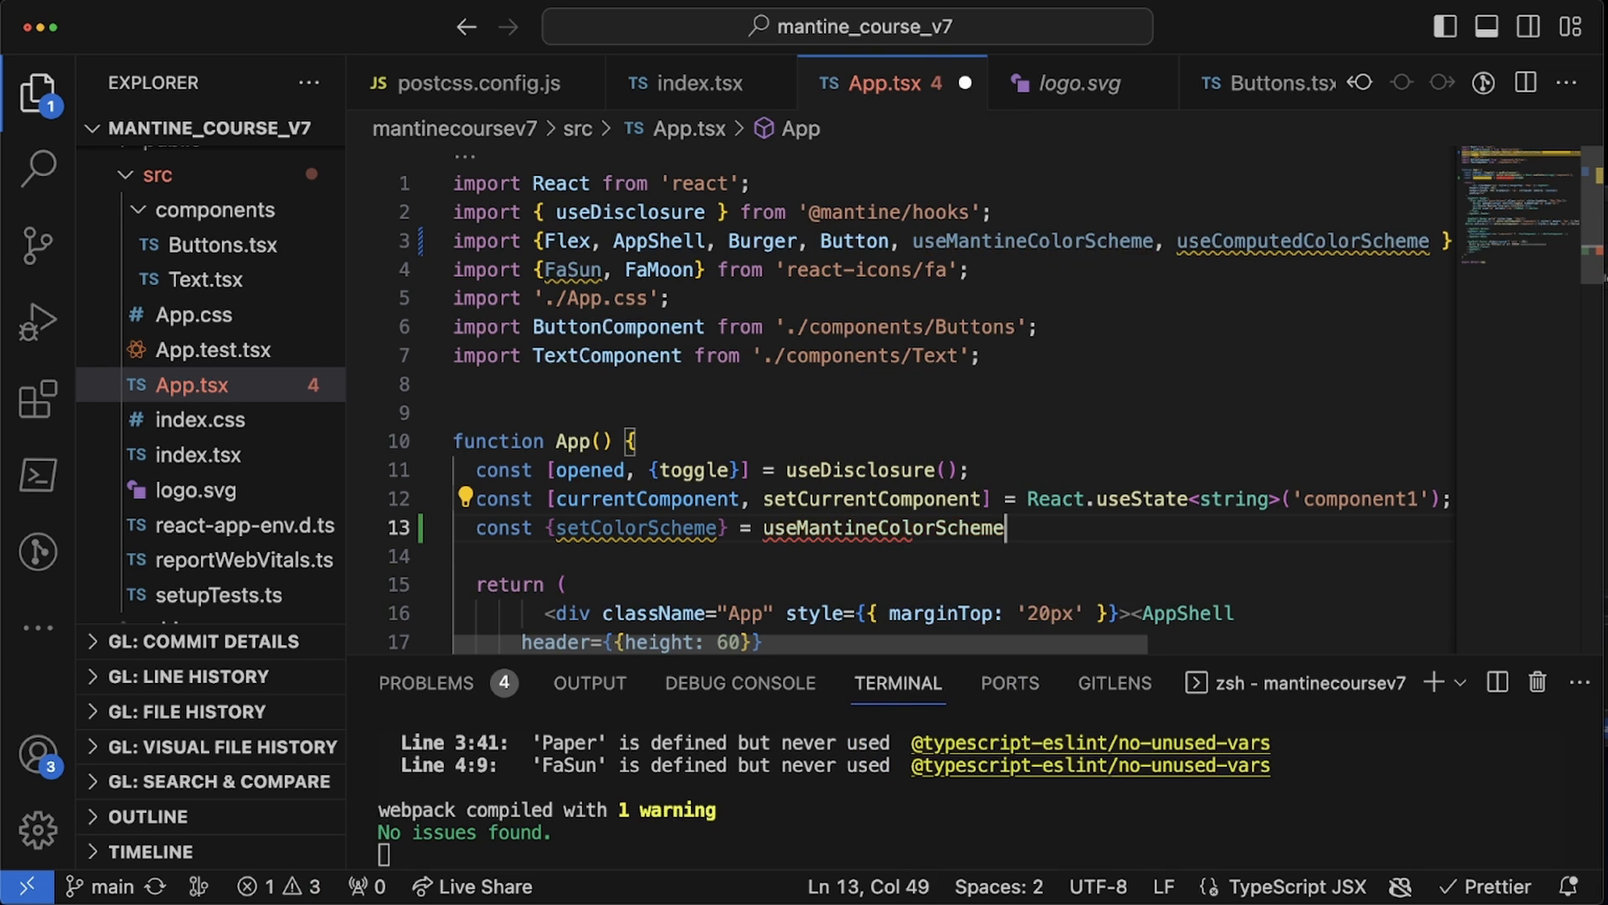
{"action": "type", "text": "();"}
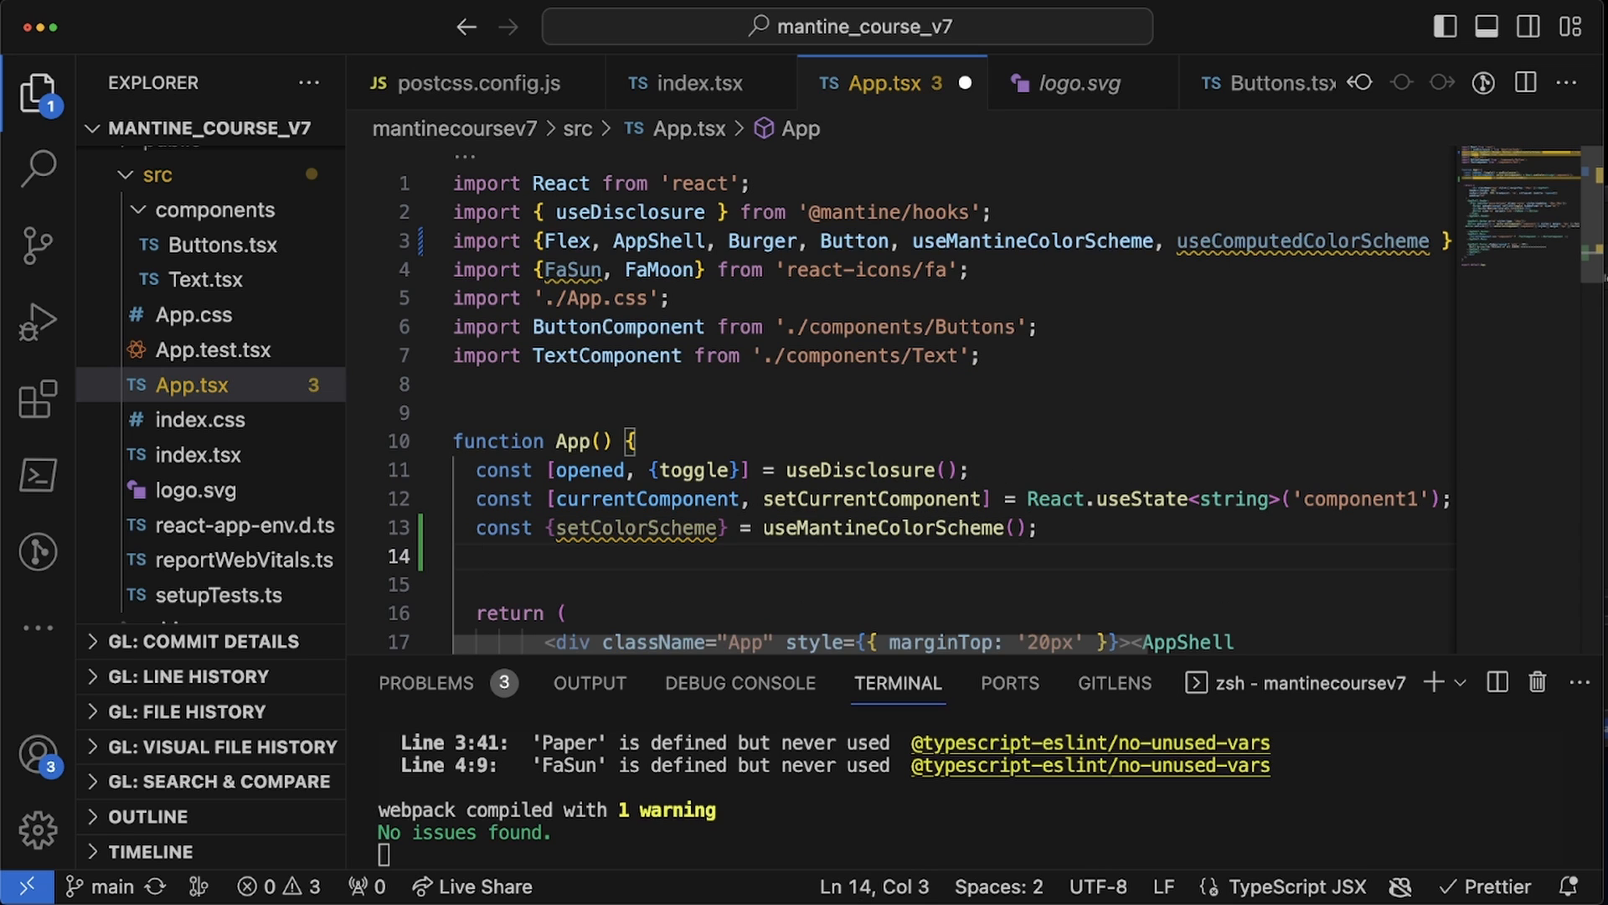
{"action": "type", "text": "const computer"}
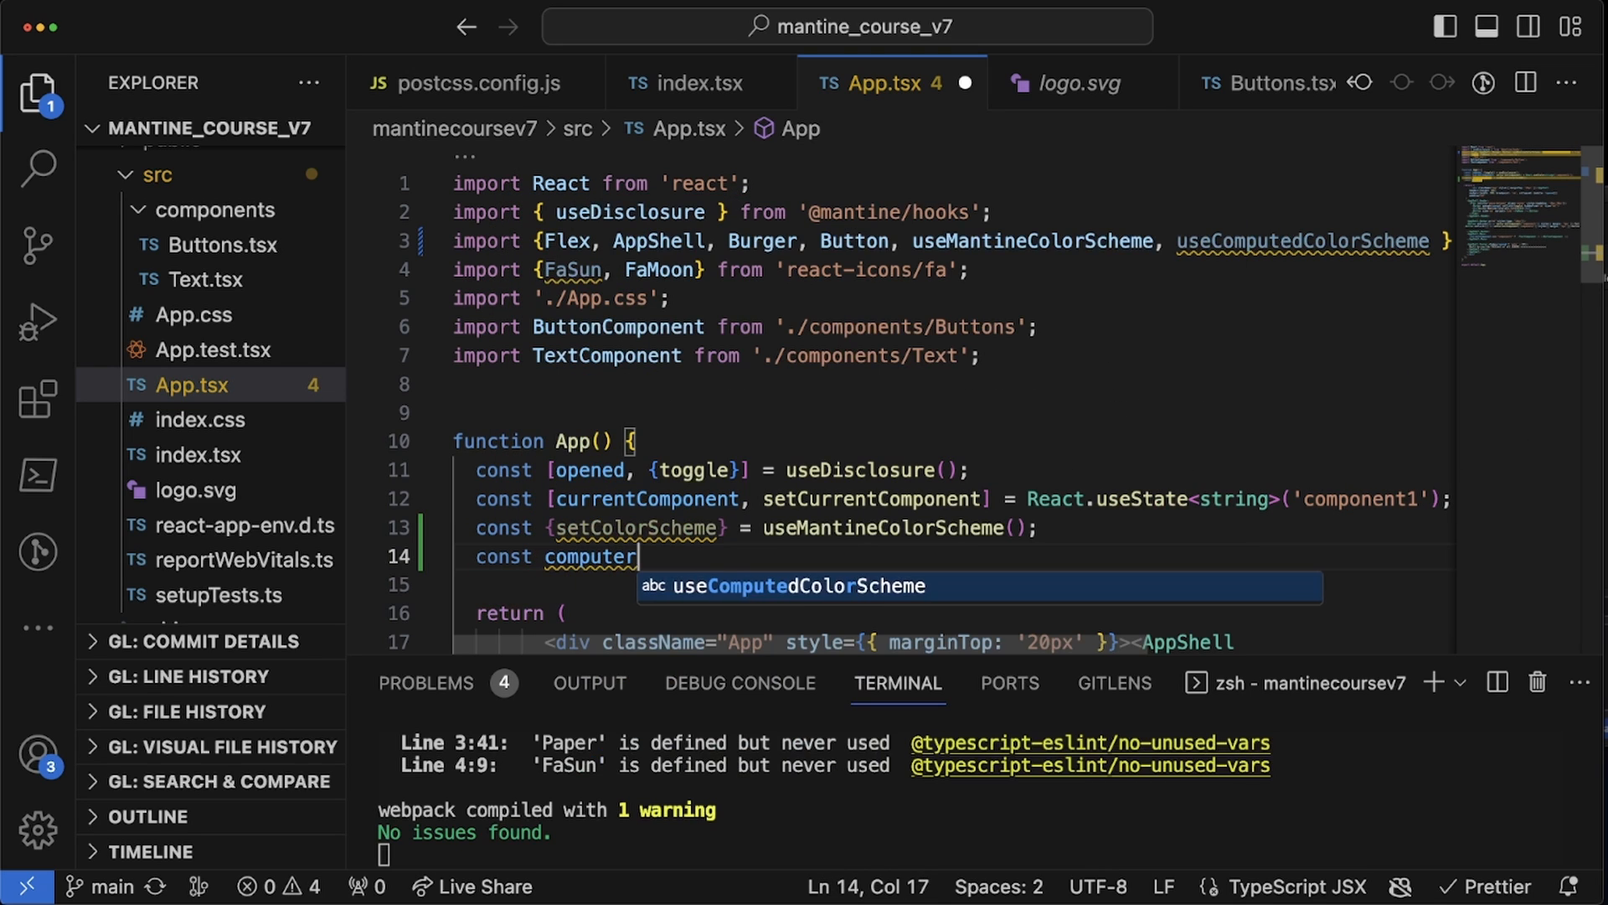
{"action": "type", "text": "ColorScheme = u"}
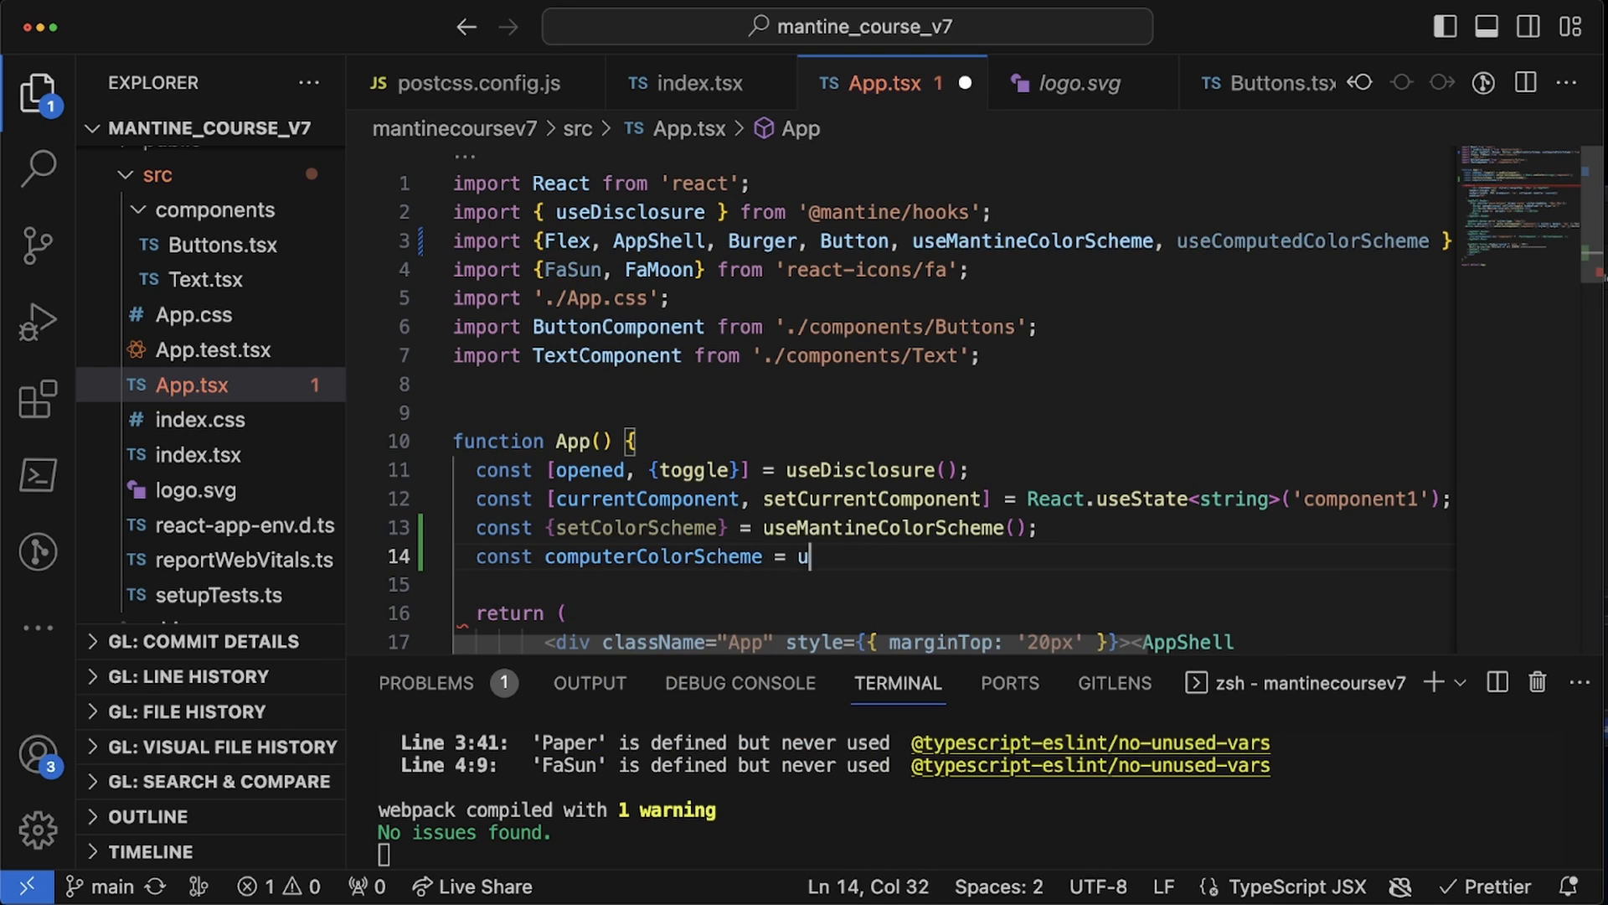
{"action": "type", "text": "seComputedColorScheme(;"}
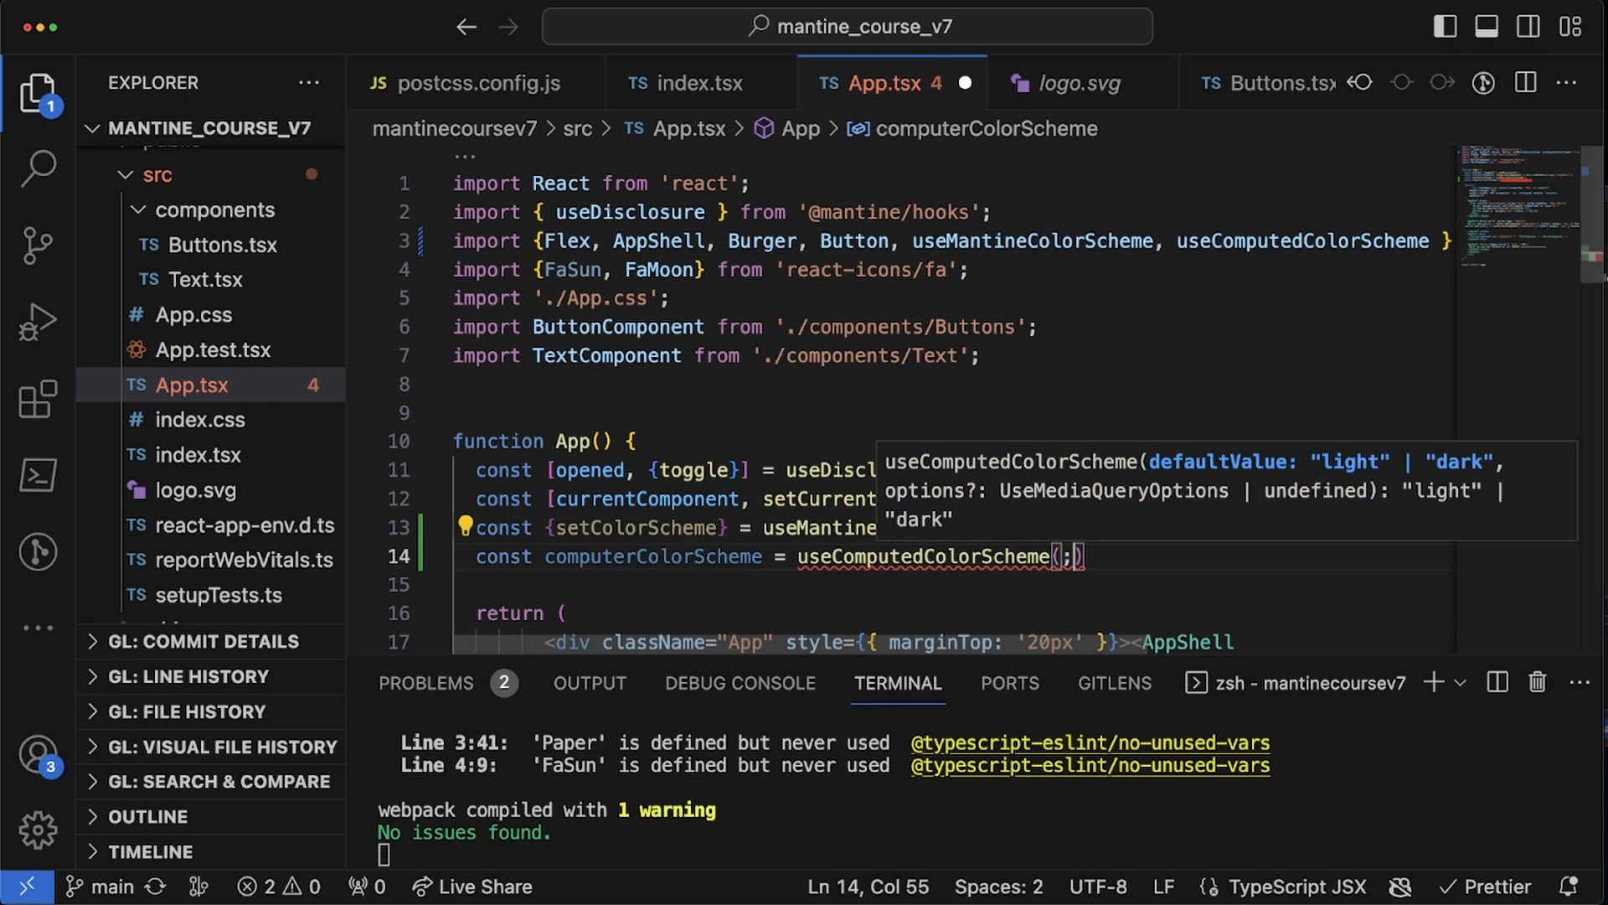
{"action": "type", "text": "'light')"}
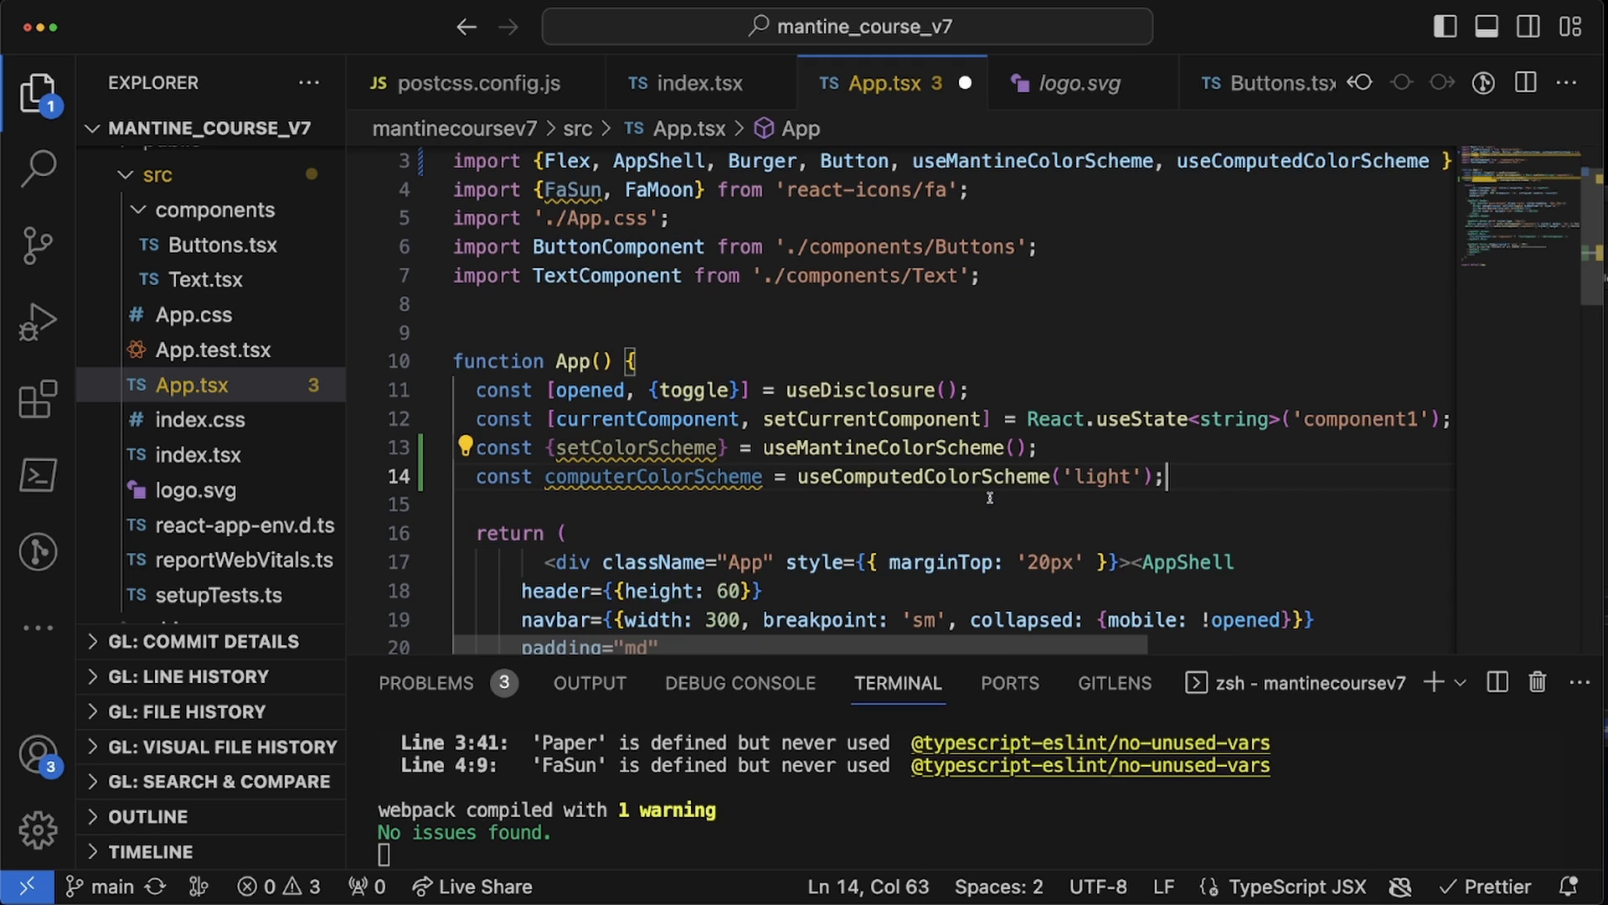
{"action": "key", "text": "Enter"}
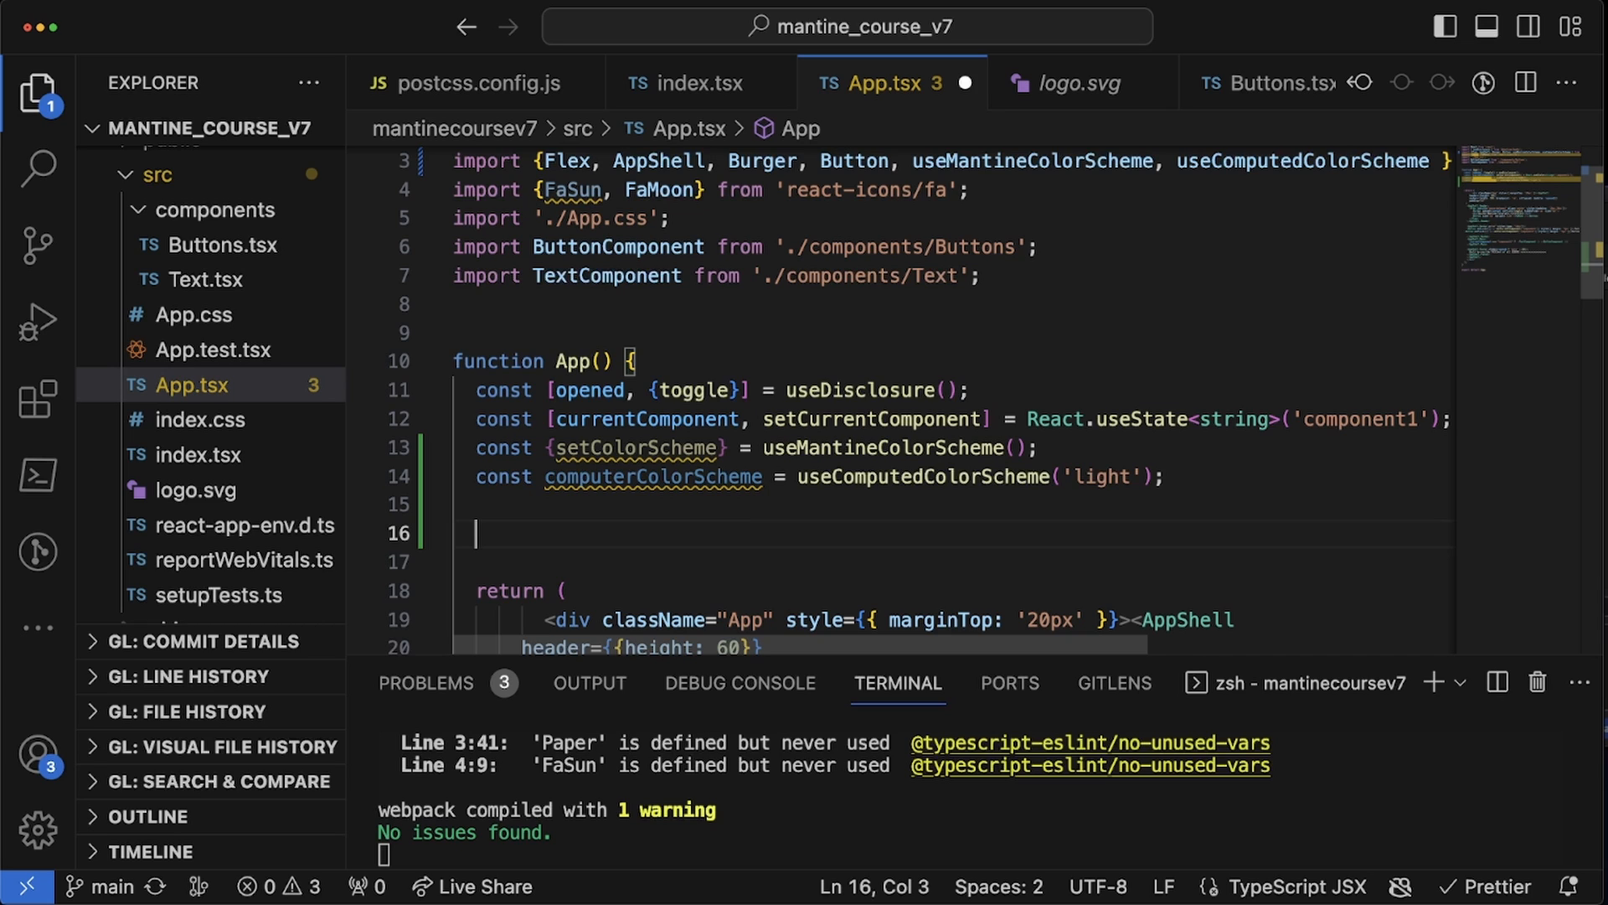
- Write toggleColorScheme setting 'light' when computedColorScheme === "dark", otherwise 'dark', fixing the variable name
{"action": "type", "text": "const toggleColorScheme = ("}
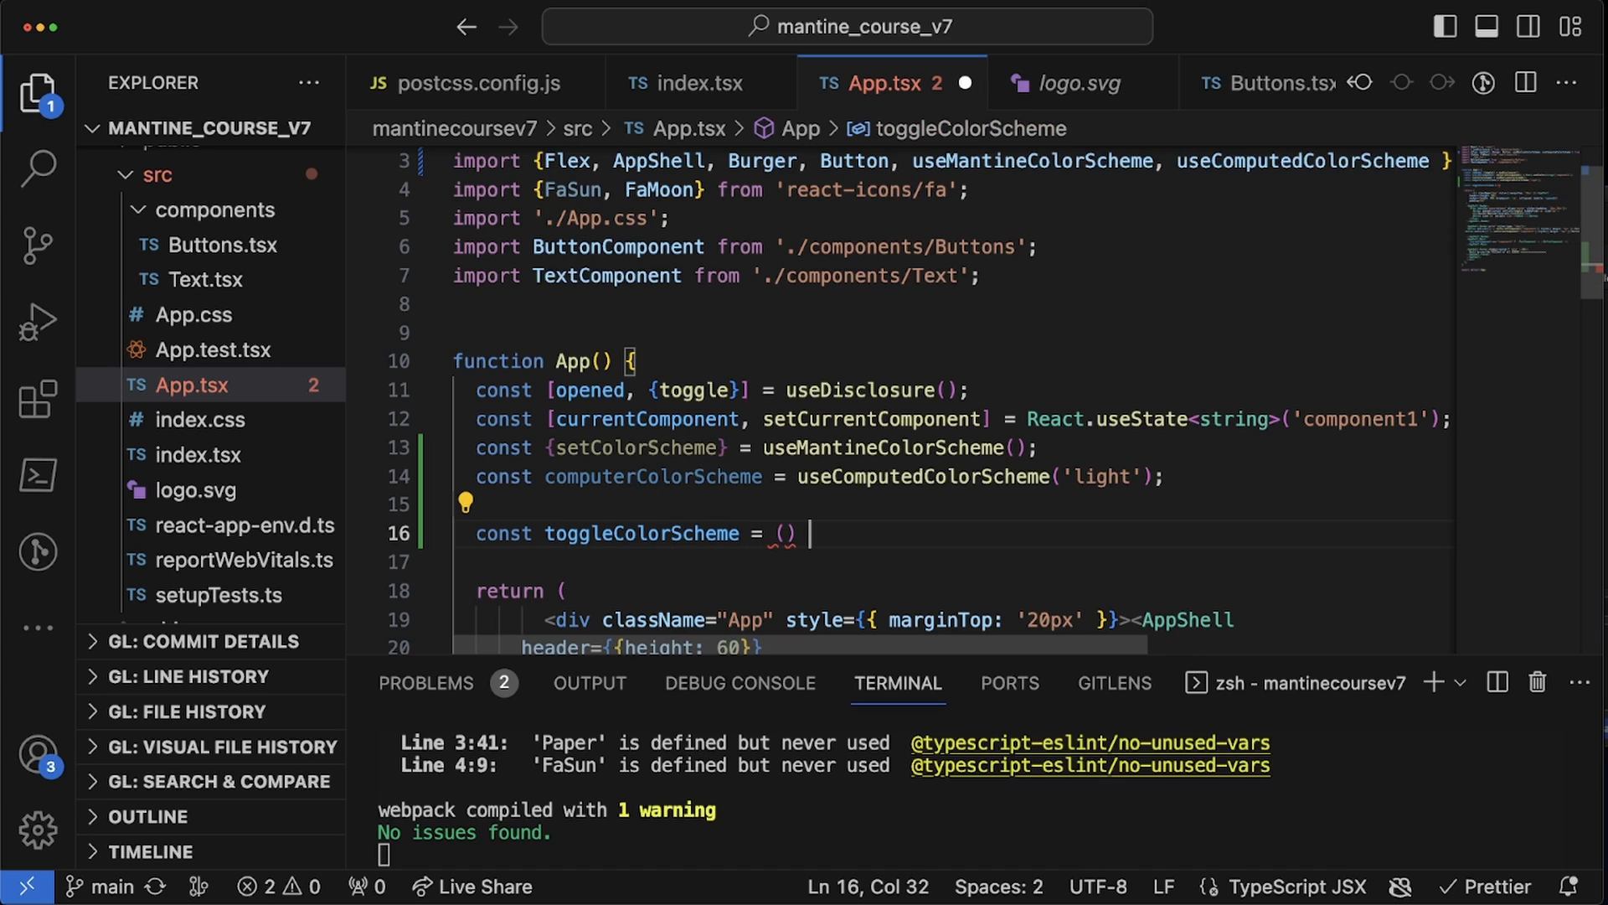
{"action": "type", "text": "=> {"}
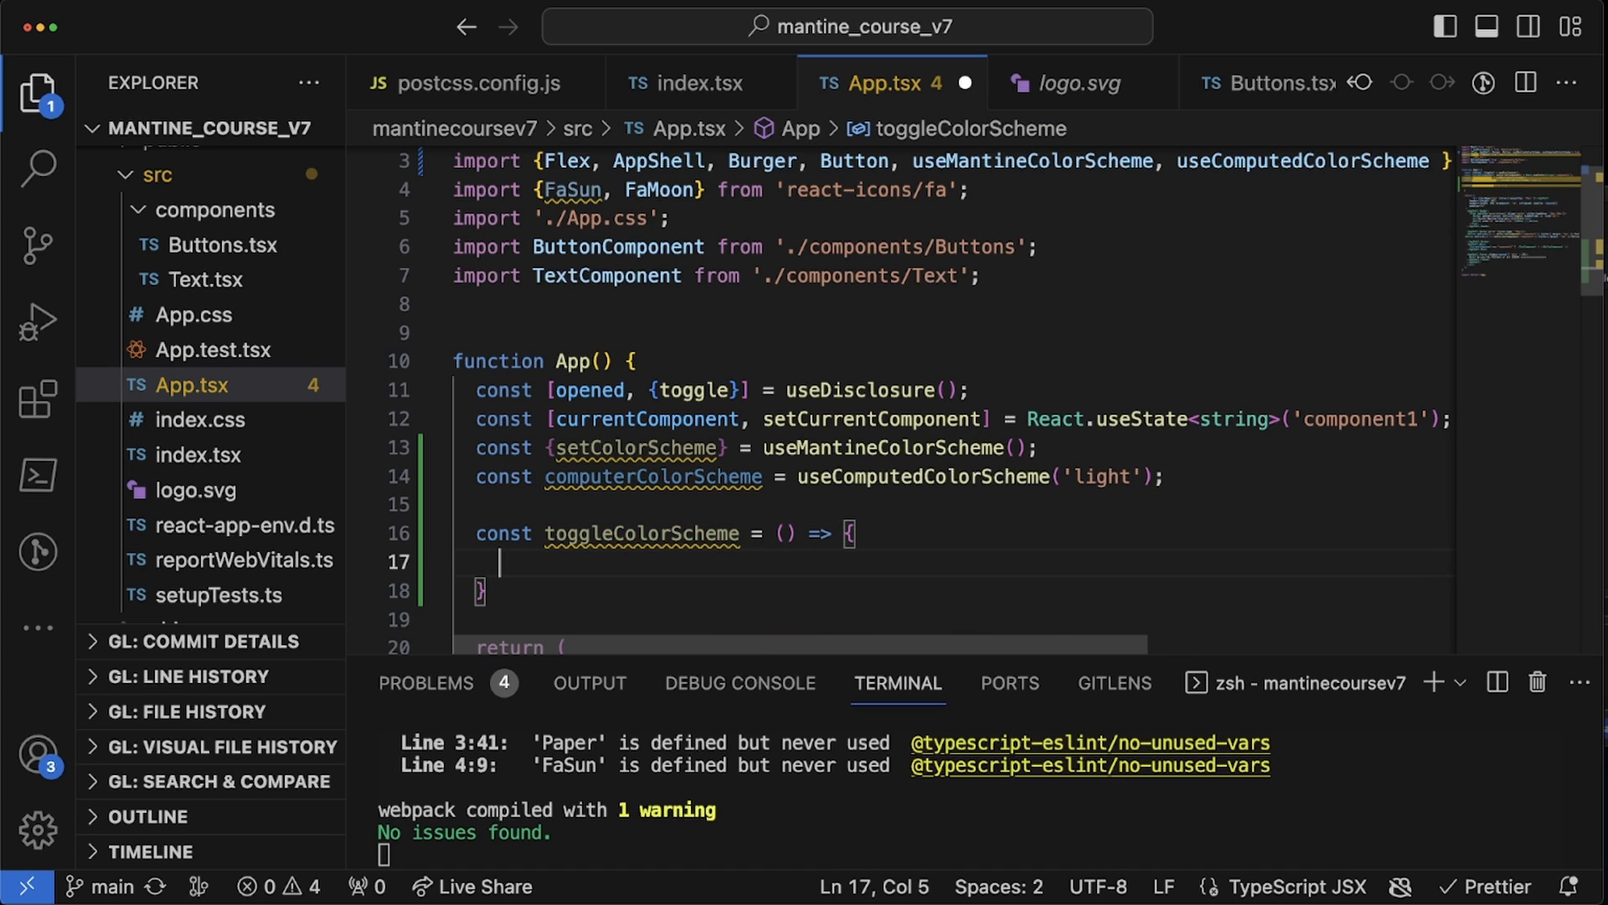
{"action": "type", "text": "setColorScheme"}
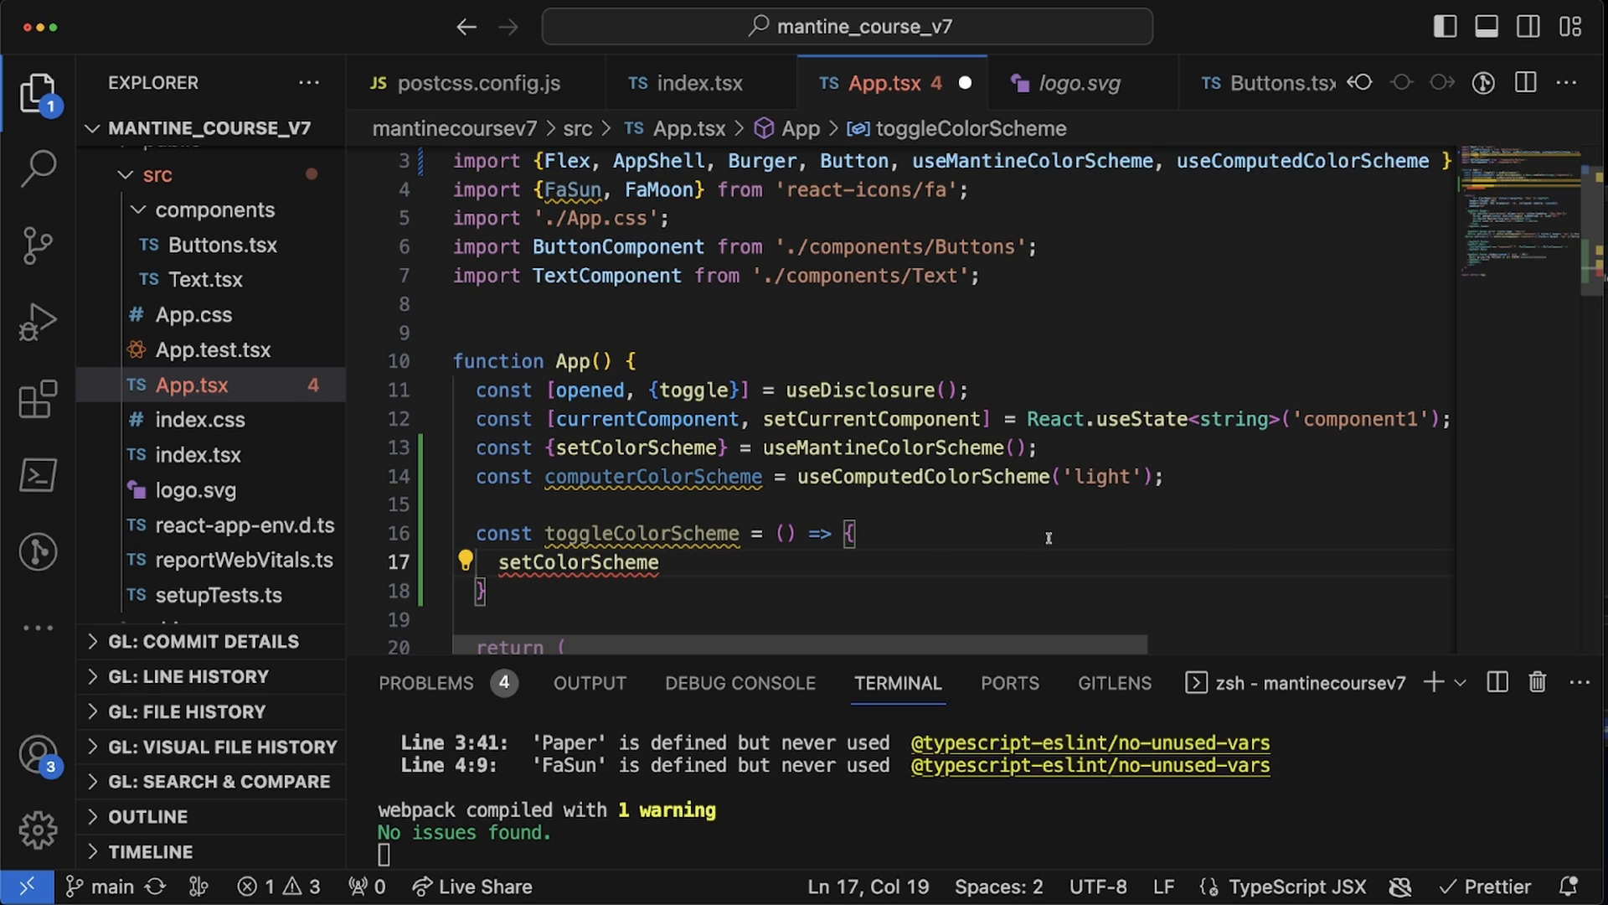
{"action": "type", "text": "(computedColorScheme"}
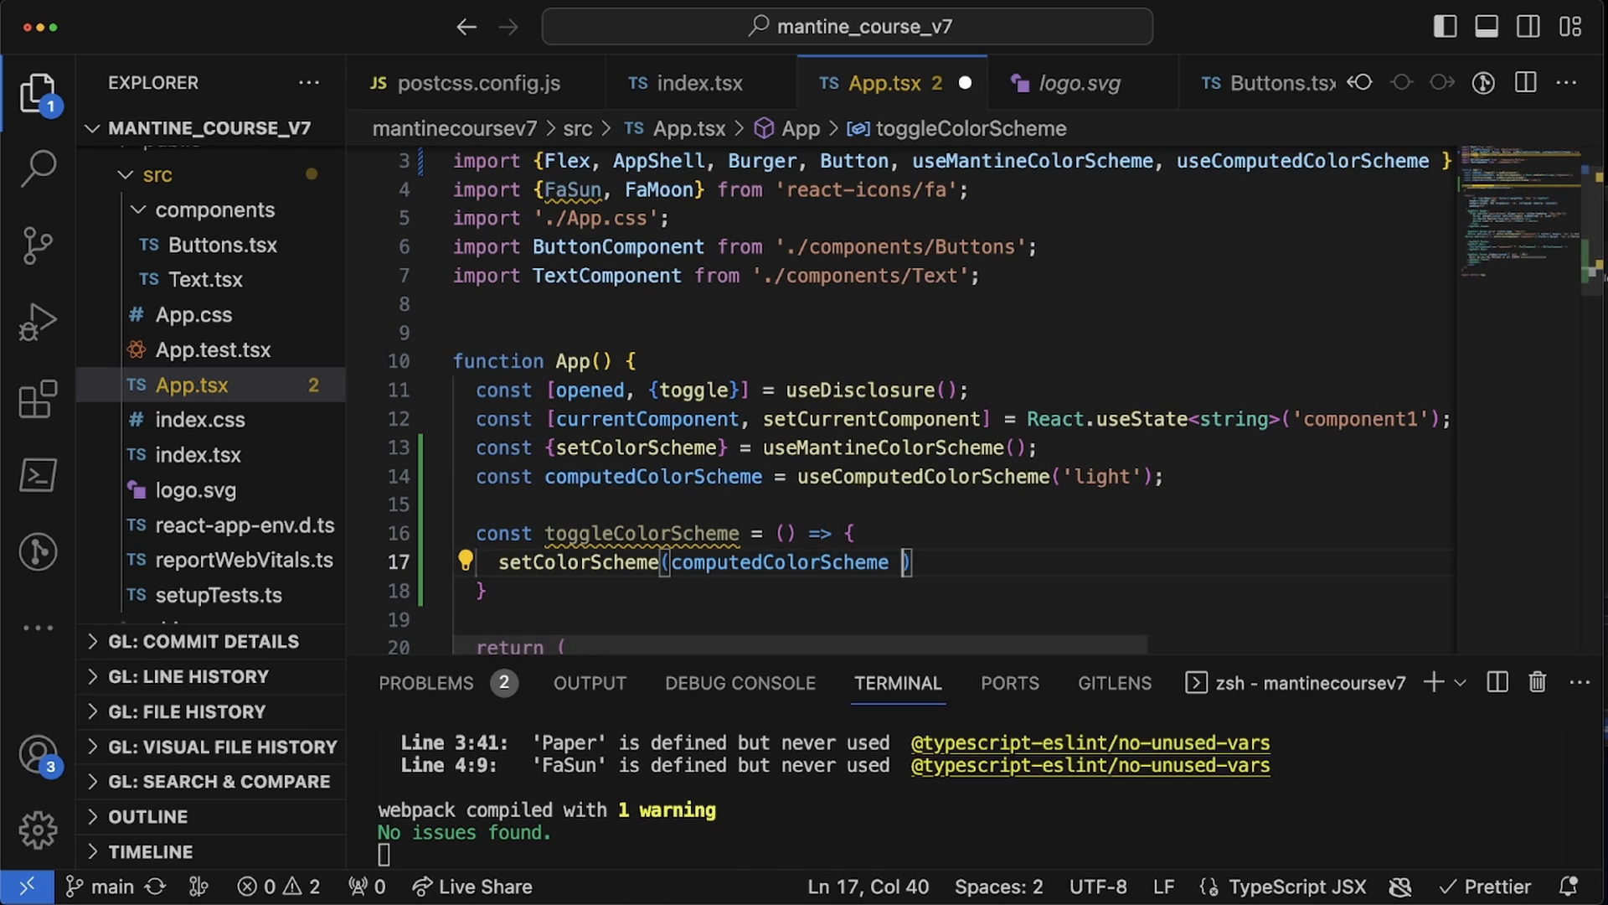
{"action": "type", "text": "=== \"\""}
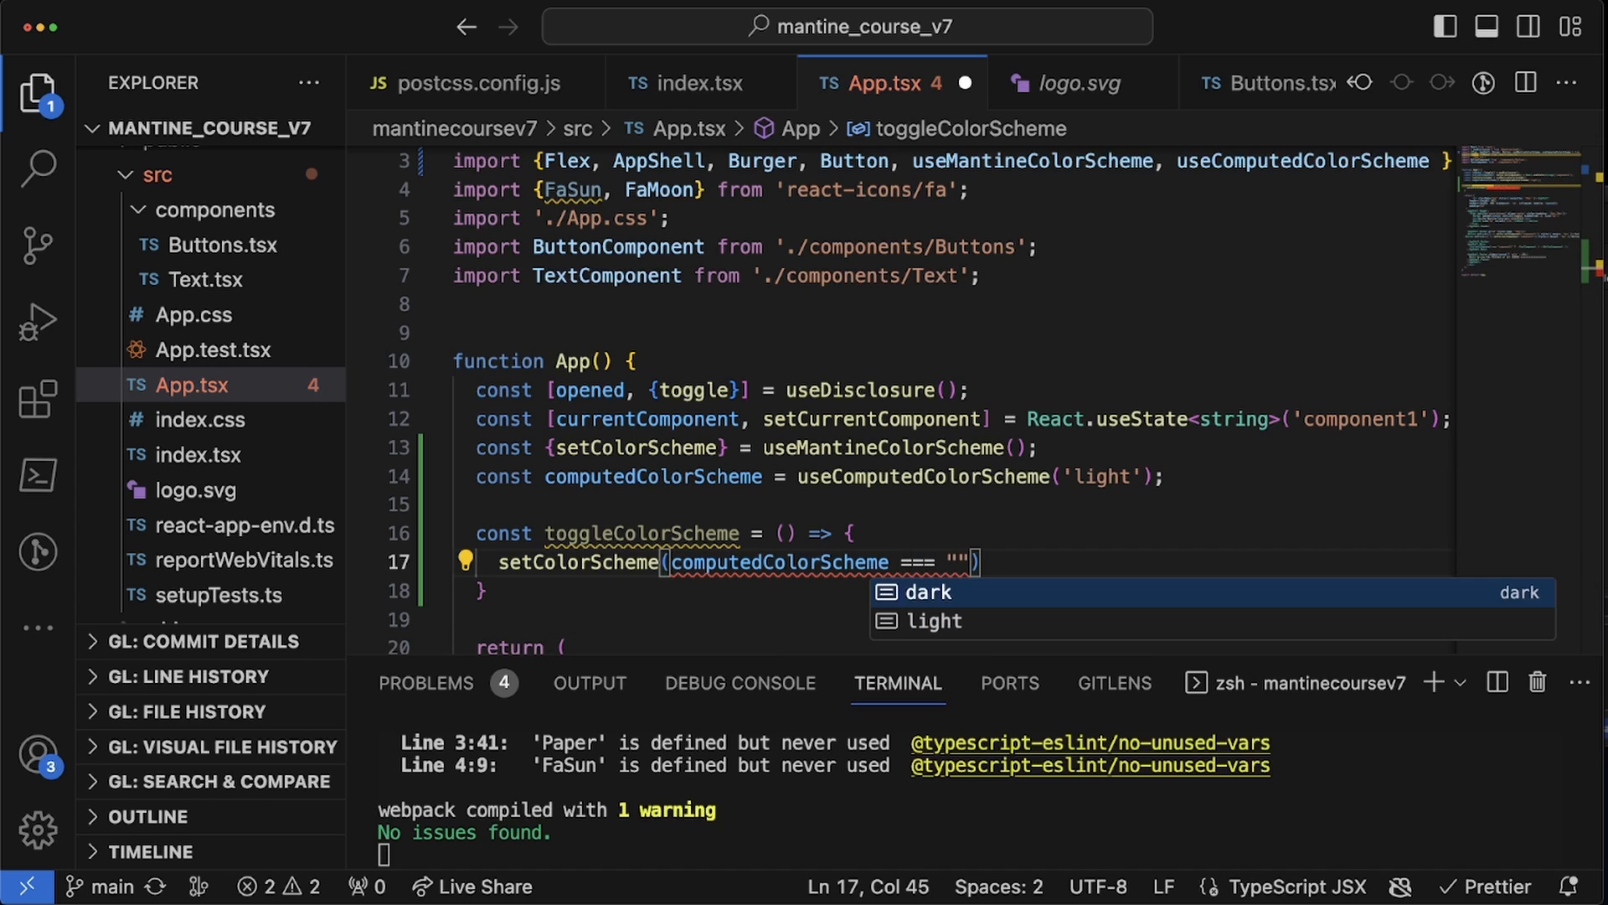
{"action": "type", "text": "dark\" ? 'light"}
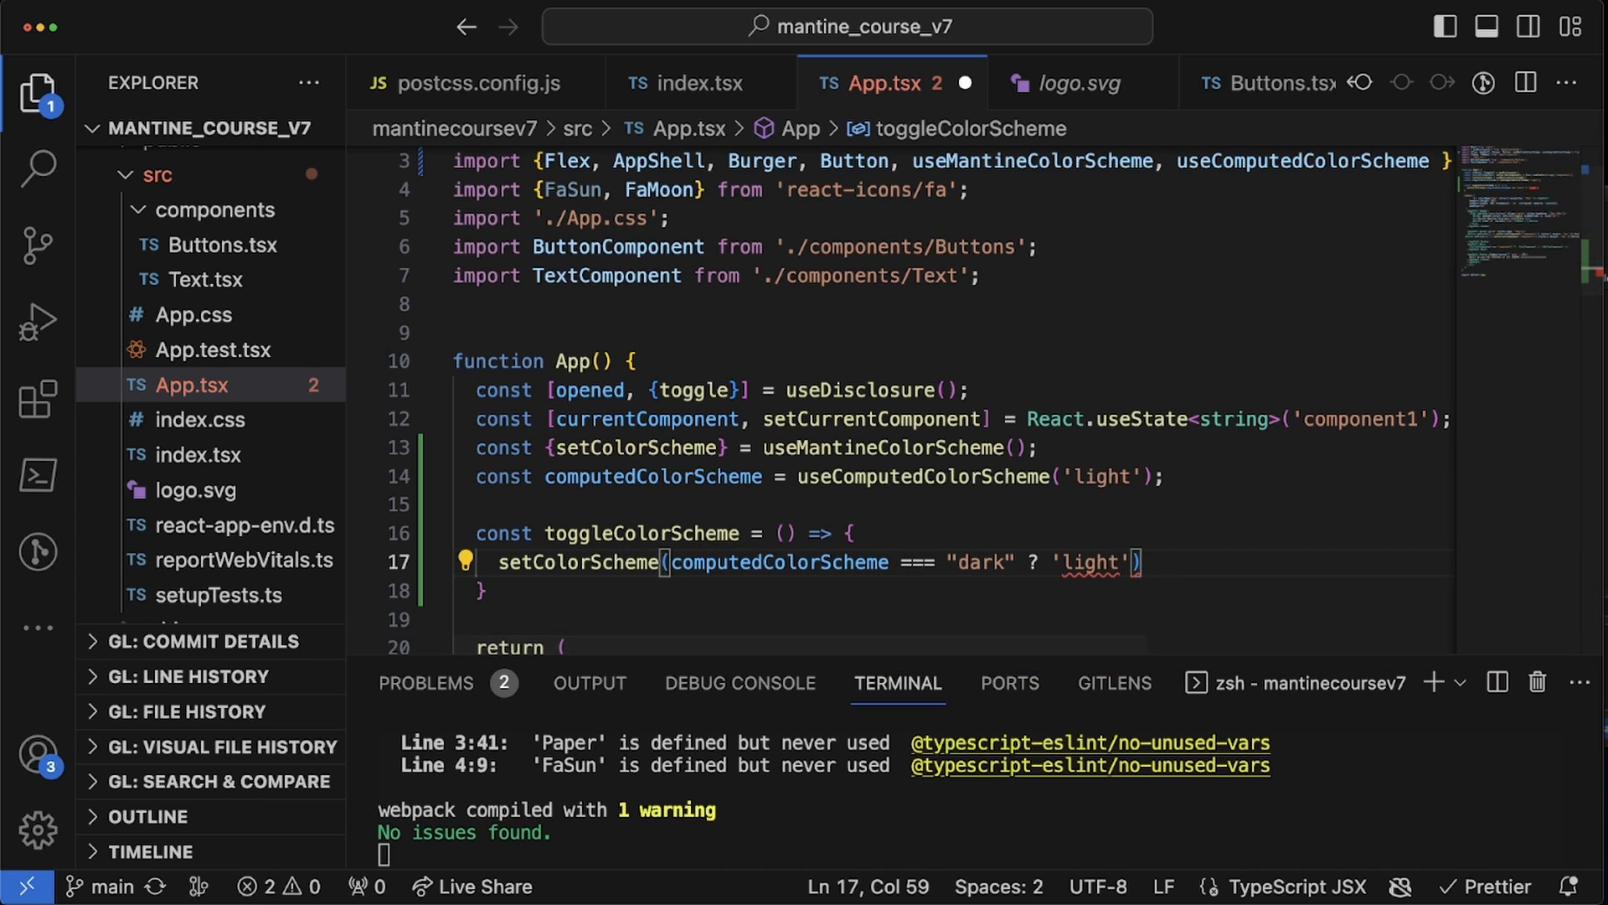
{"action": "type", "text": ": 'dark'"}
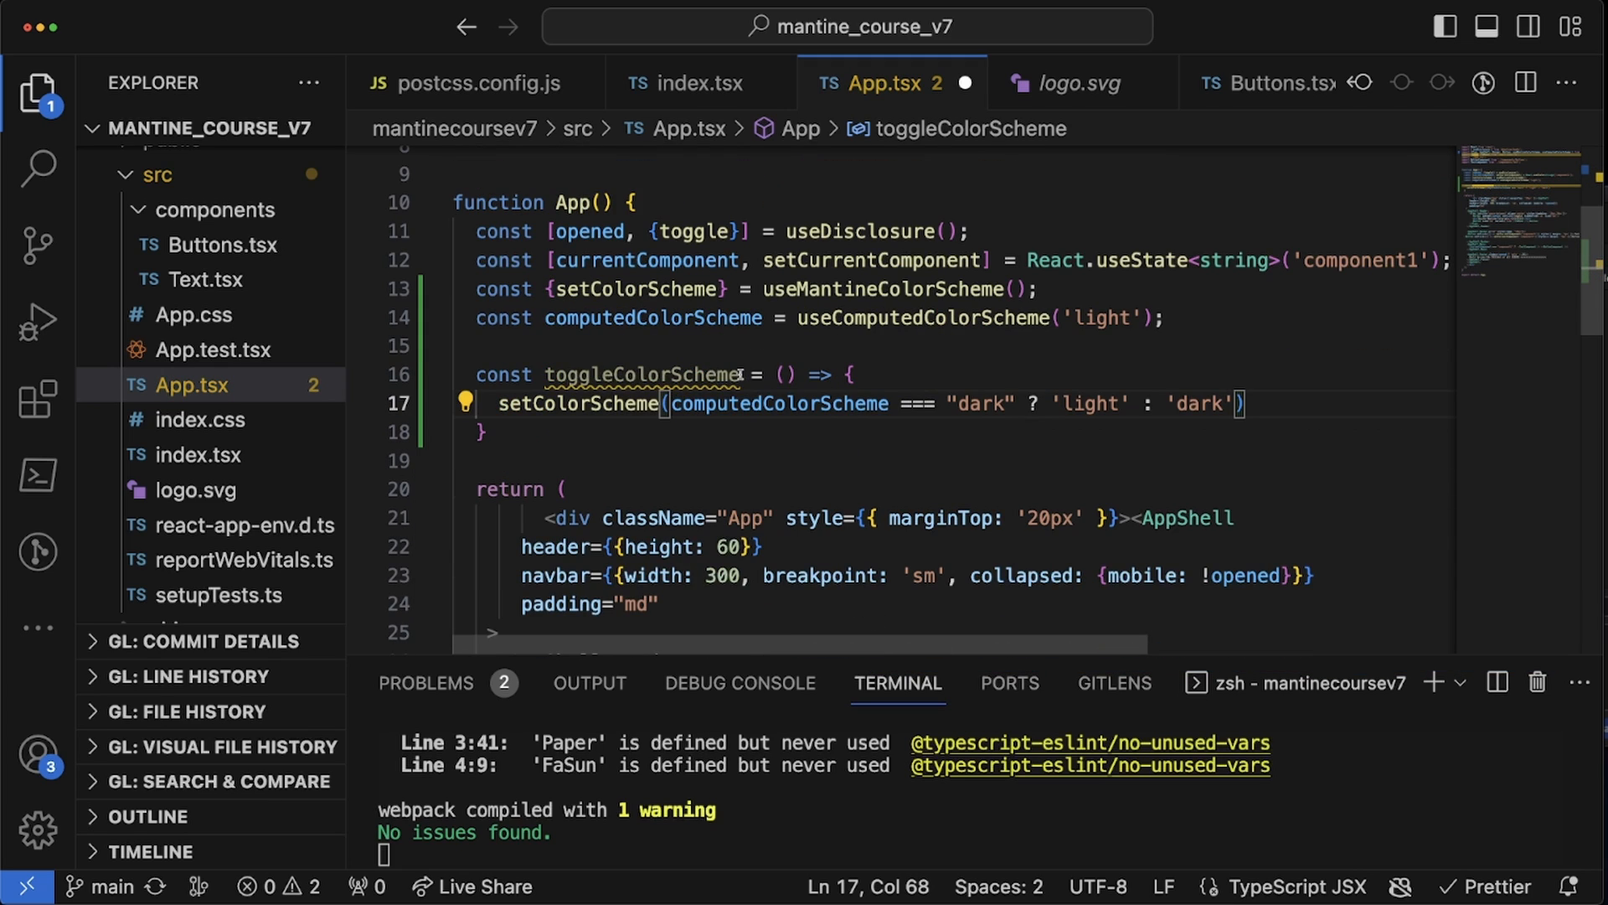
{"action": "double_click", "coordinate": [724, 404]}
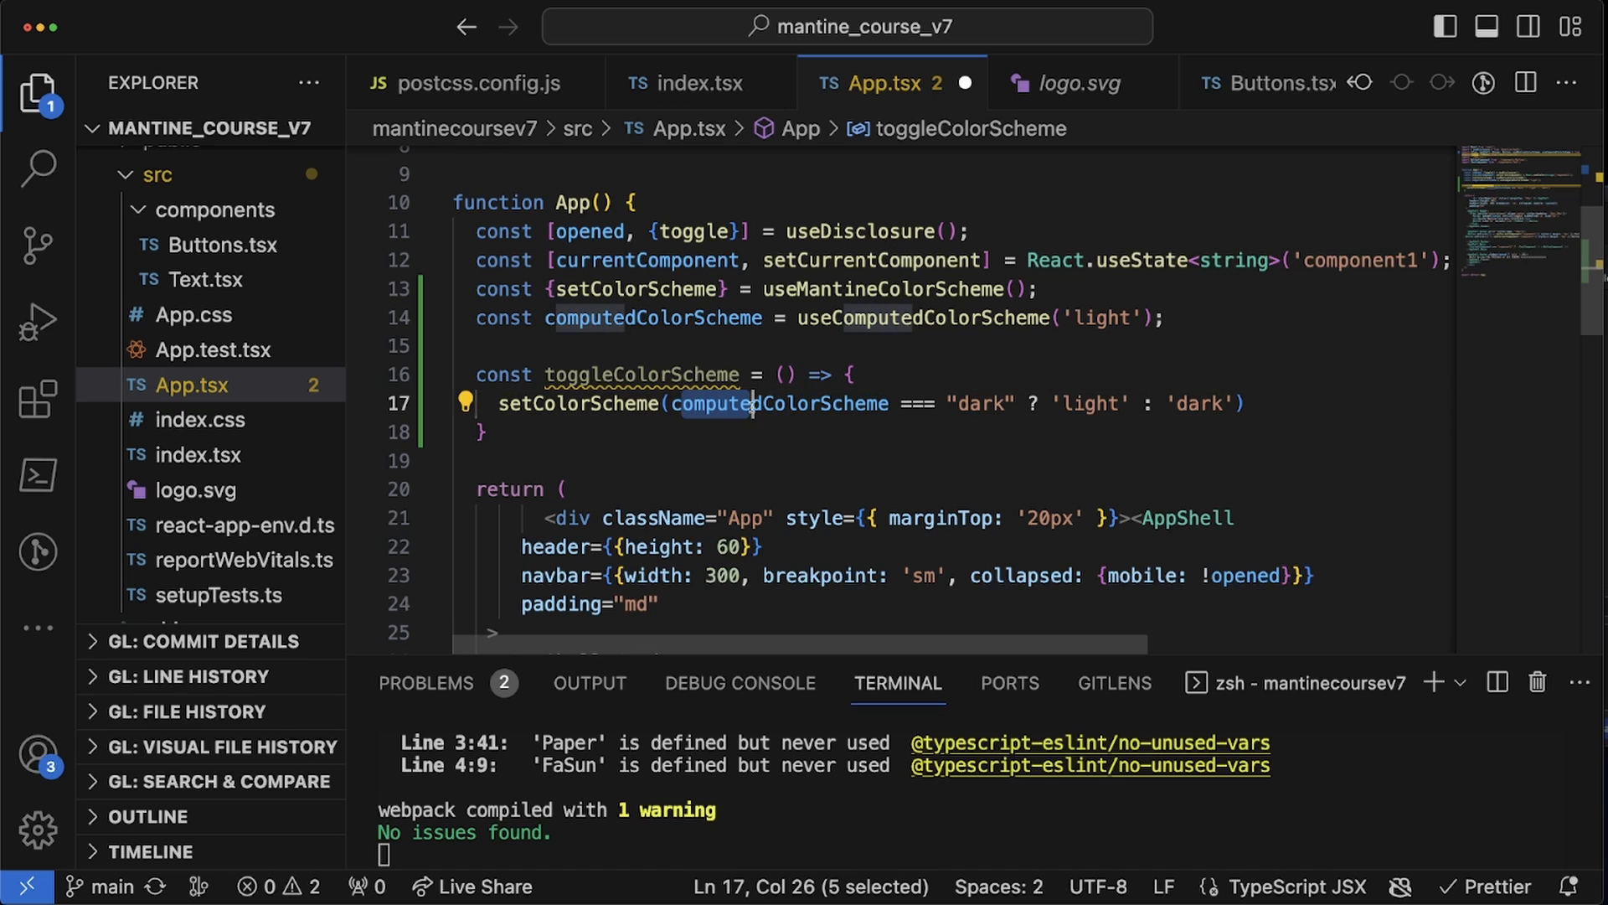
{"action": "left_click", "coordinate": [1081, 404]}
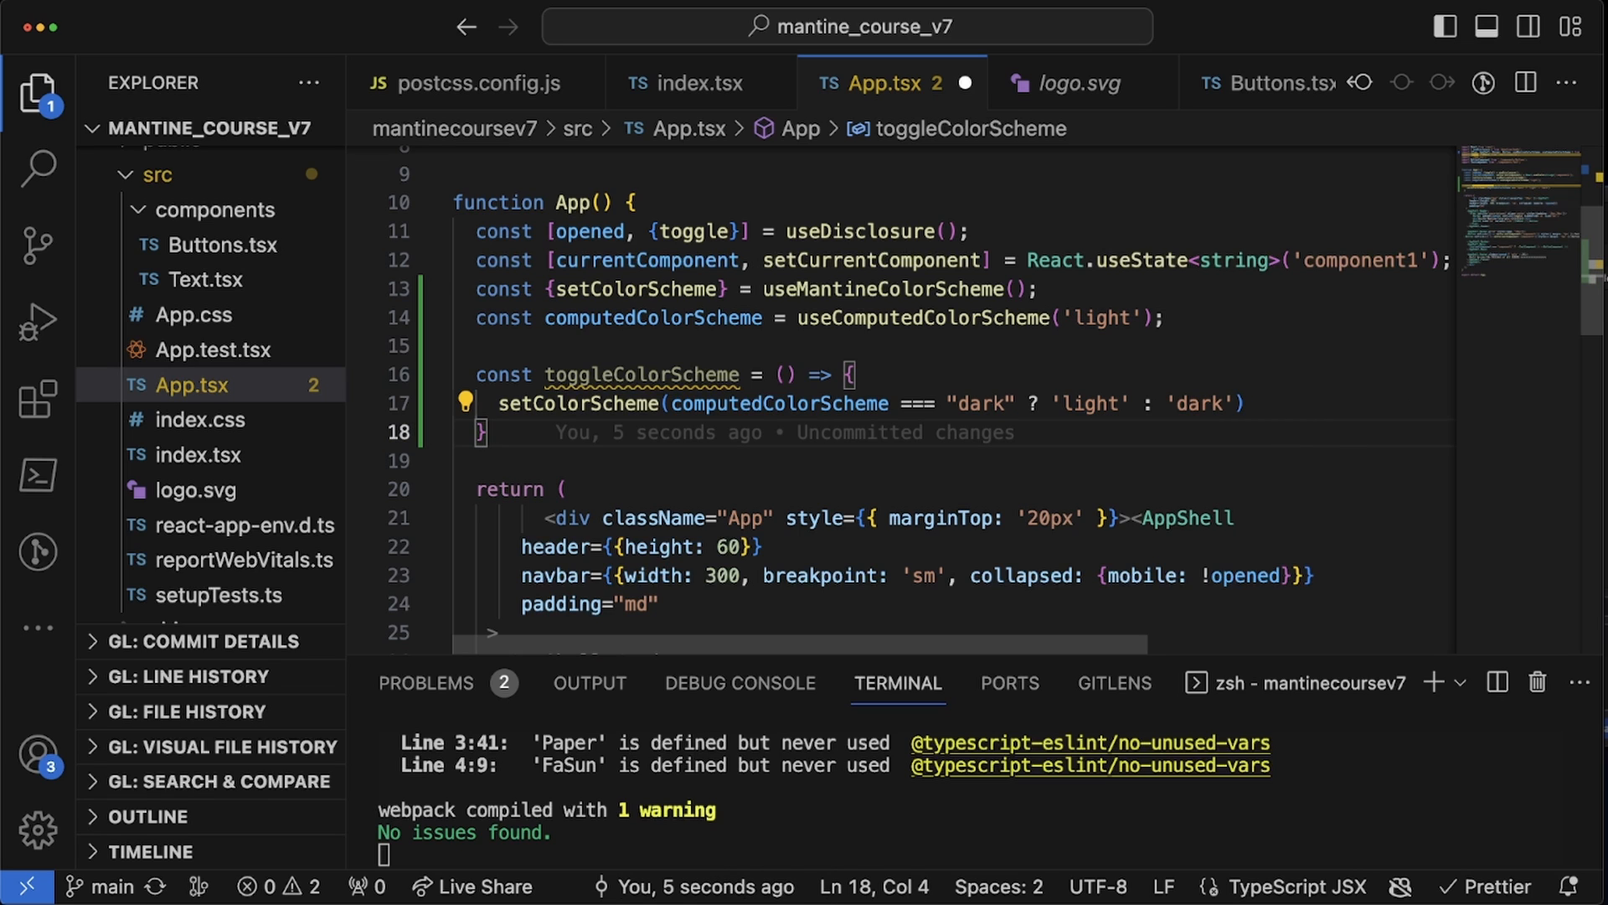
- Give the header Button onClick={toggleColorScheme}
{"action": "scroll", "scroll_direction": "down", "scroll_amount": 3}
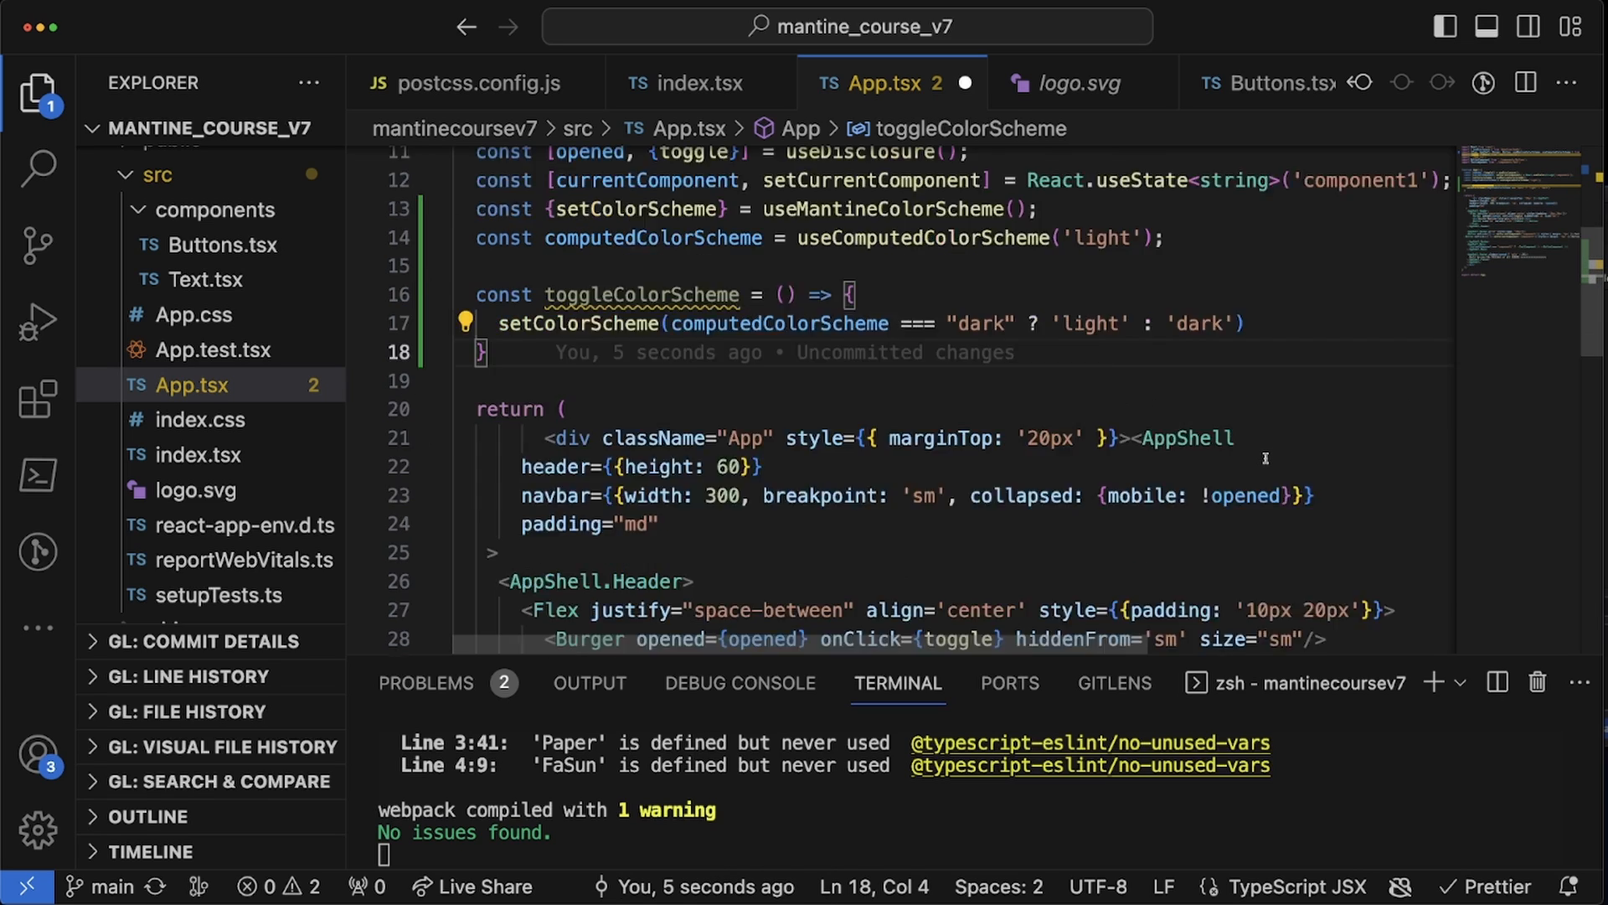
{"action": "scroll", "scroll_direction": "down", "scroll_amount": 3}
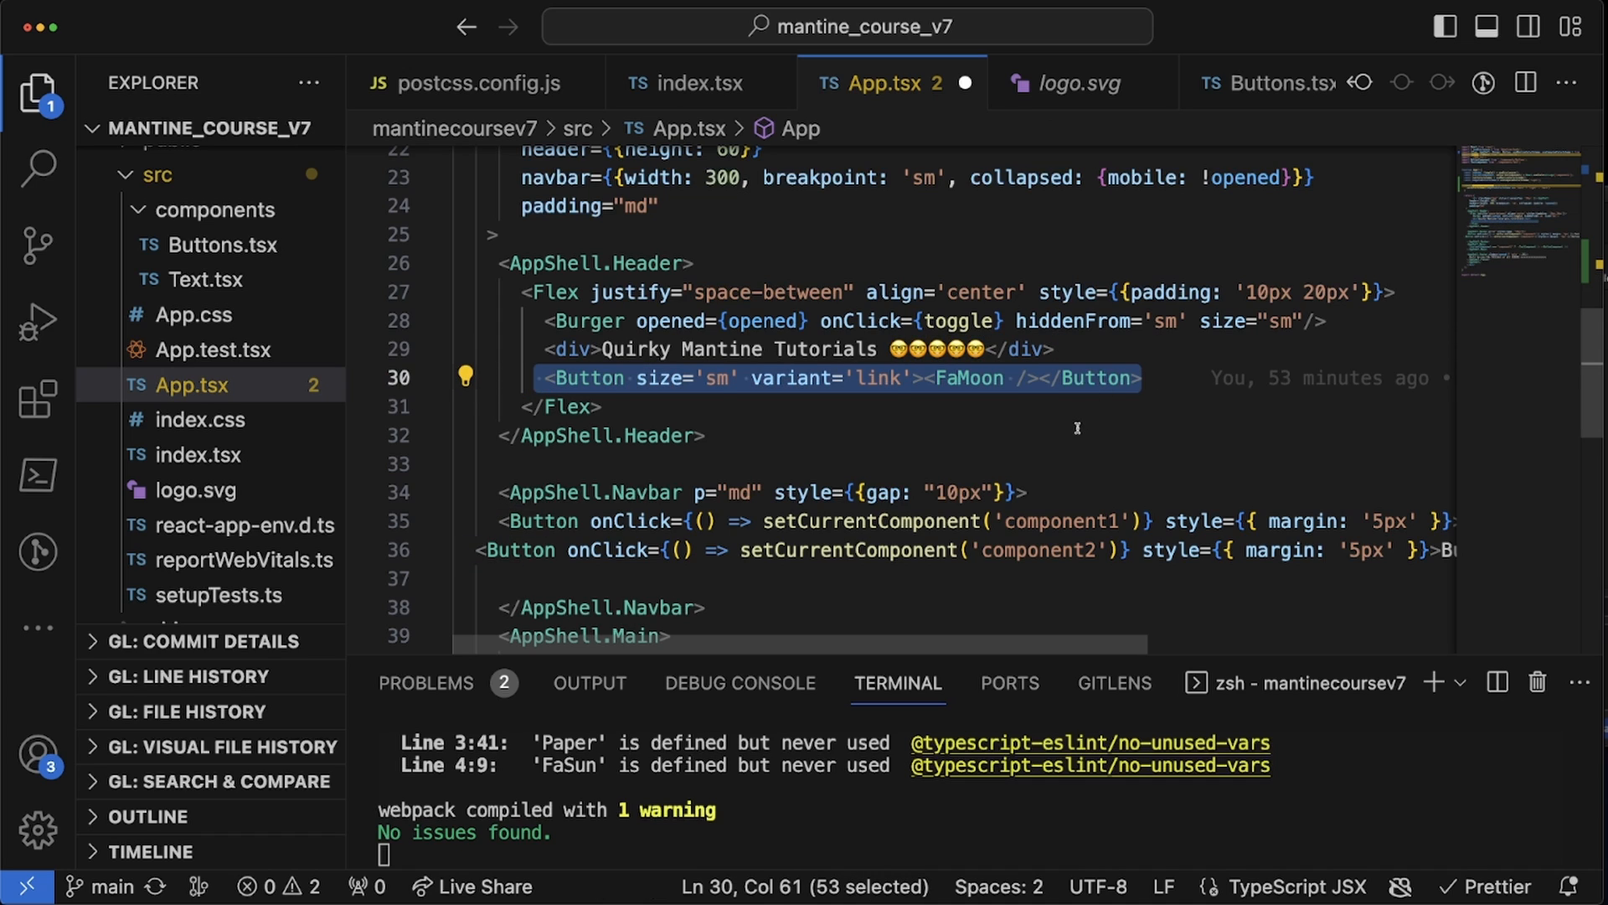
{"action": "left_click", "coordinate": [581, 377]}
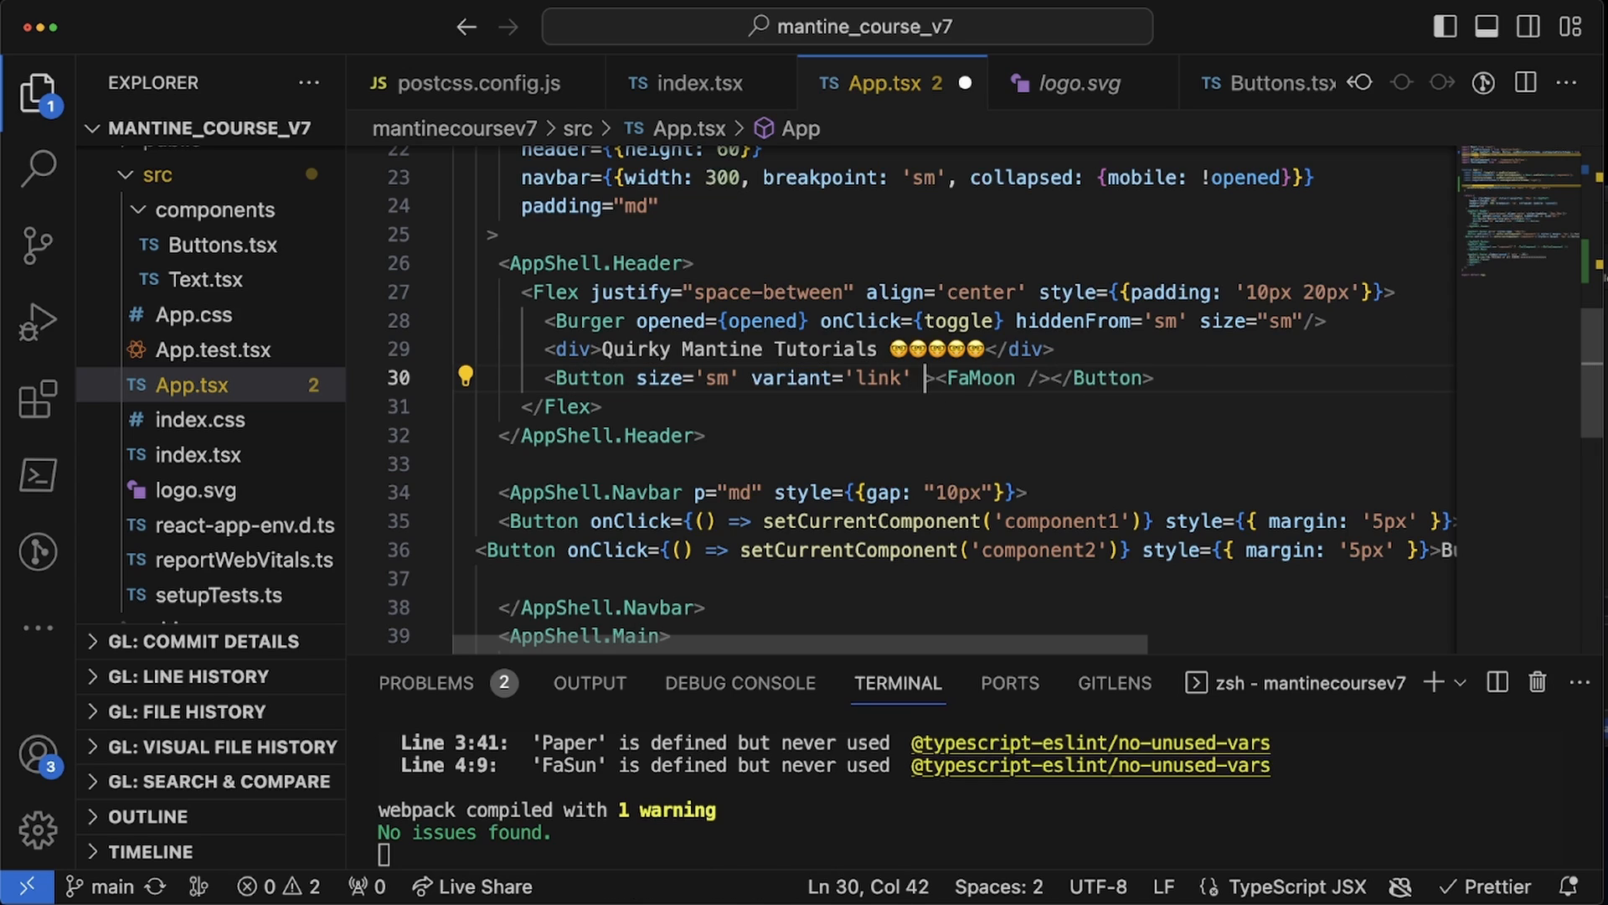
{"action": "type", "text": "onClick={}"}
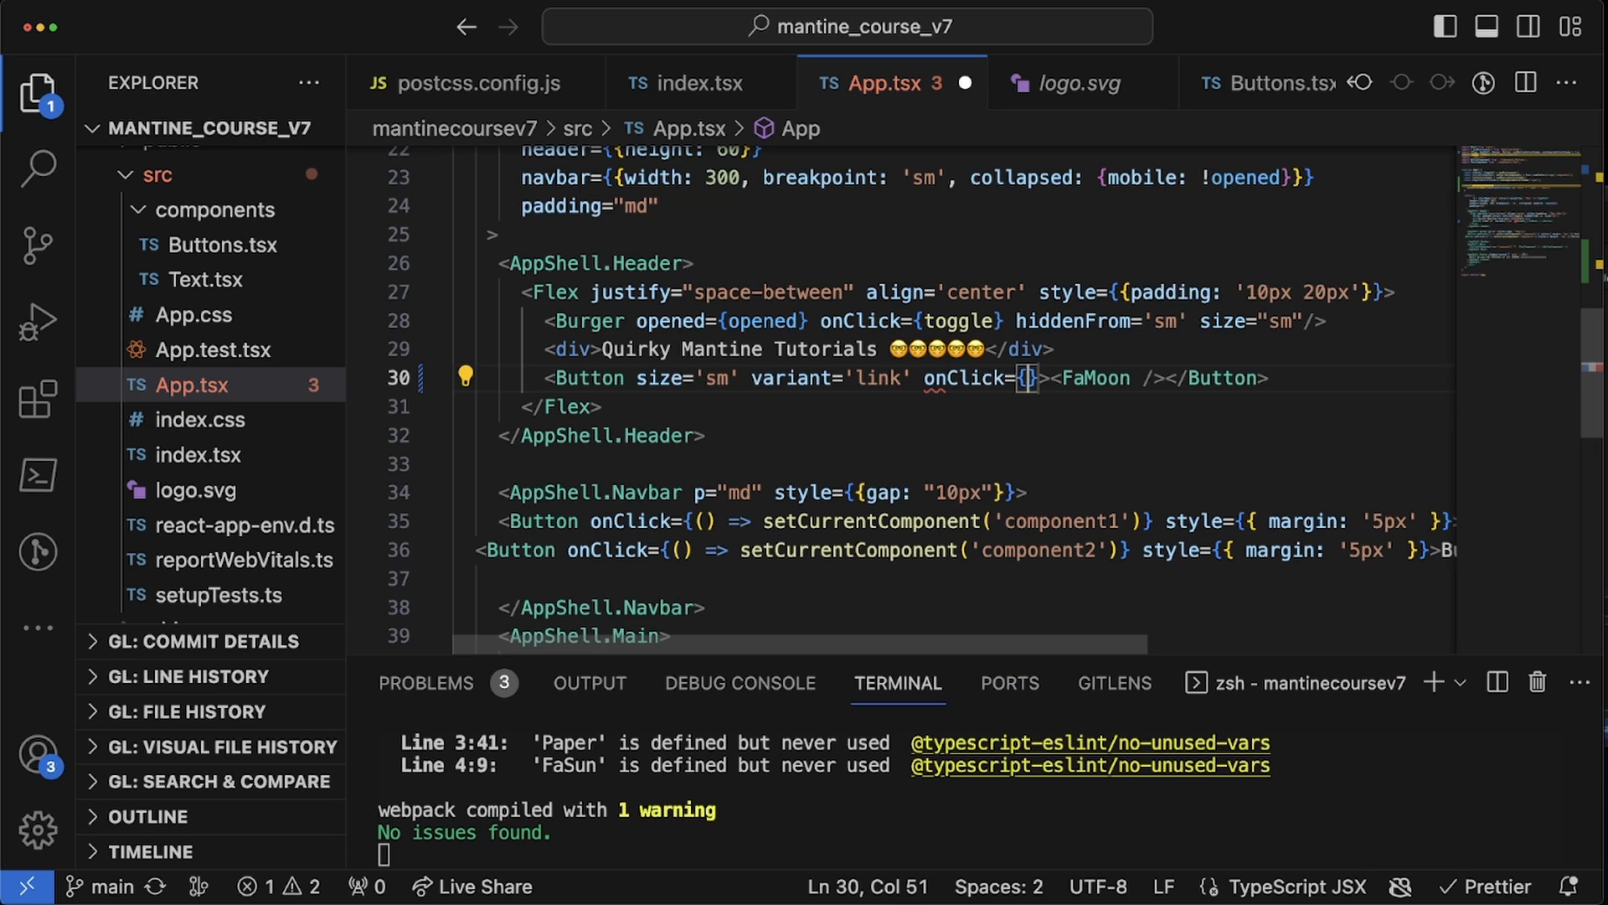
{"action": "type", "text": "toggleColorScheme"}
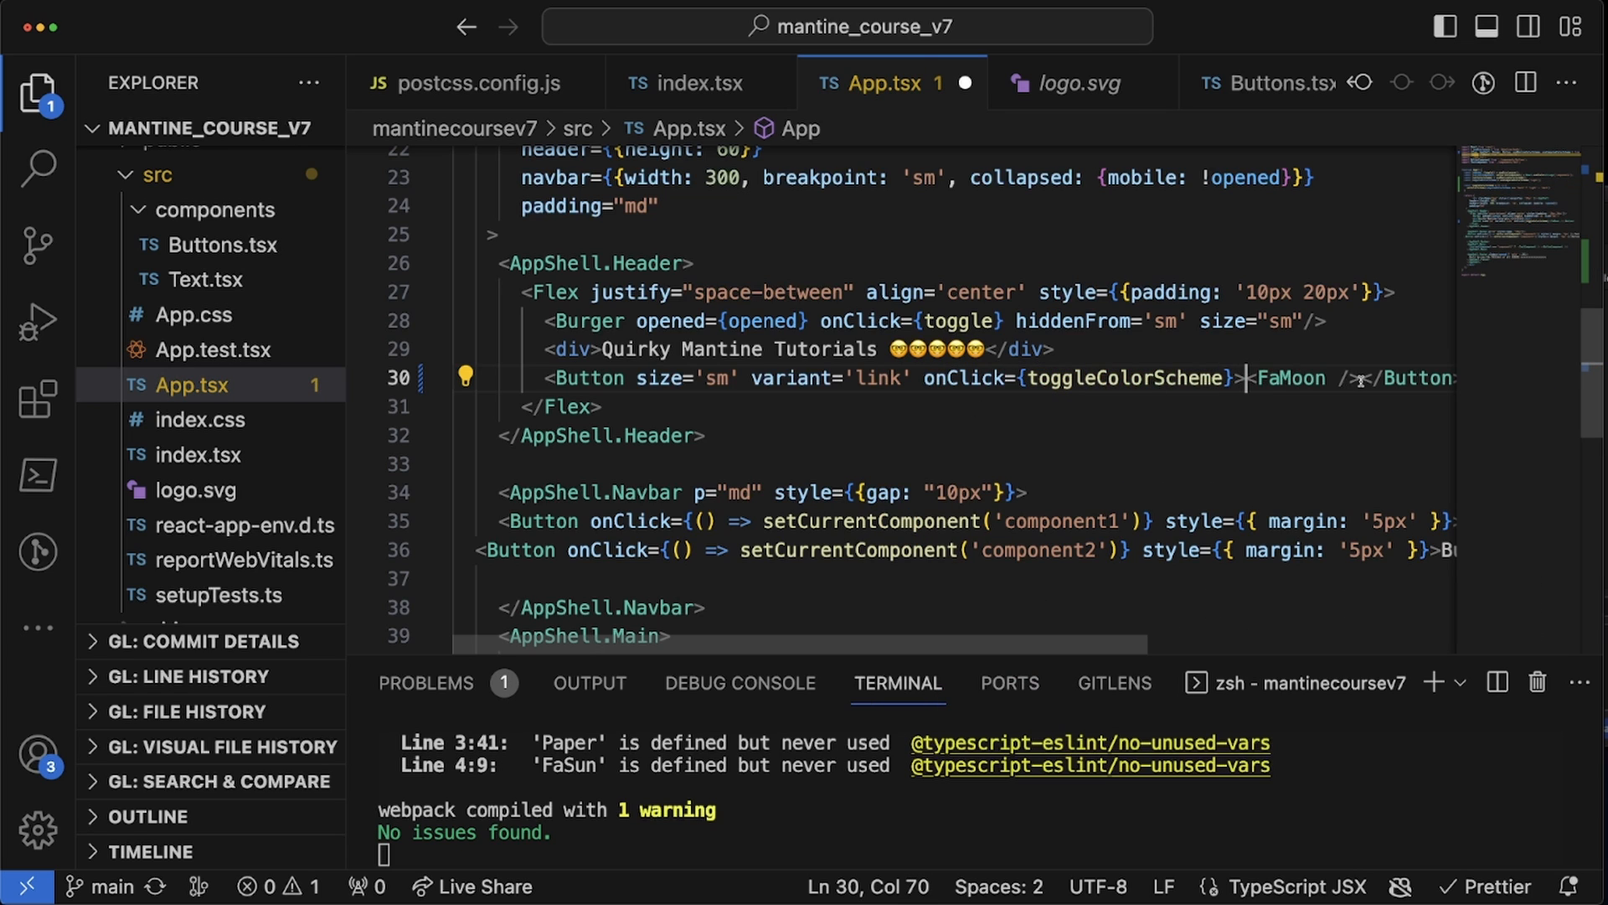
- Render <FaSun /> when computedColorScheme === "dark", otherwise <FaMoon />, inside the button
{"action": "key", "text": "enter"}
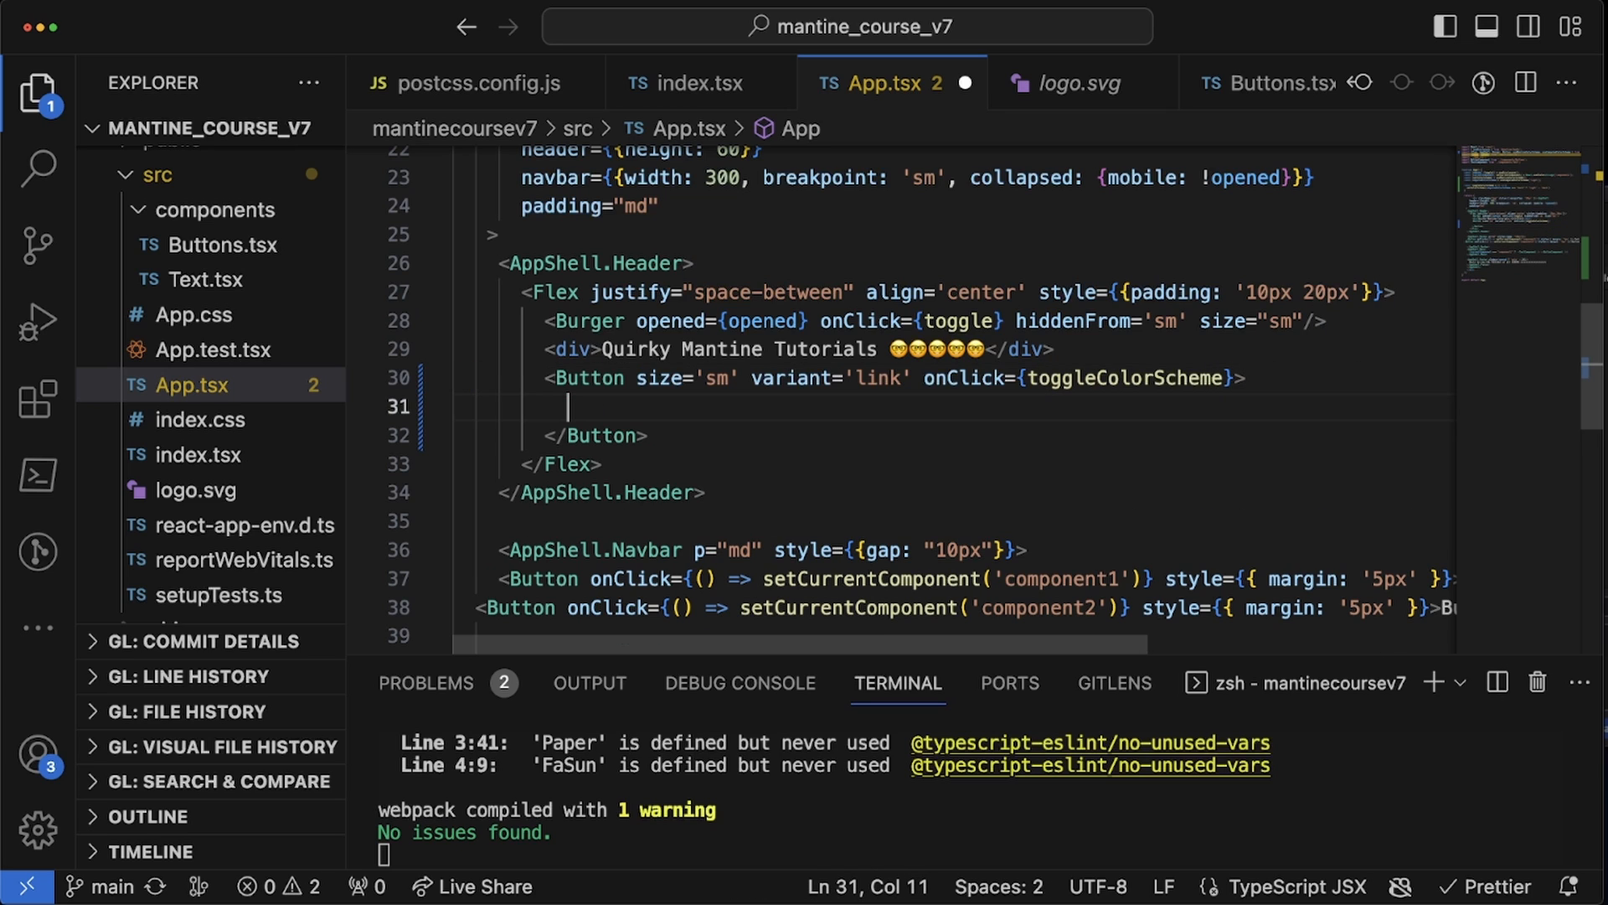
{"action": "type", "text": "{colo"}
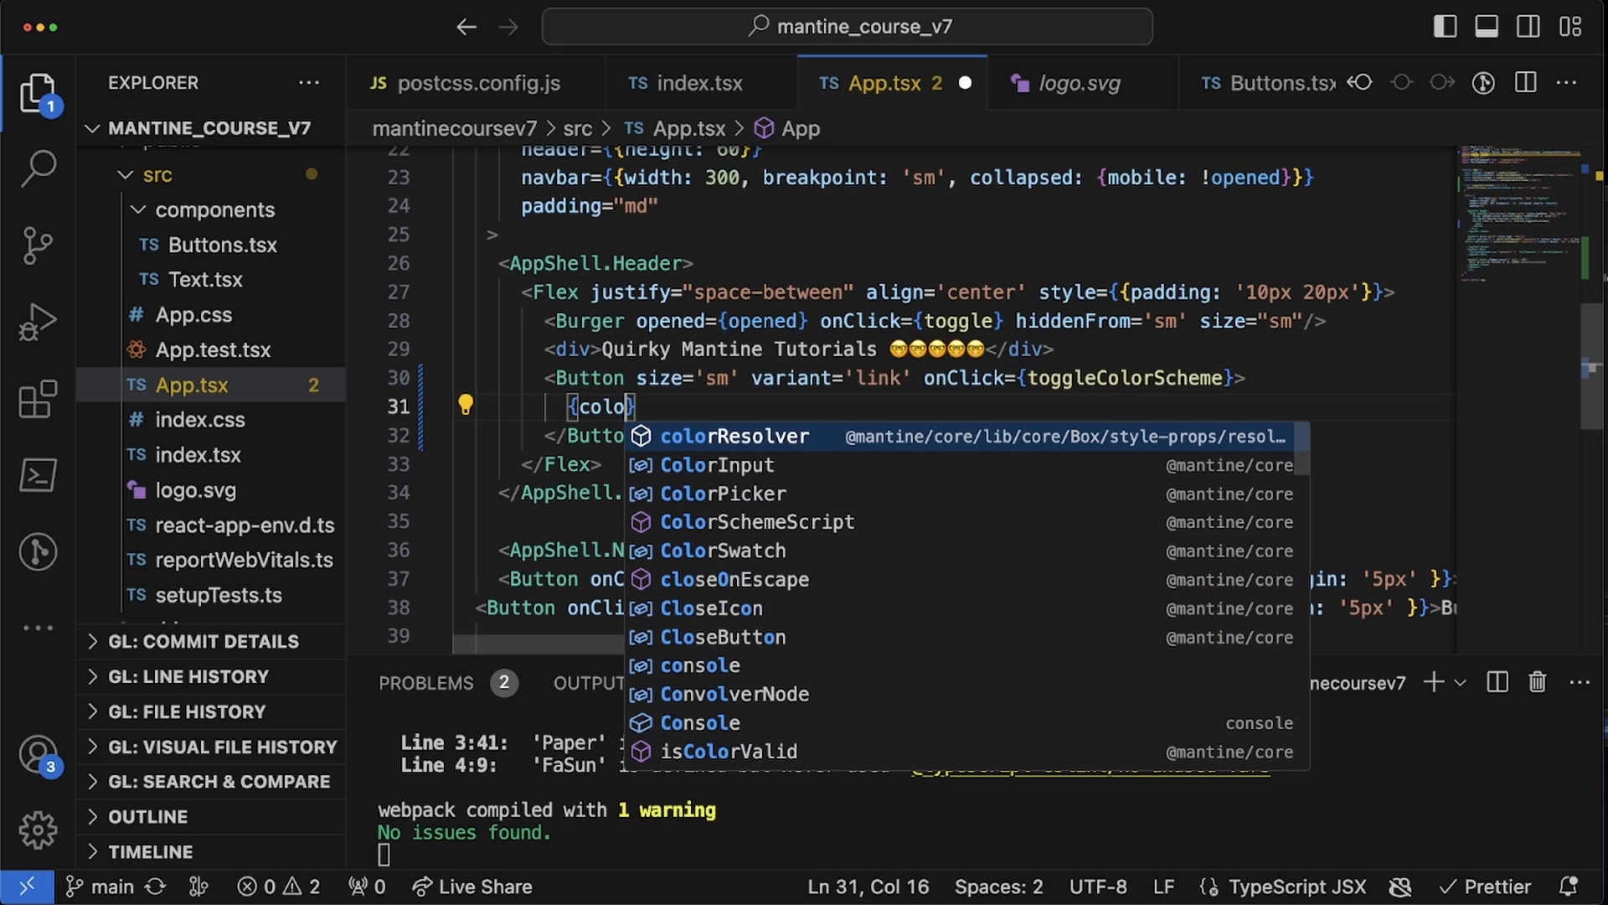
{"action": "type", "text": "rScheme ==="}
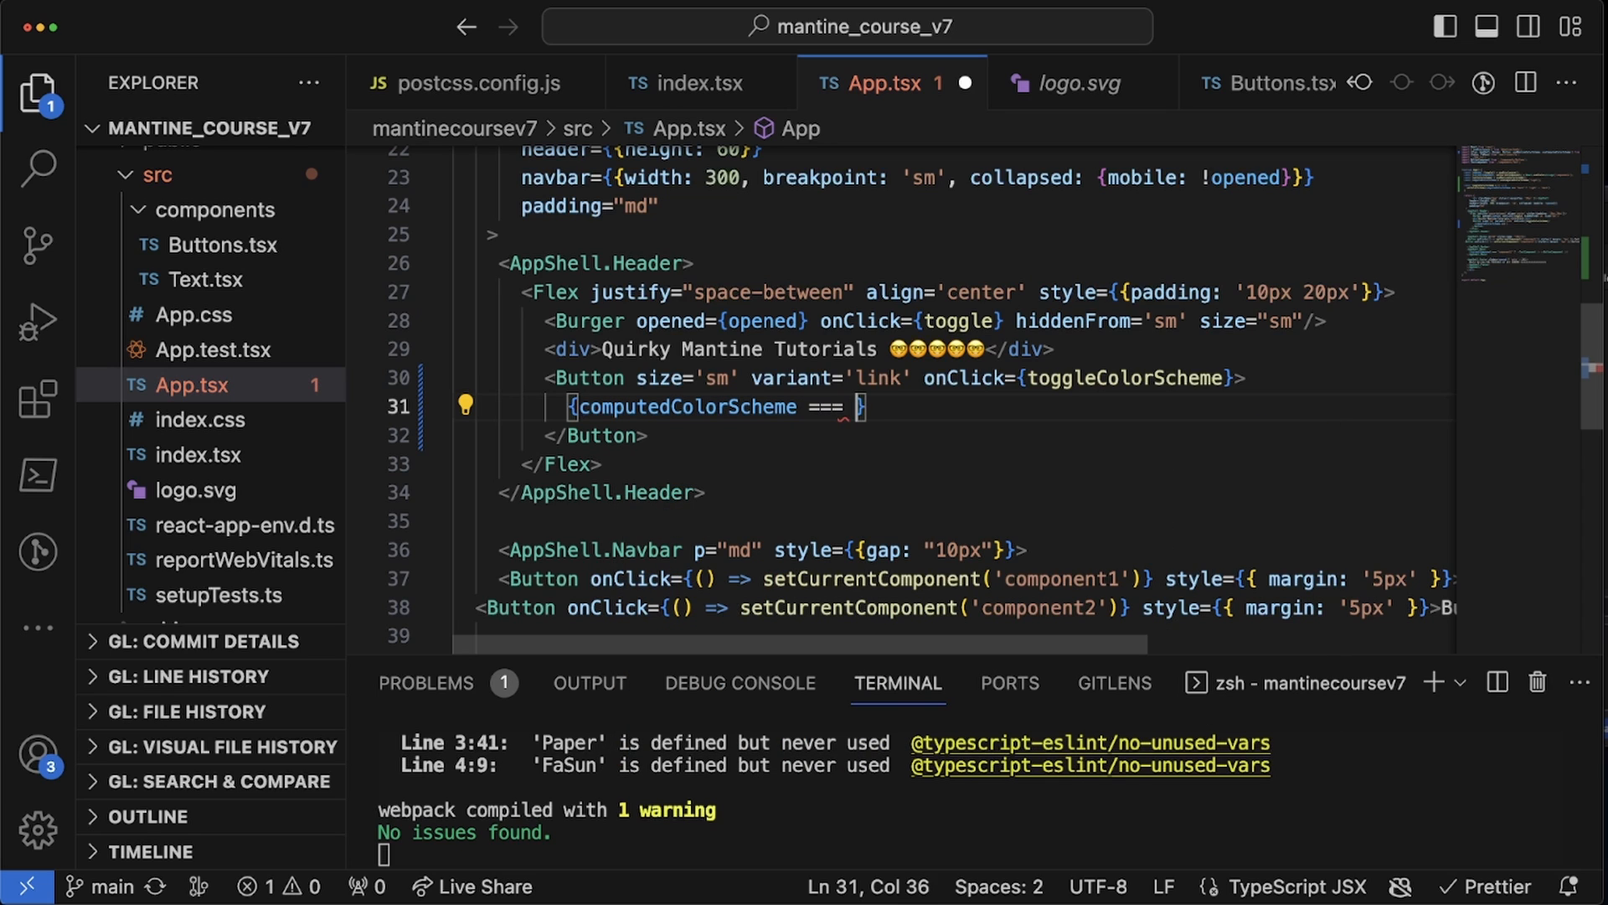
{"action": "type", "text": "\"dark\""}
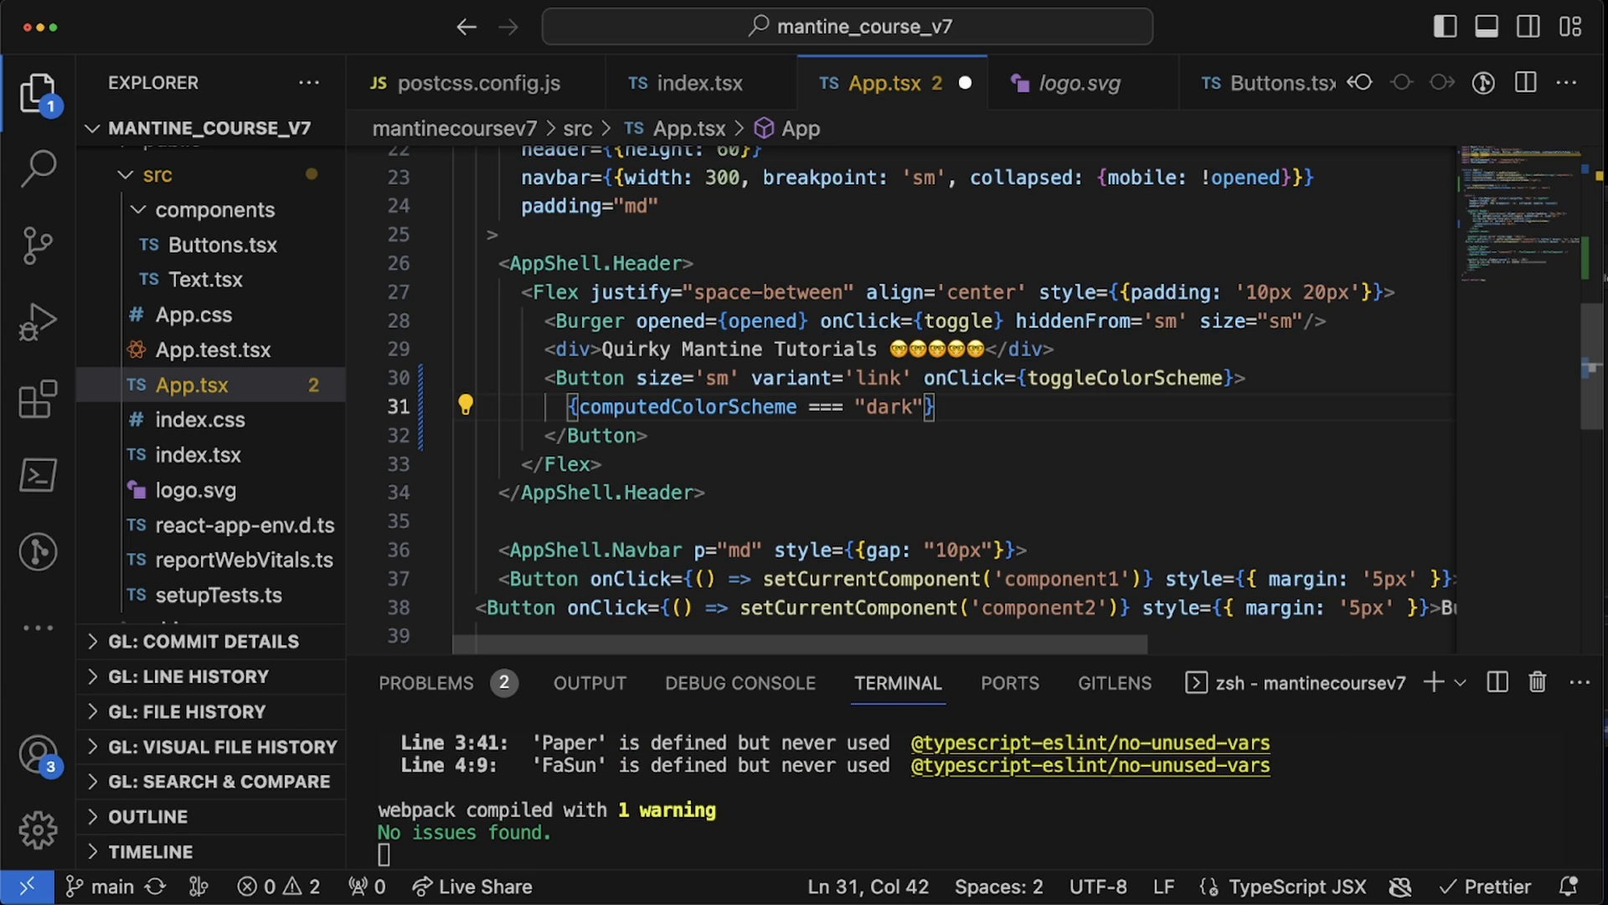
{"action": "type", "text": "? <FaSun />"}
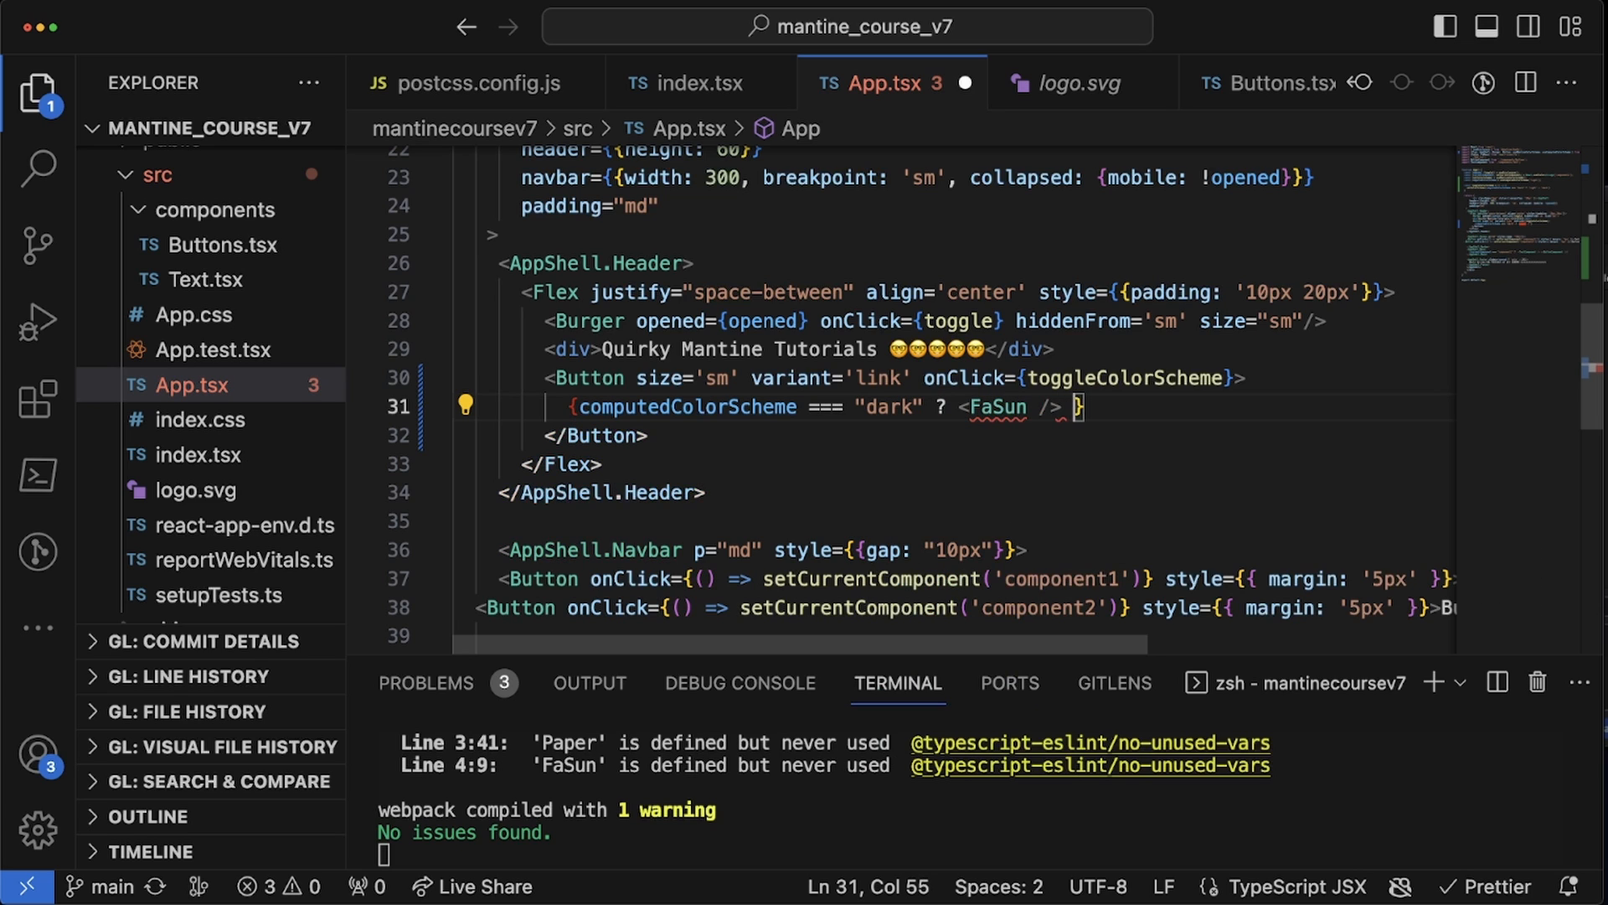
{"action": "type", "text": ": <f"}
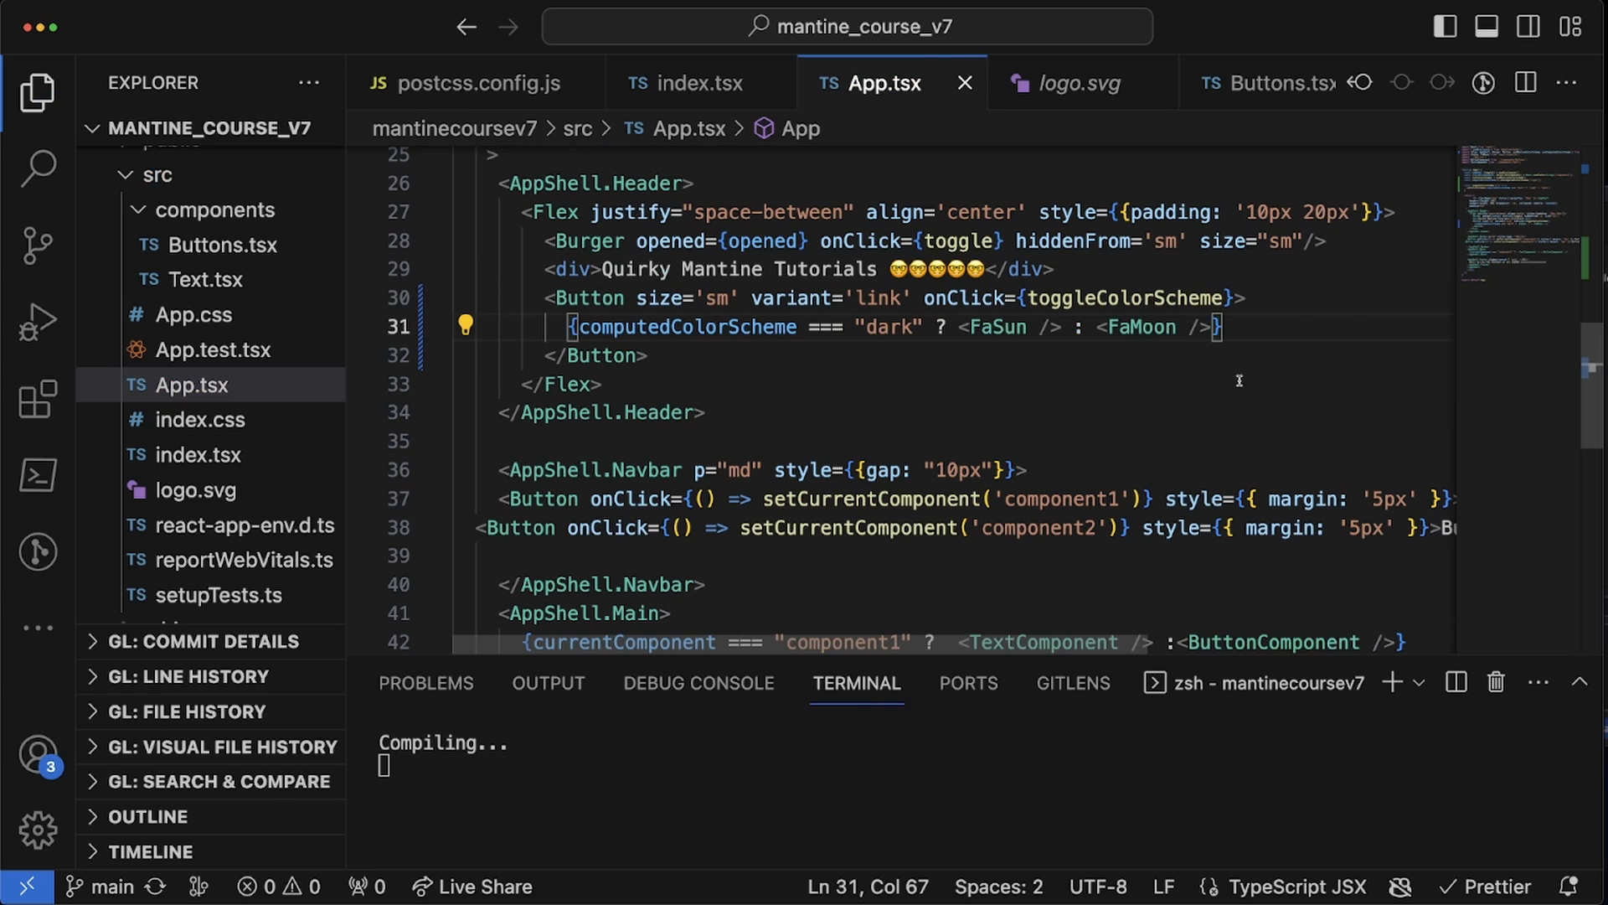
- Install react-icons with npm i react-icons in the terminal, then relaunch with npm start
{"action": "double_click", "coordinate": [1000, 326]}
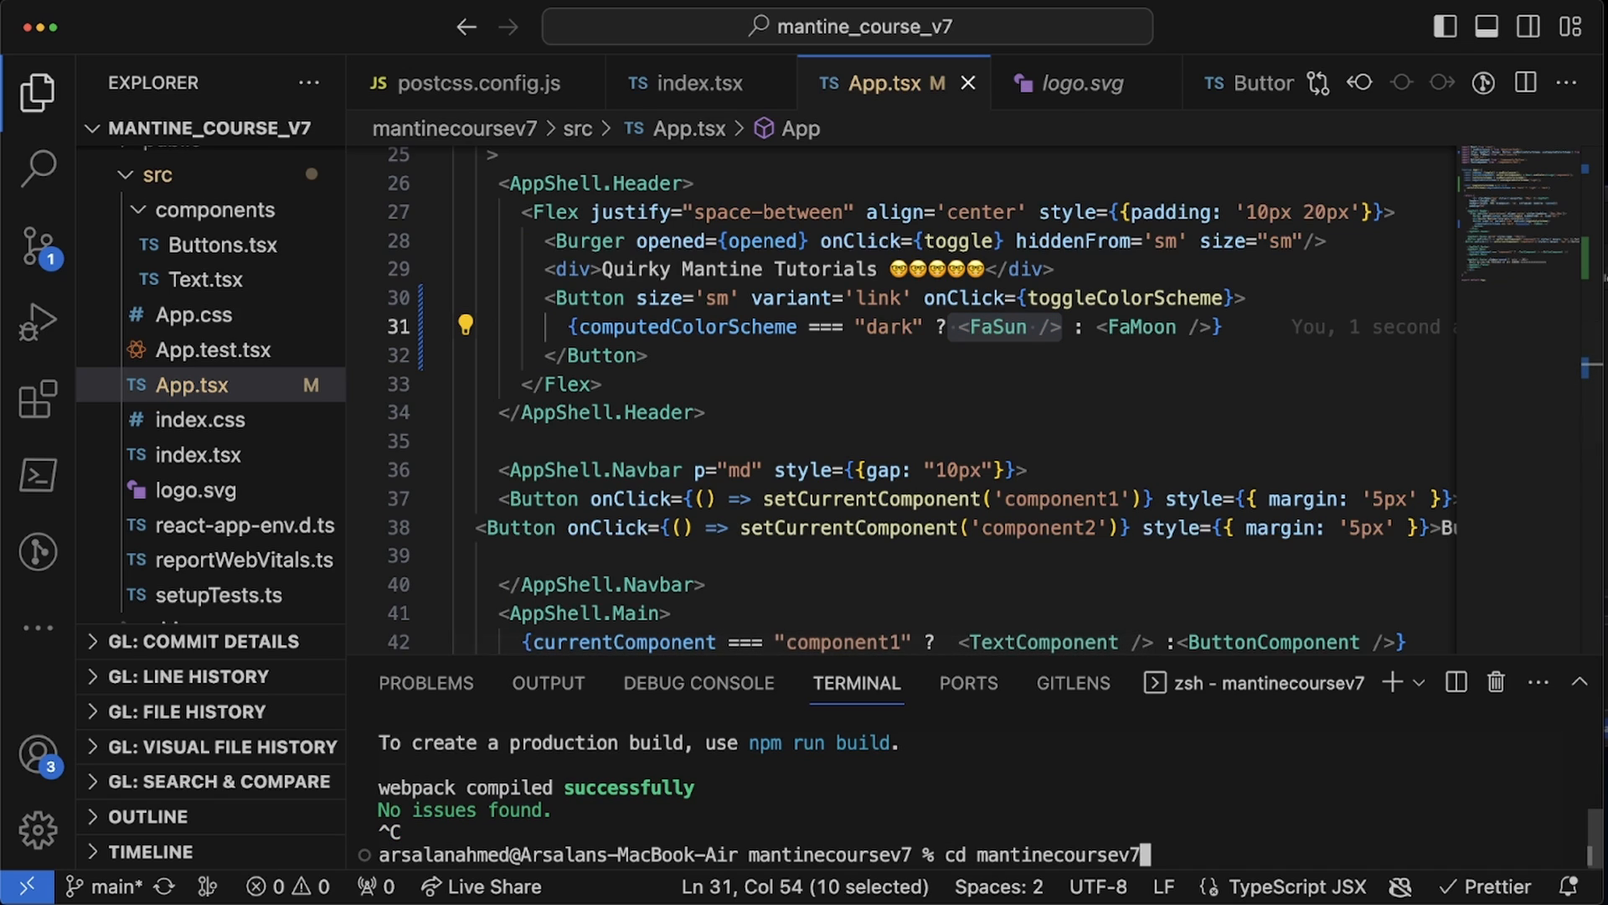
{"action": "type", "text": "npm"}
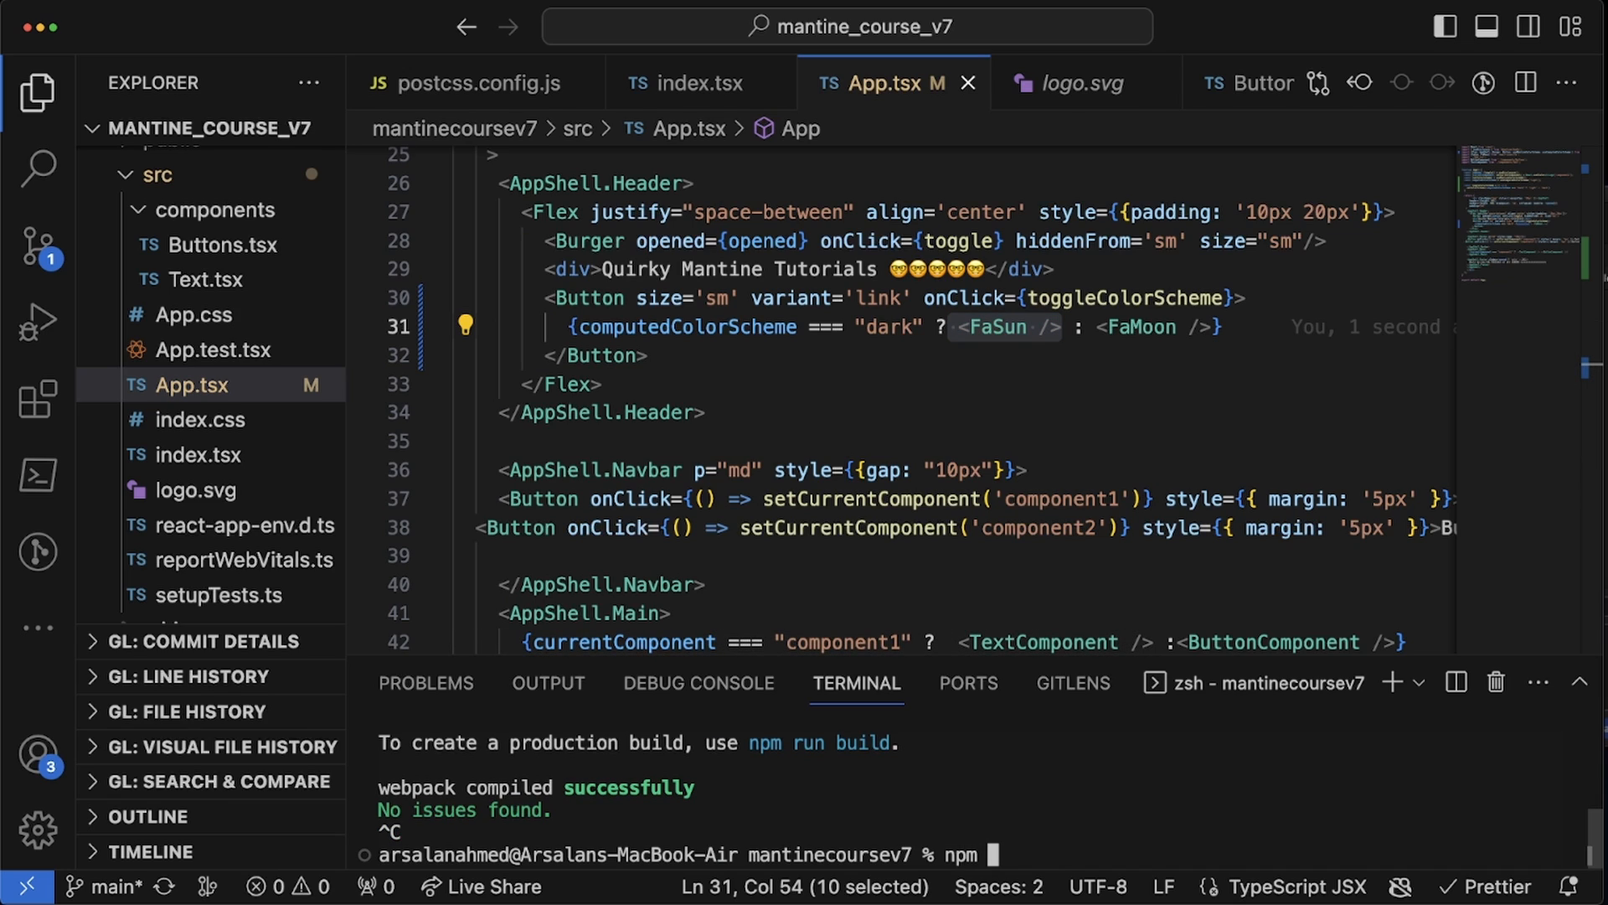
{"action": "type", "text": "i react-ico"}
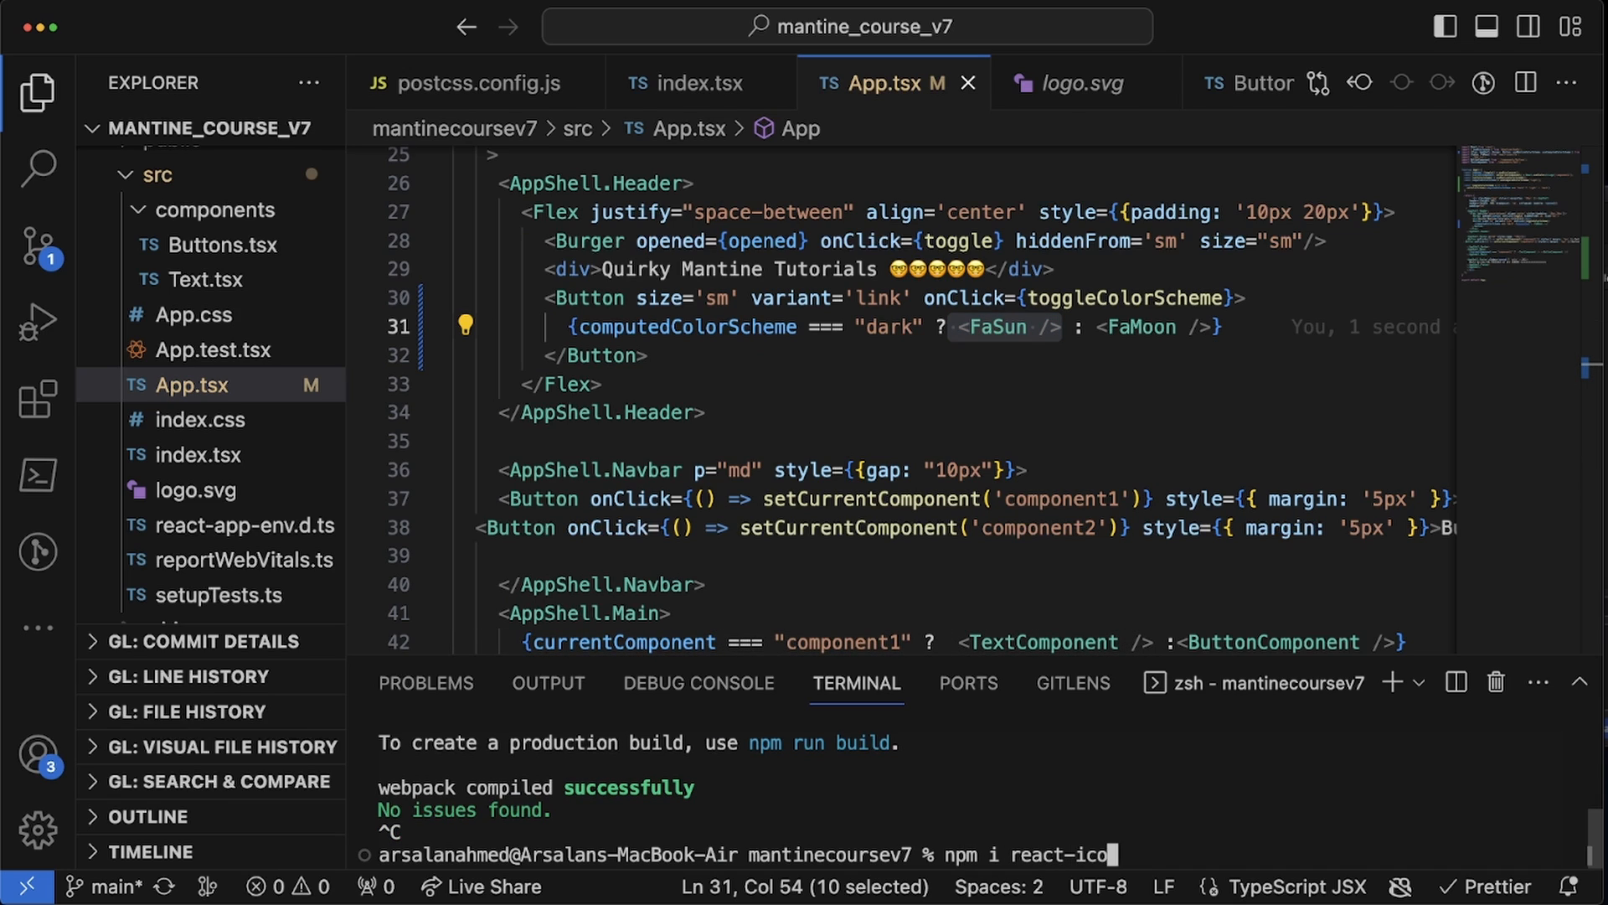
{"action": "type", "text": "ns"}
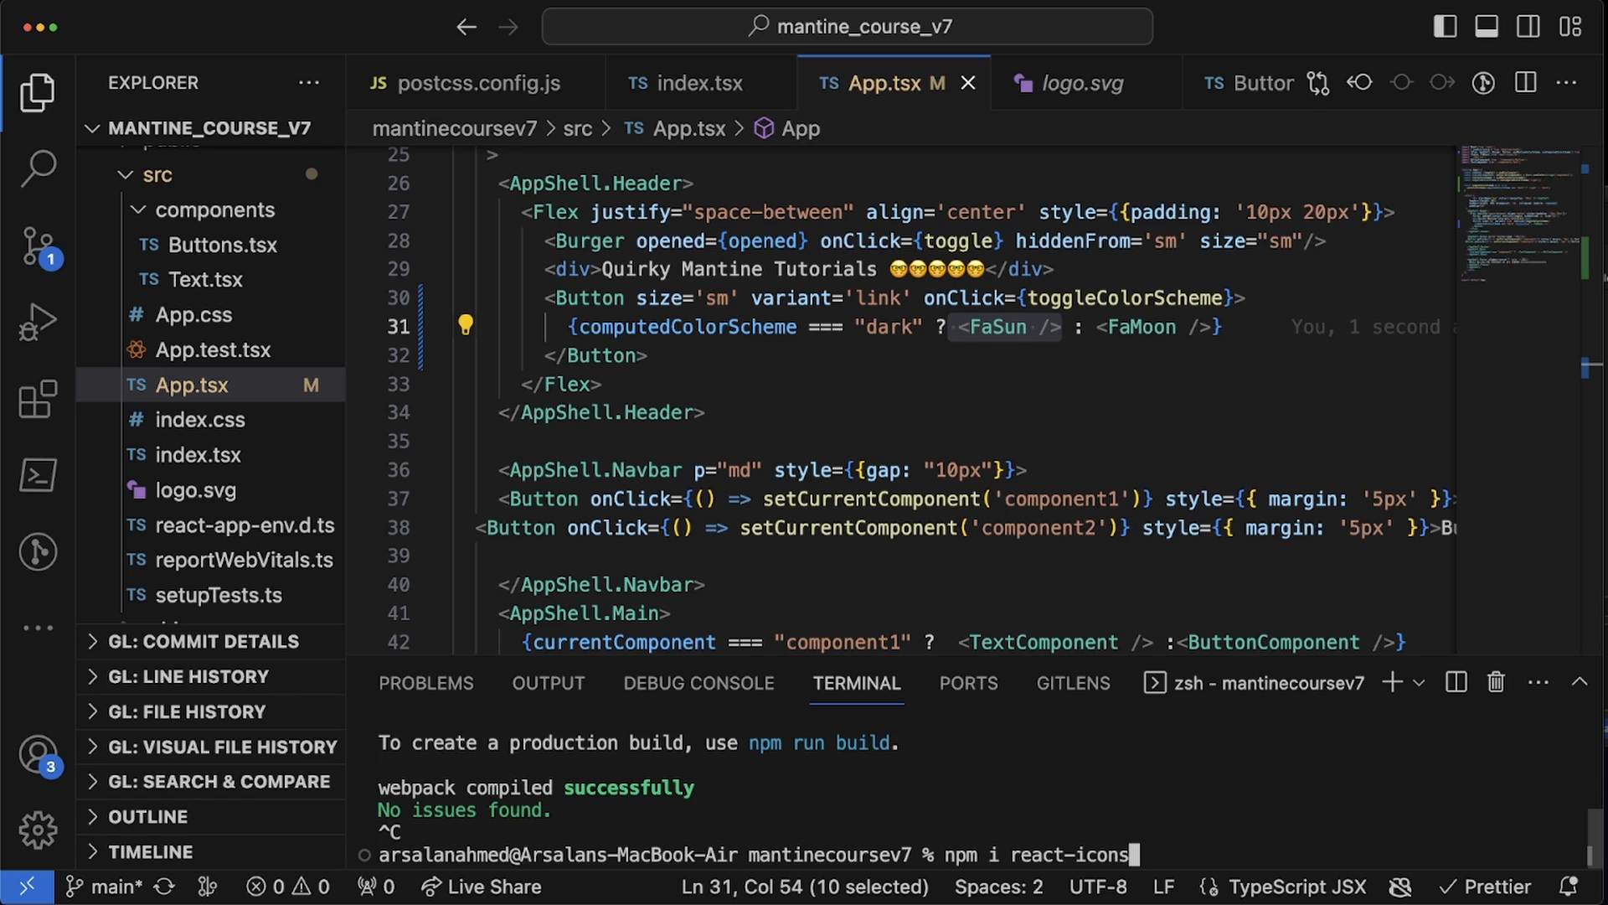
{"action": "double_click", "coordinate": [1077, 853]}
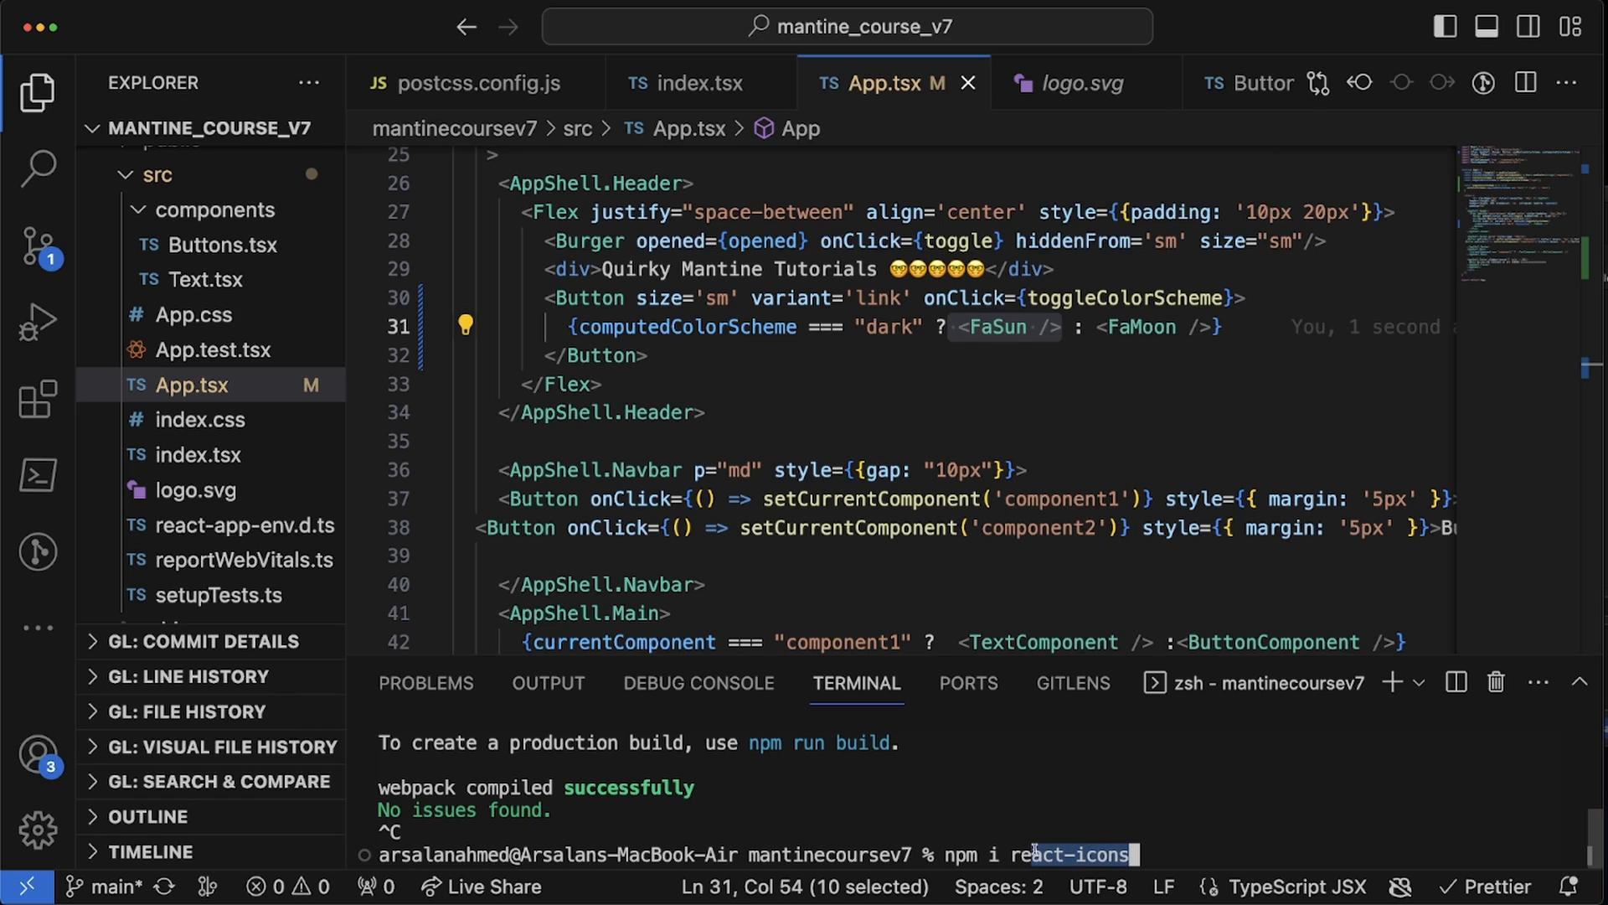
{"action": "type", "text": "npm start"}
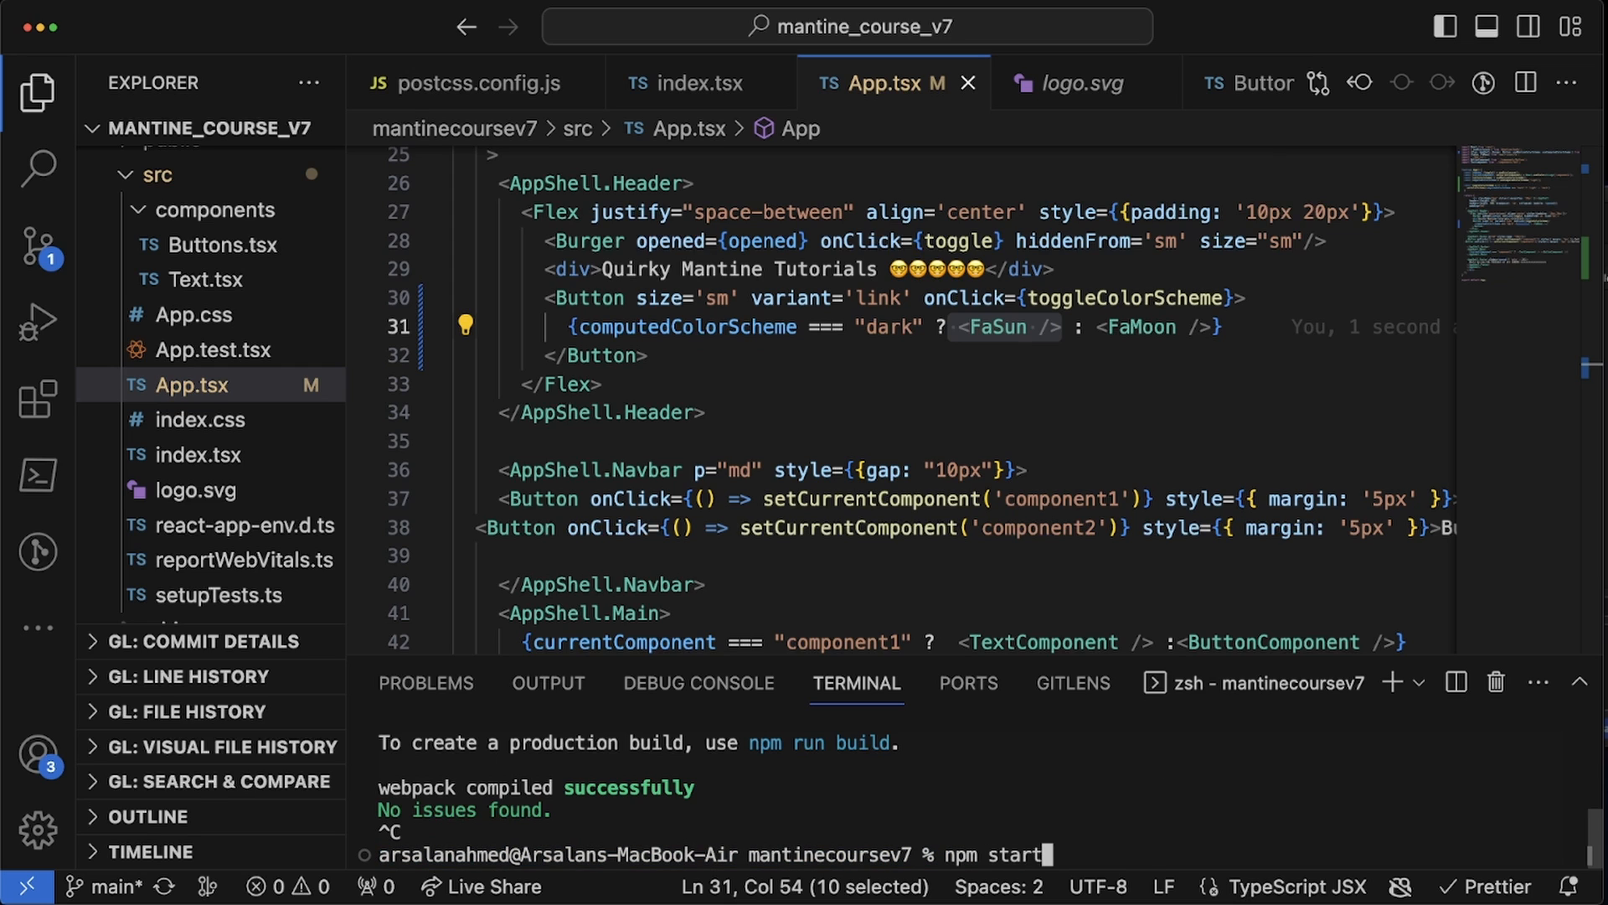
- Review index.tsx to check the app's default dark colour scheme
{"action": "left_click", "coordinate": [697, 83]}
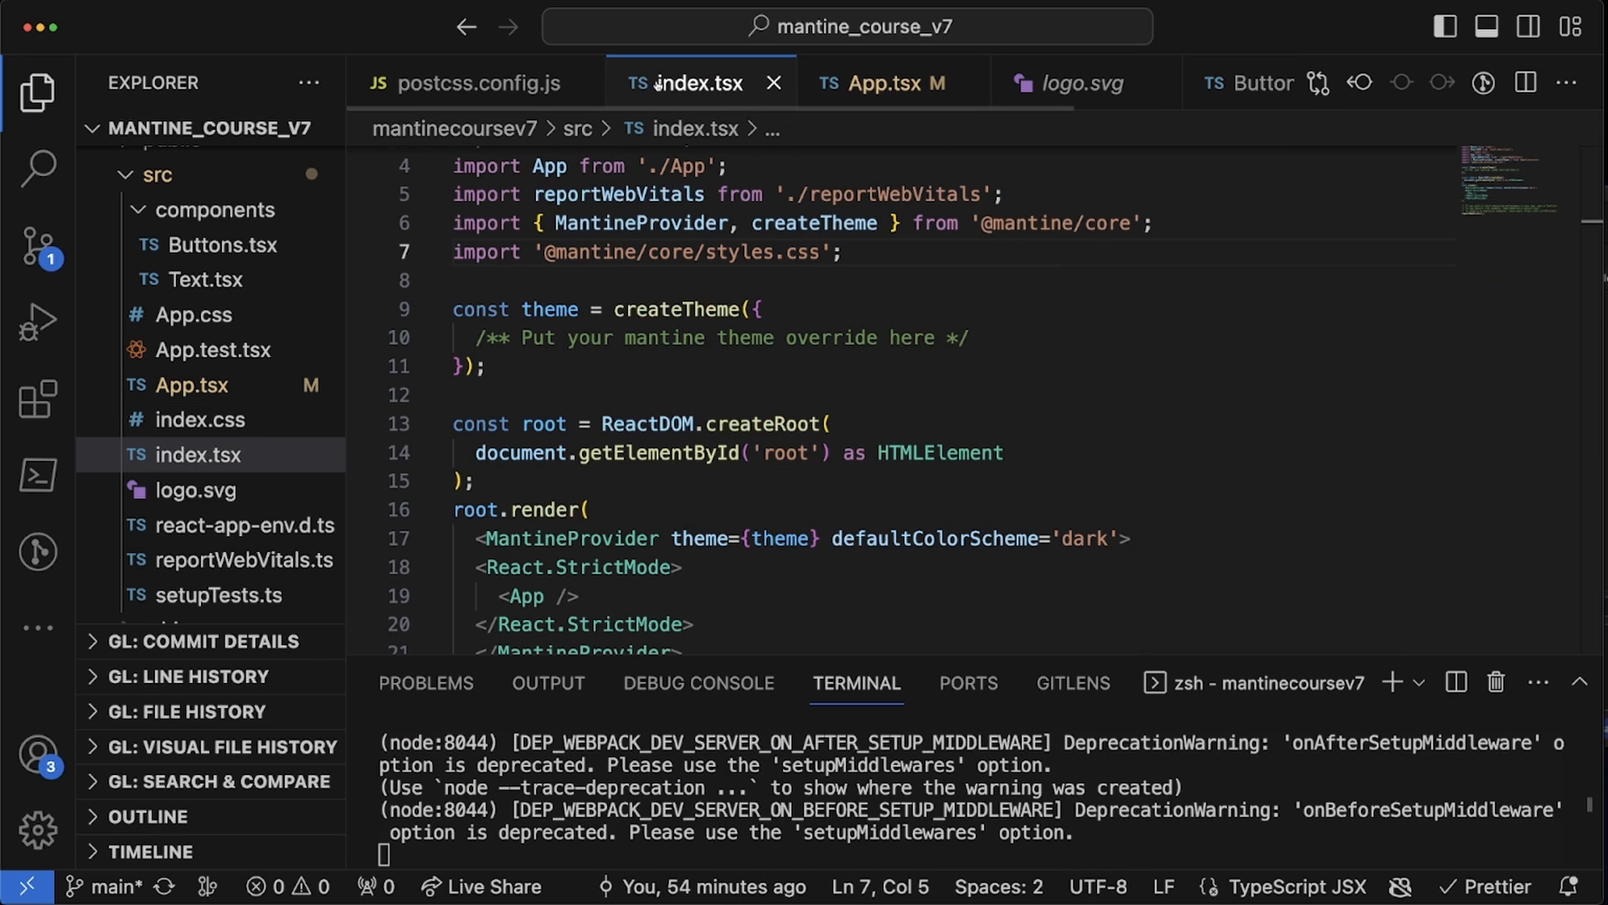
{"action": "scroll", "scroll_direction": "down", "scroll_amount": 3}
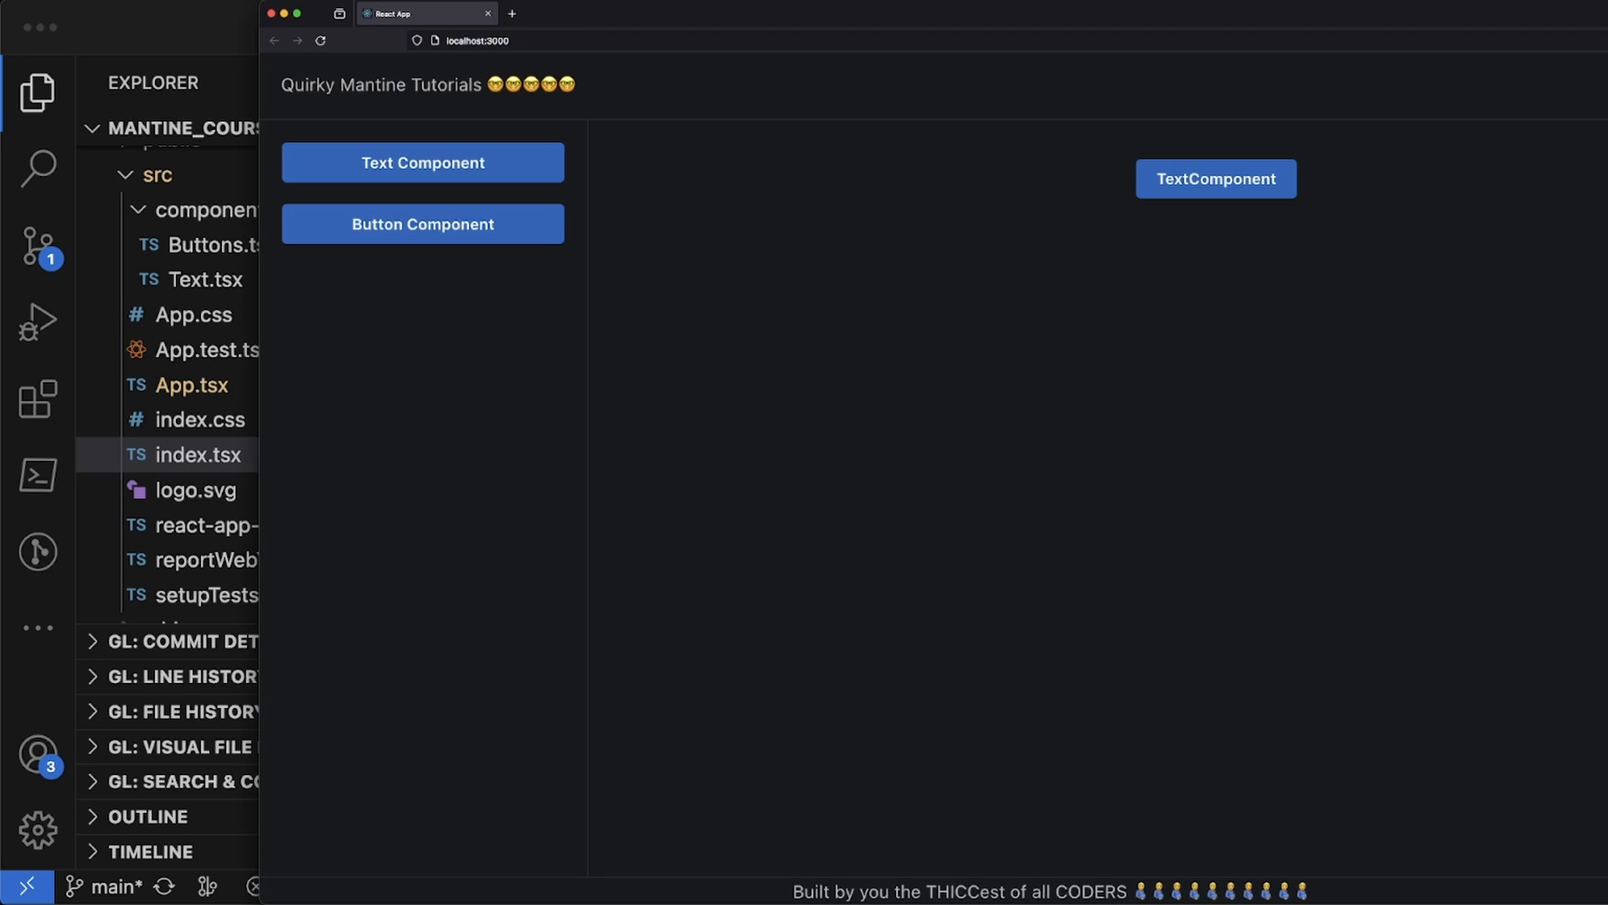
{"action": "mouse_move", "coordinate": [613, 3]}
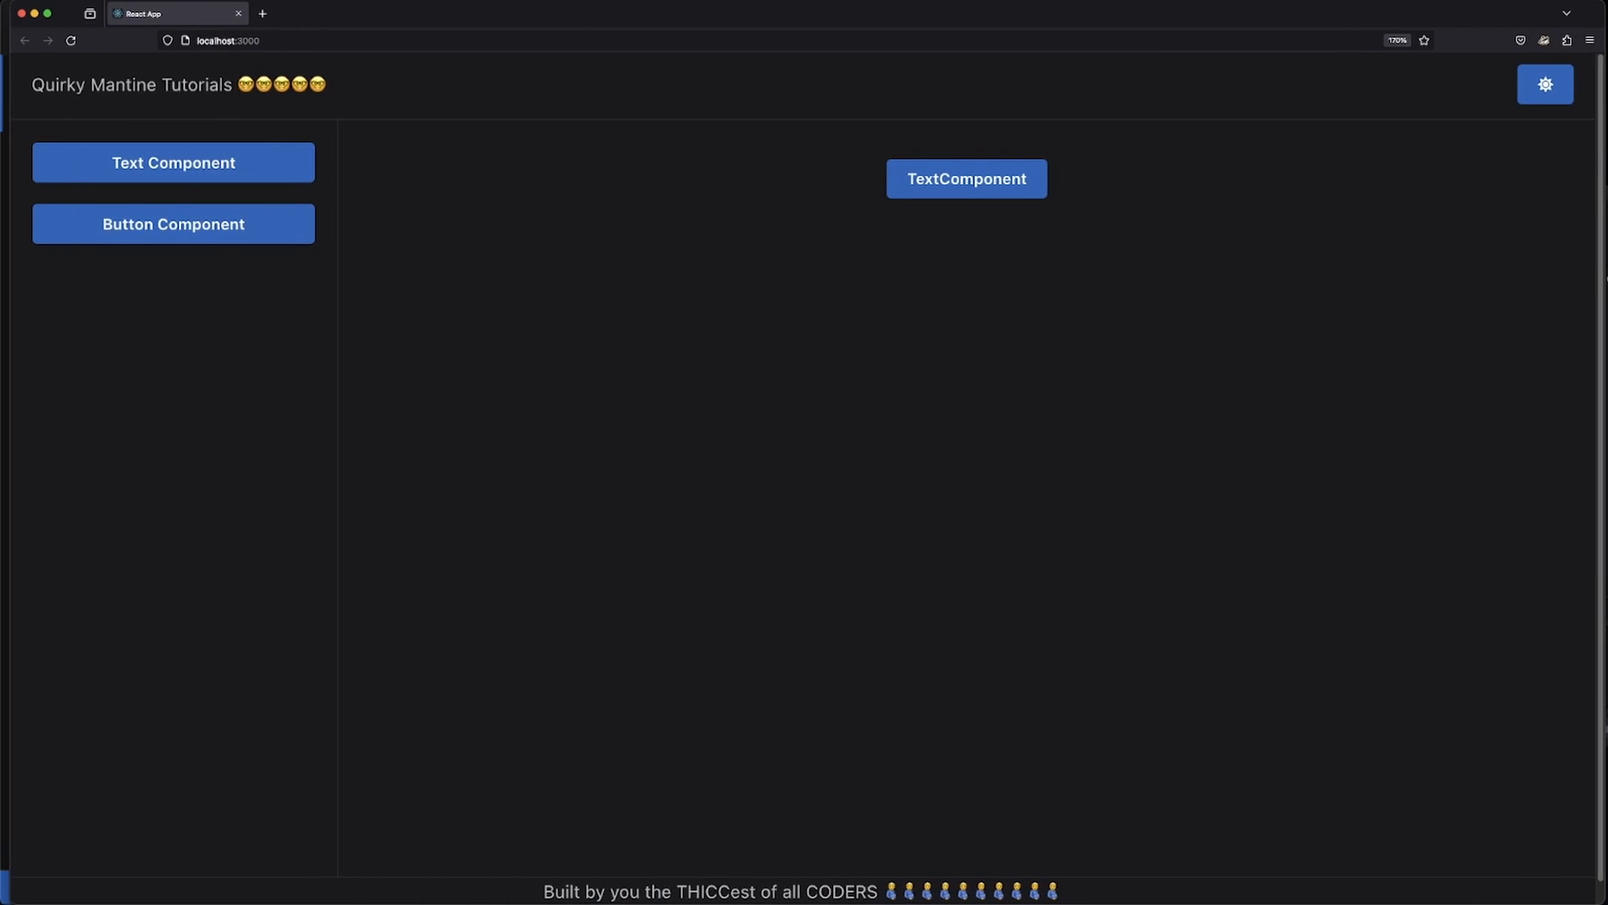
- Switch the running app to light mode showing the moon icon, then back to dark with the sun
{"action": "left_click", "coordinate": [1544, 84]}
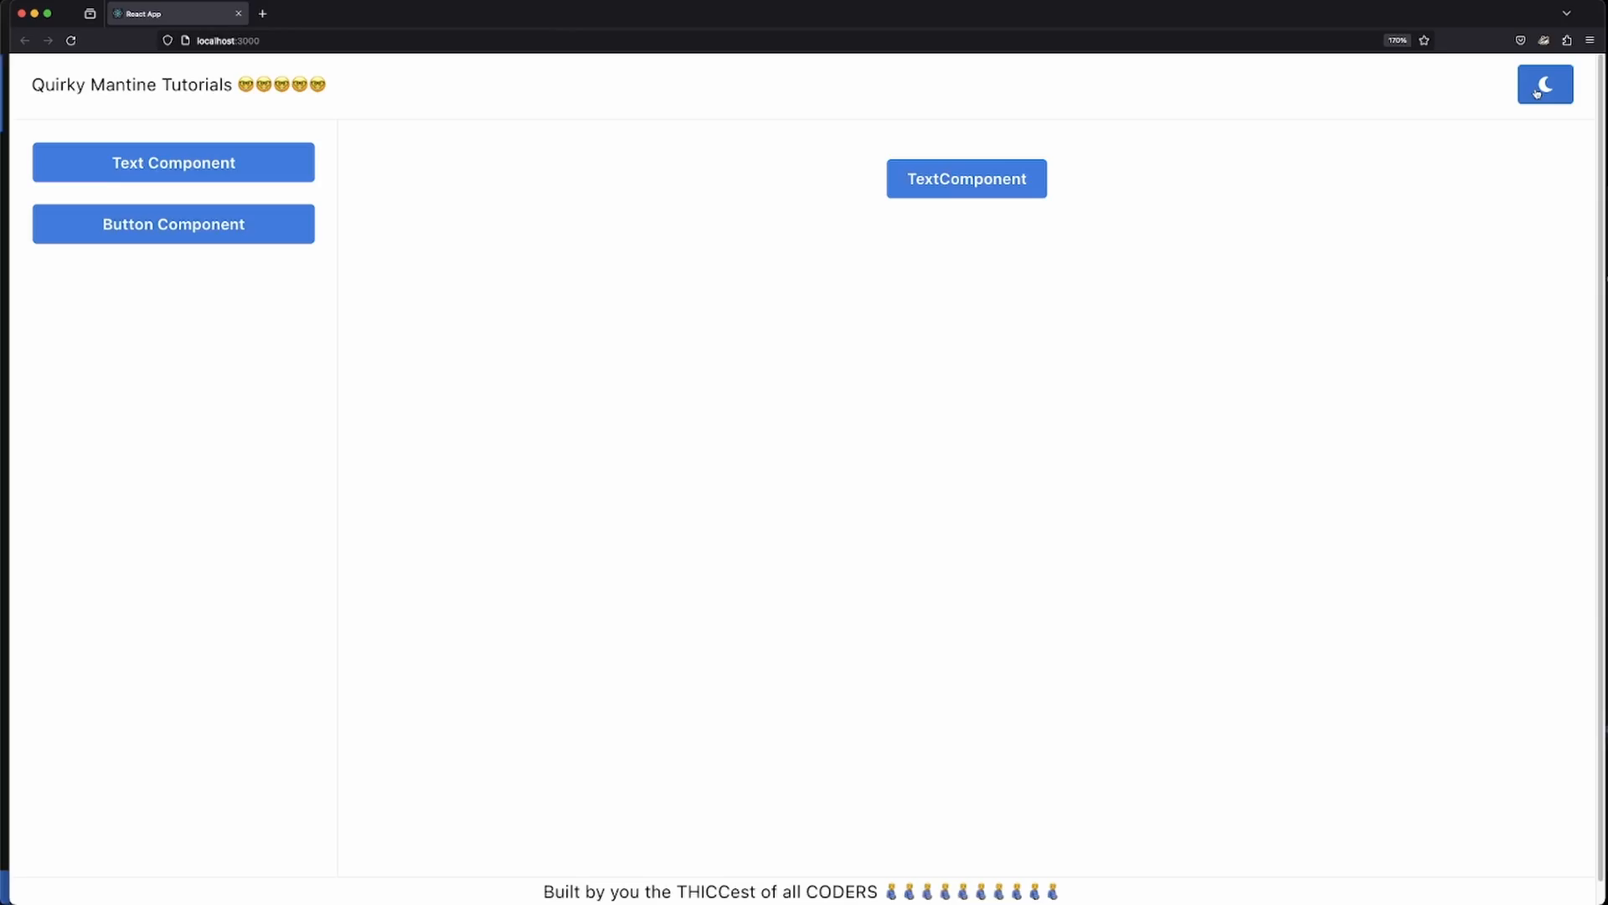
{"action": "left_click", "coordinate": [1546, 83]}
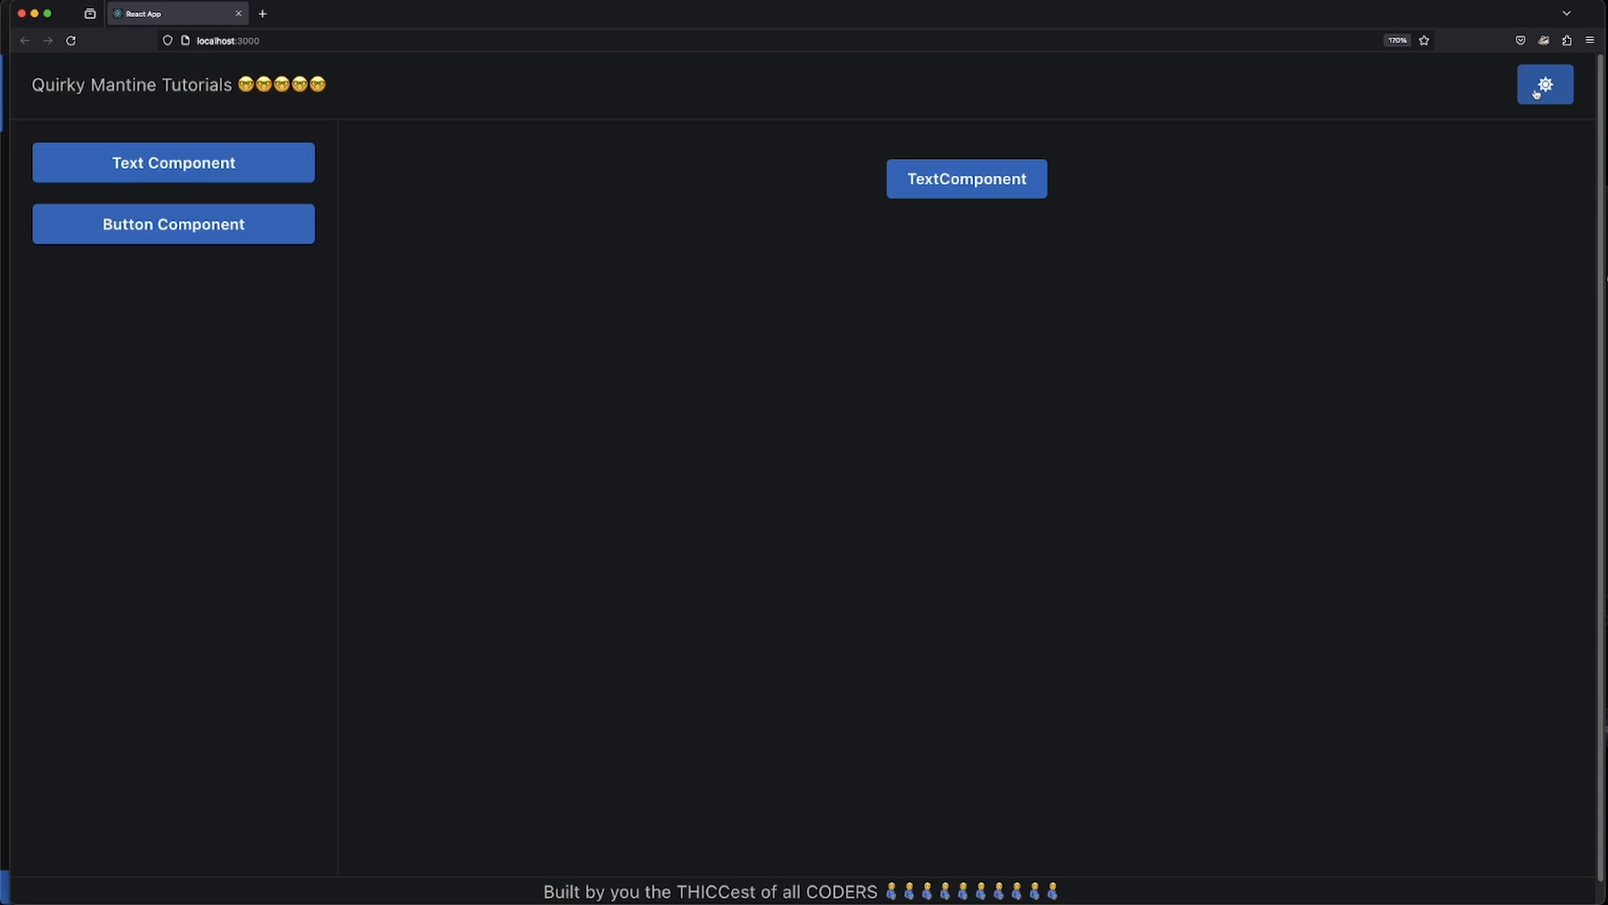
{"action": "mouse_move", "coordinate": [1353, 122]}
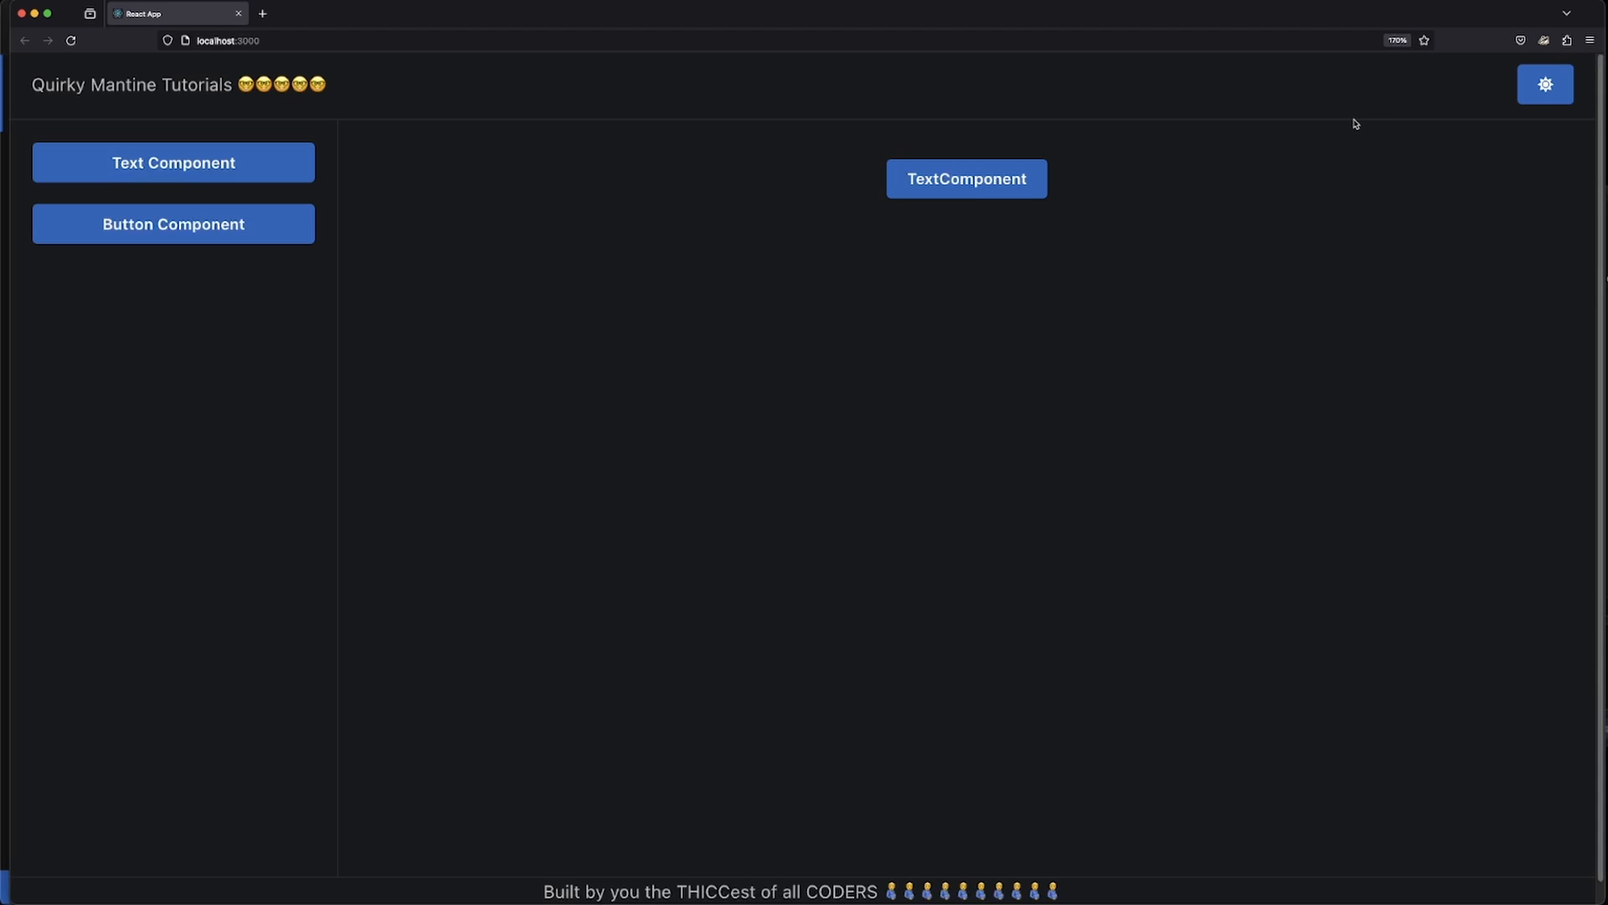